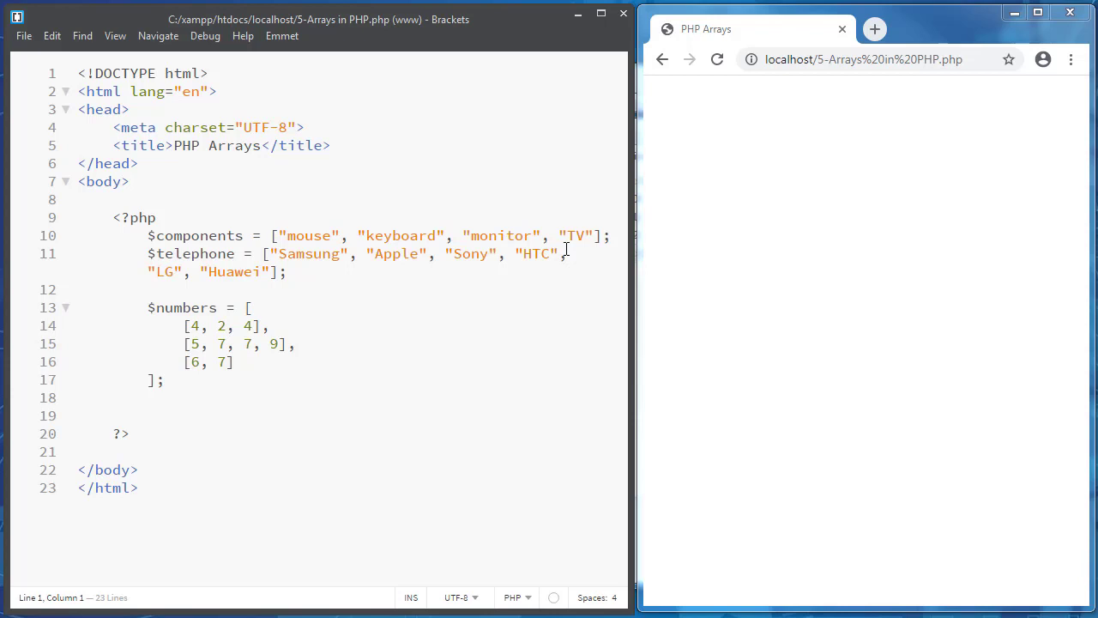
mouse_move(348, 287)
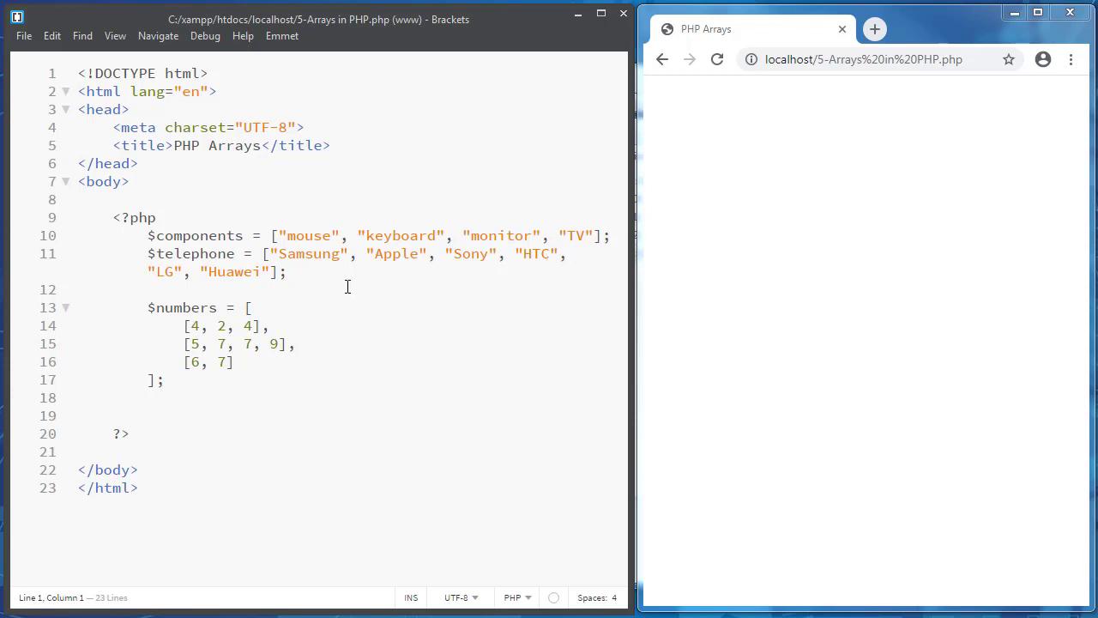
Below $telephone, start a for loop with $i = 0 and $i < count($telephone)
left_click(321, 271)
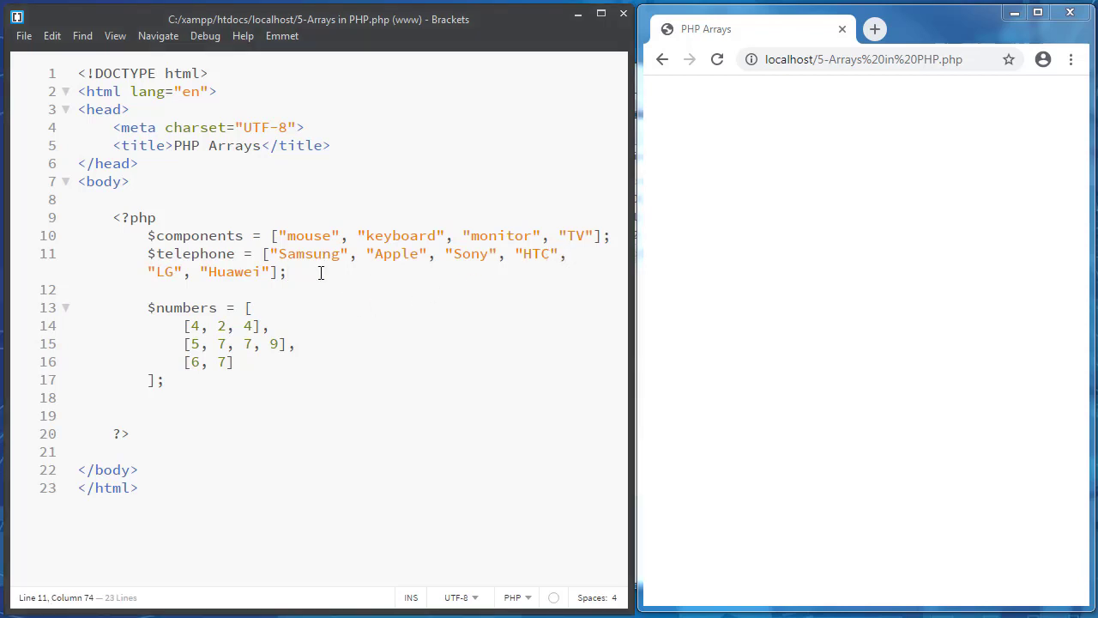
key("enter")
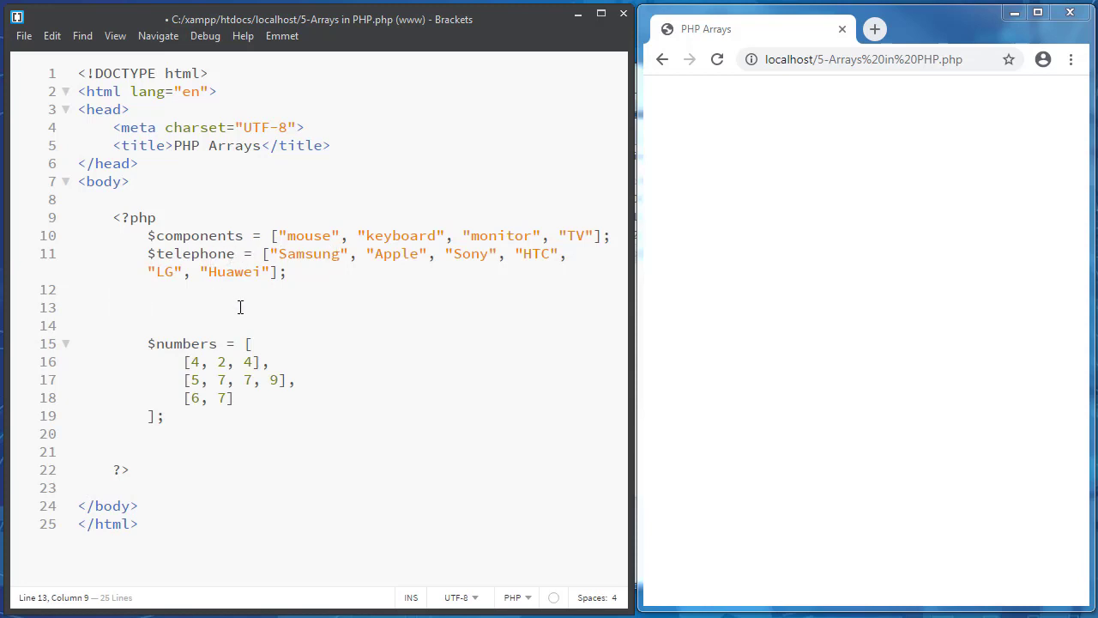
type("fo")
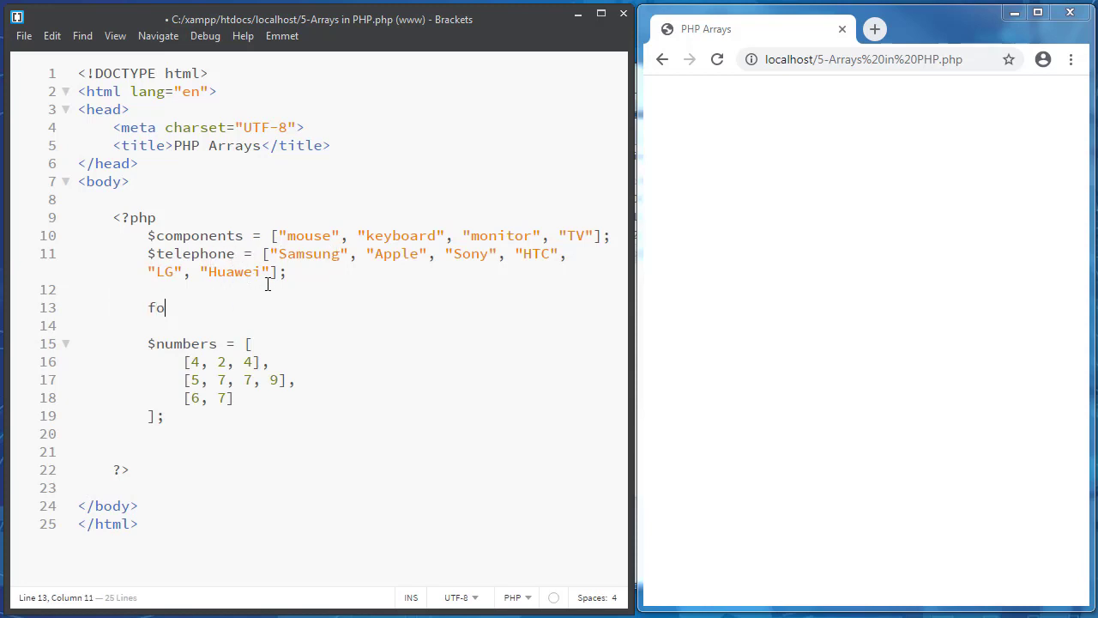
type("r()")
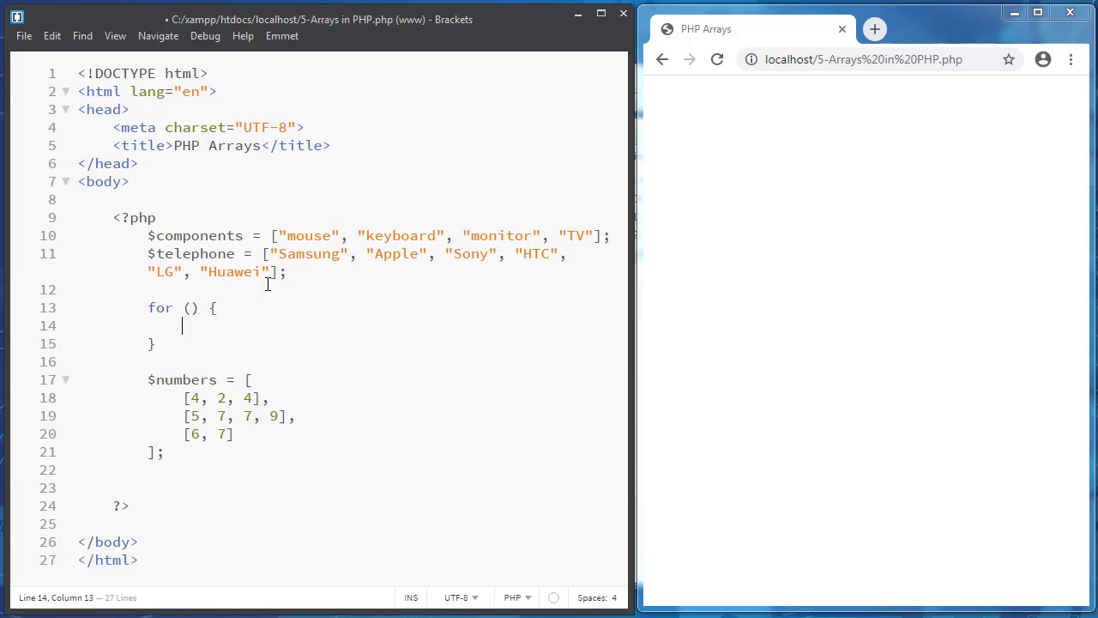
type("$i")
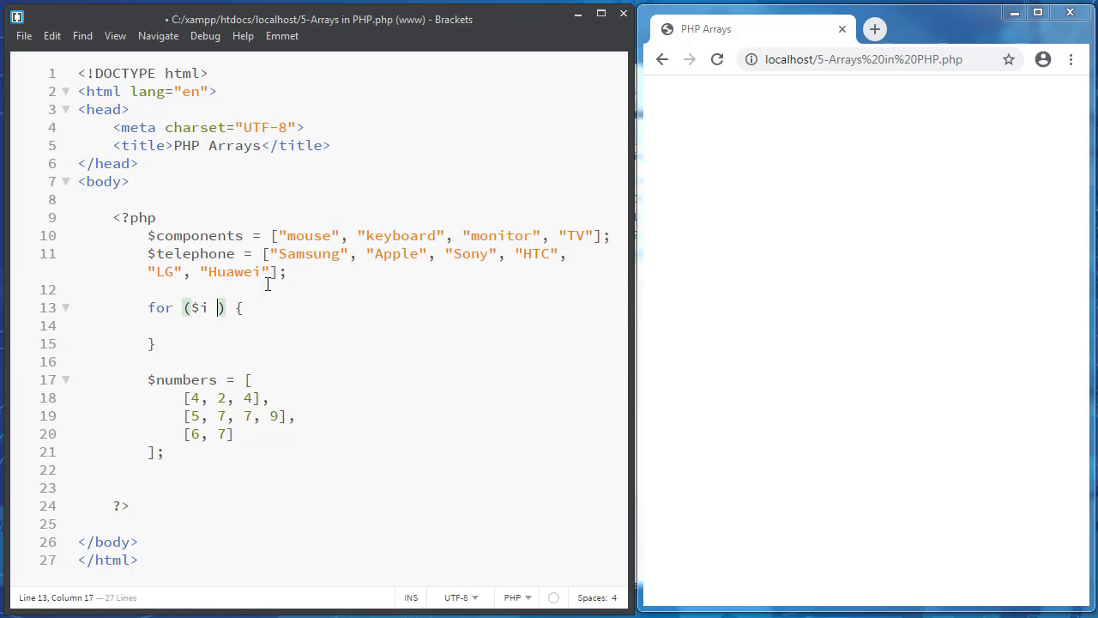
type("= 0; $i <")
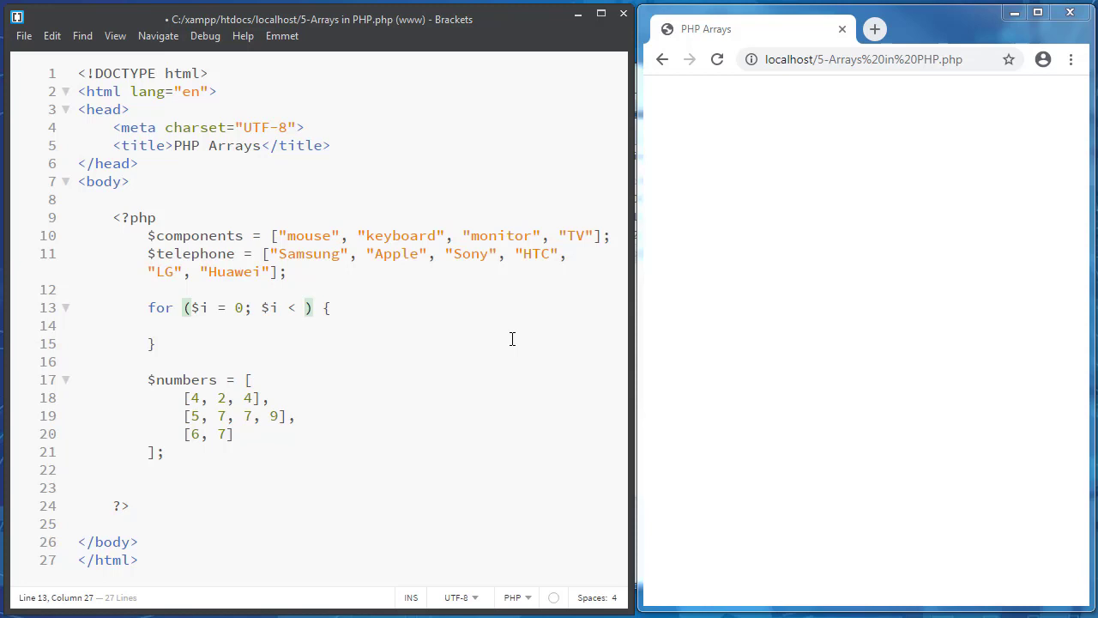
type("coun")
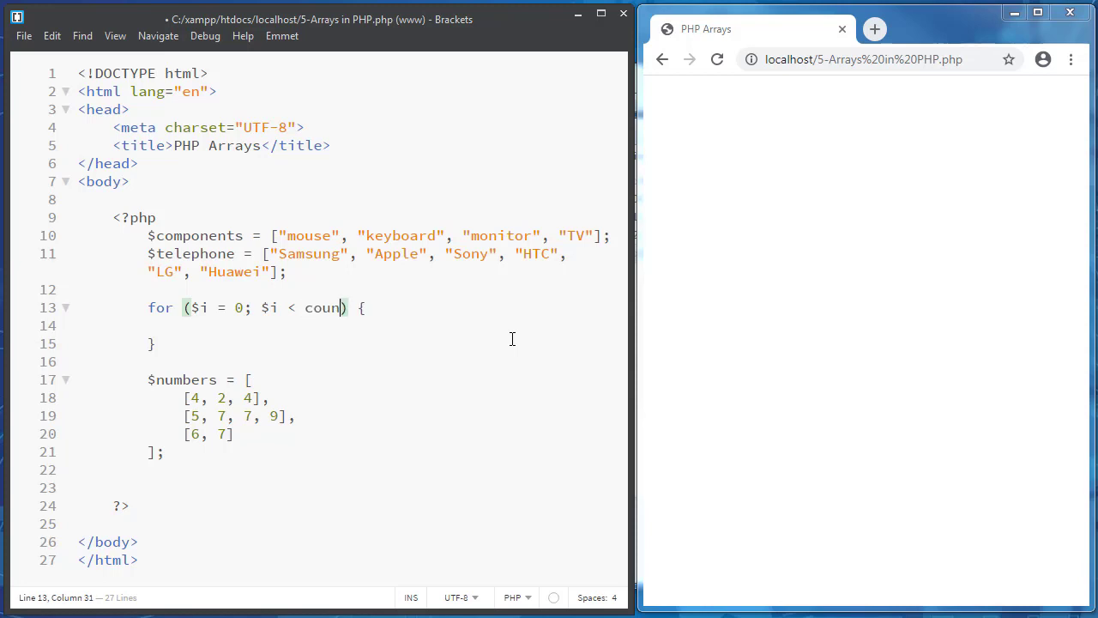
type("t($t")
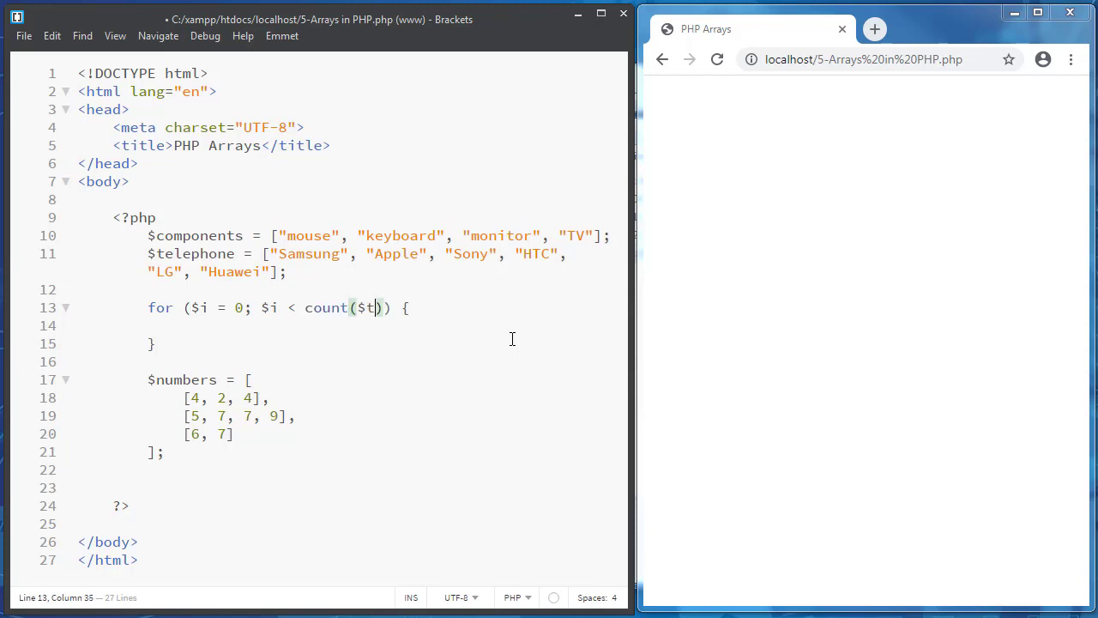
type("ele")
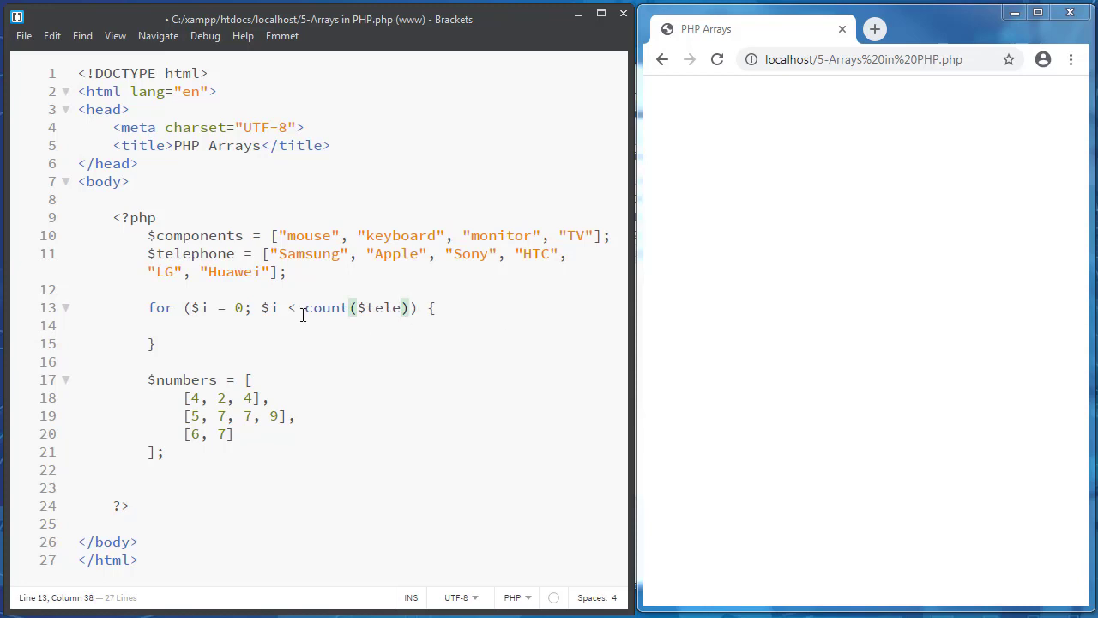
double_click(190, 254)
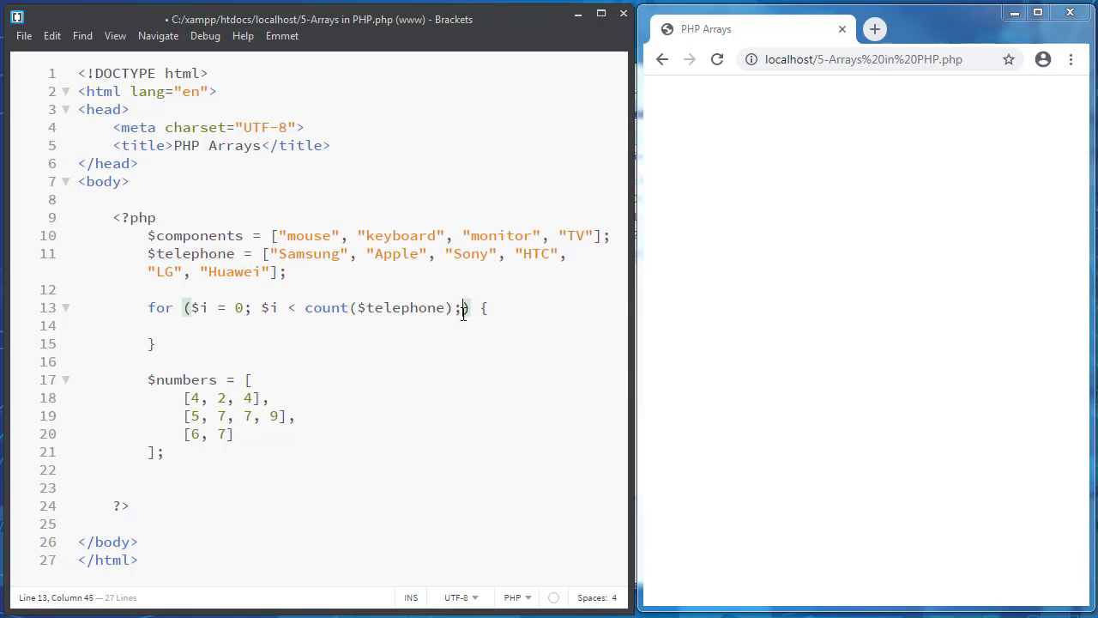
Add $i++ and echo $telephone[$i] . " " in the loop body, then reload the browser
type("$i++")
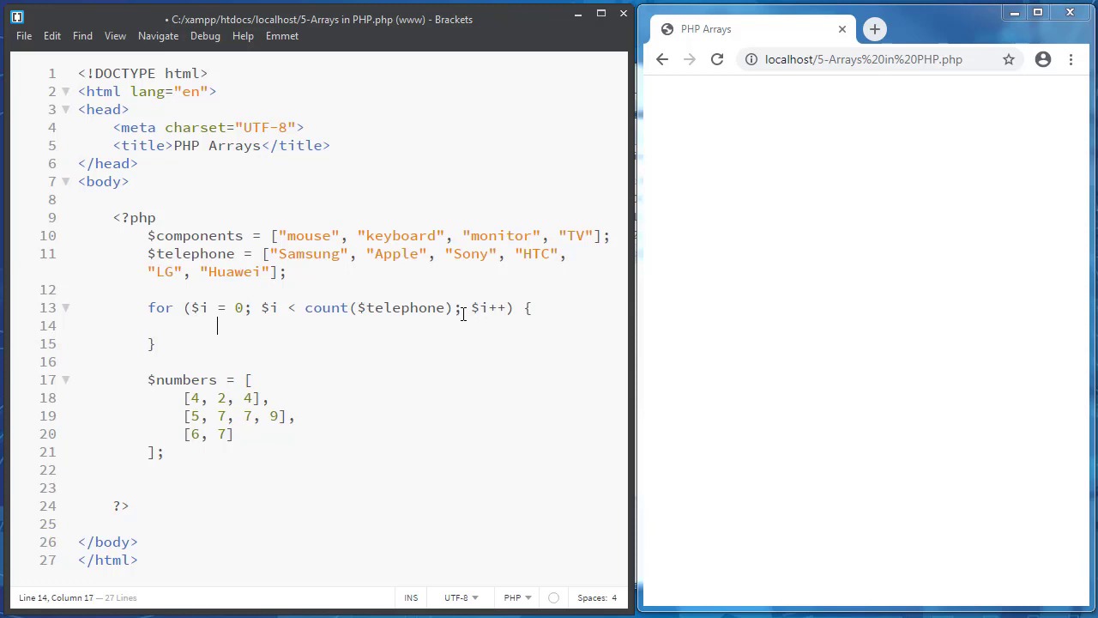
type("echo")
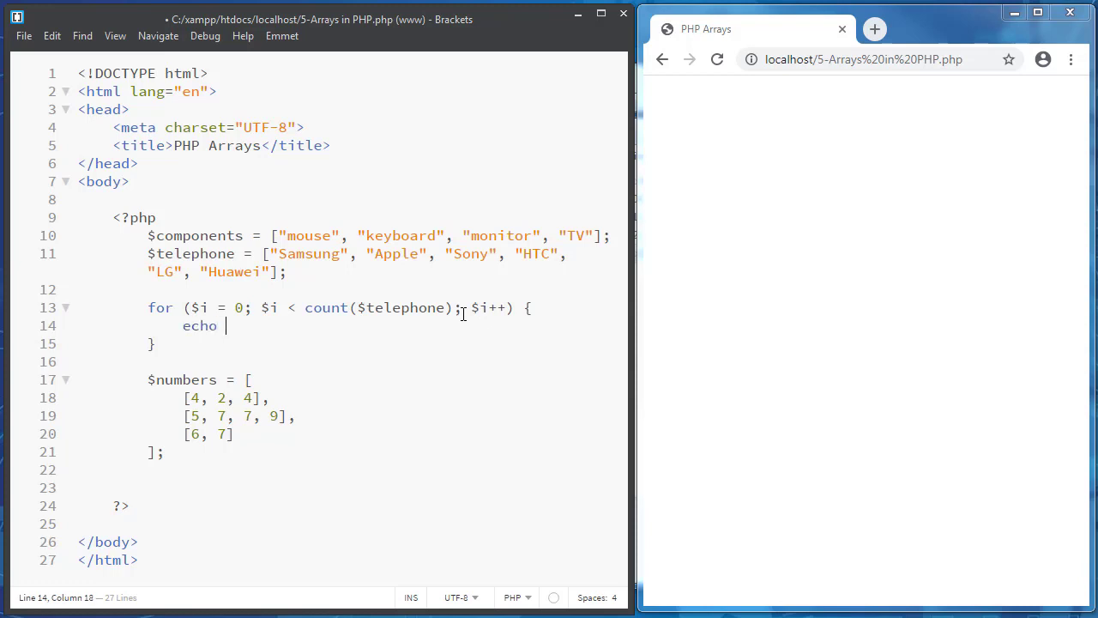
double_click(399, 307)
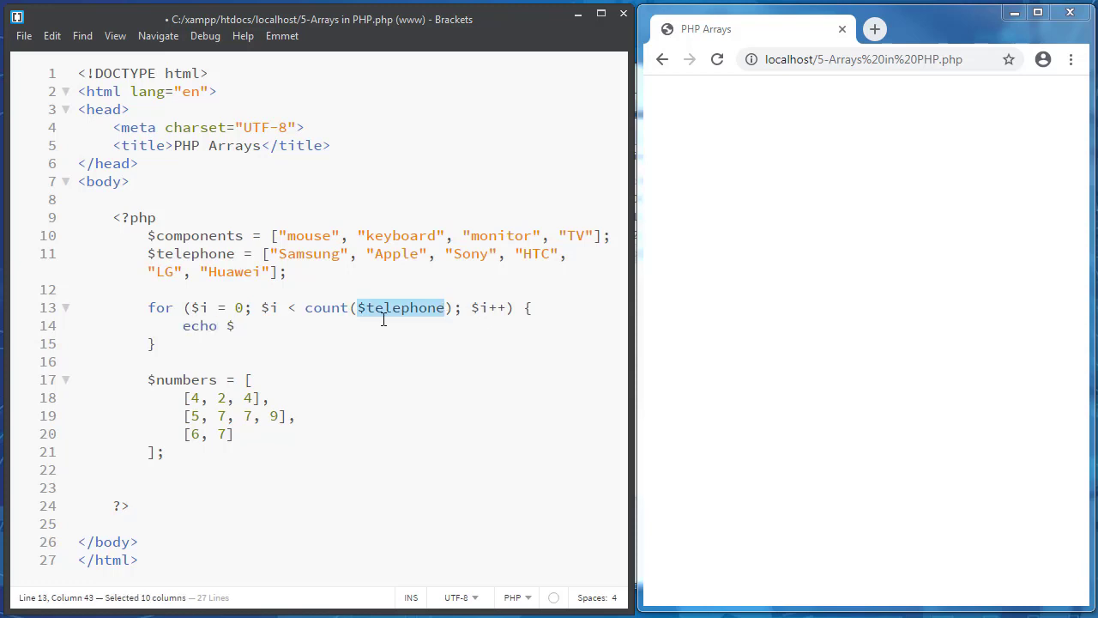
type("$telephone")
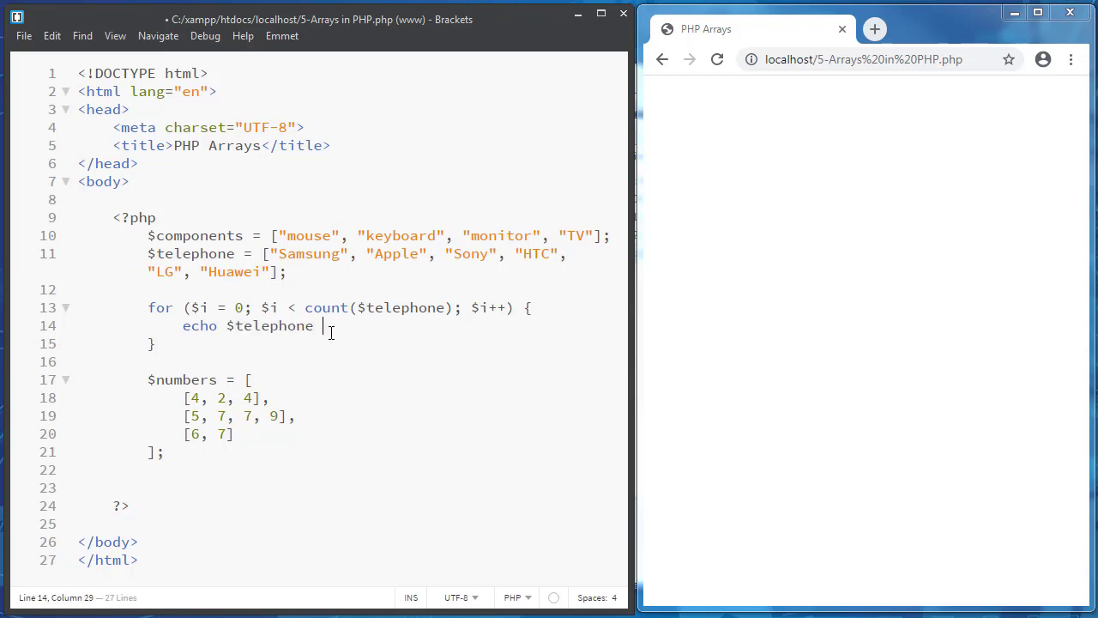
key("Backspace")
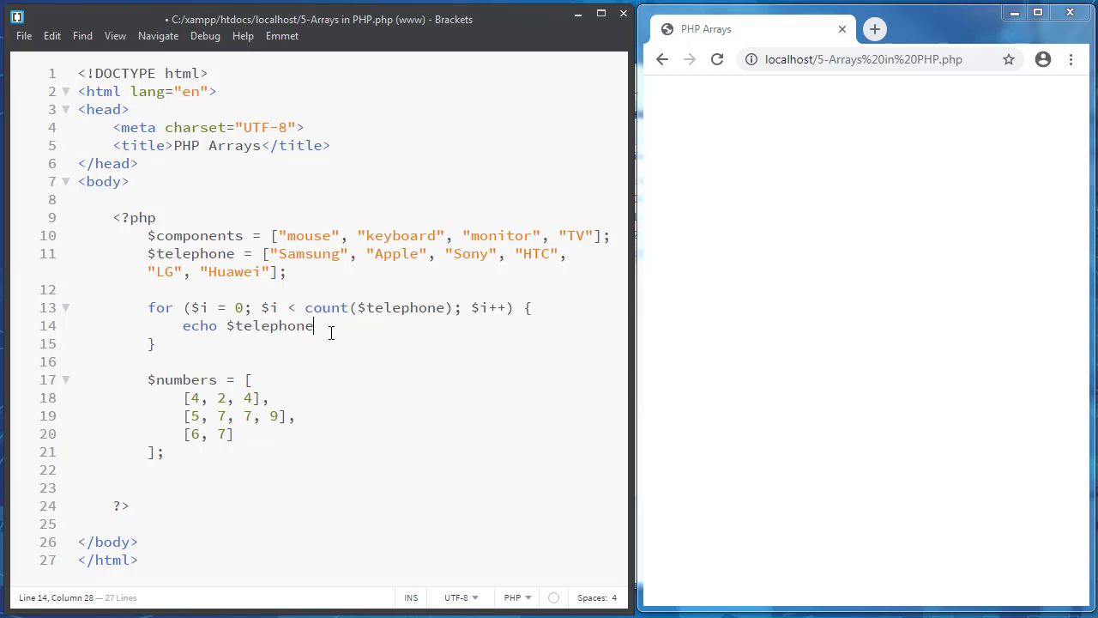
type("[$i]")
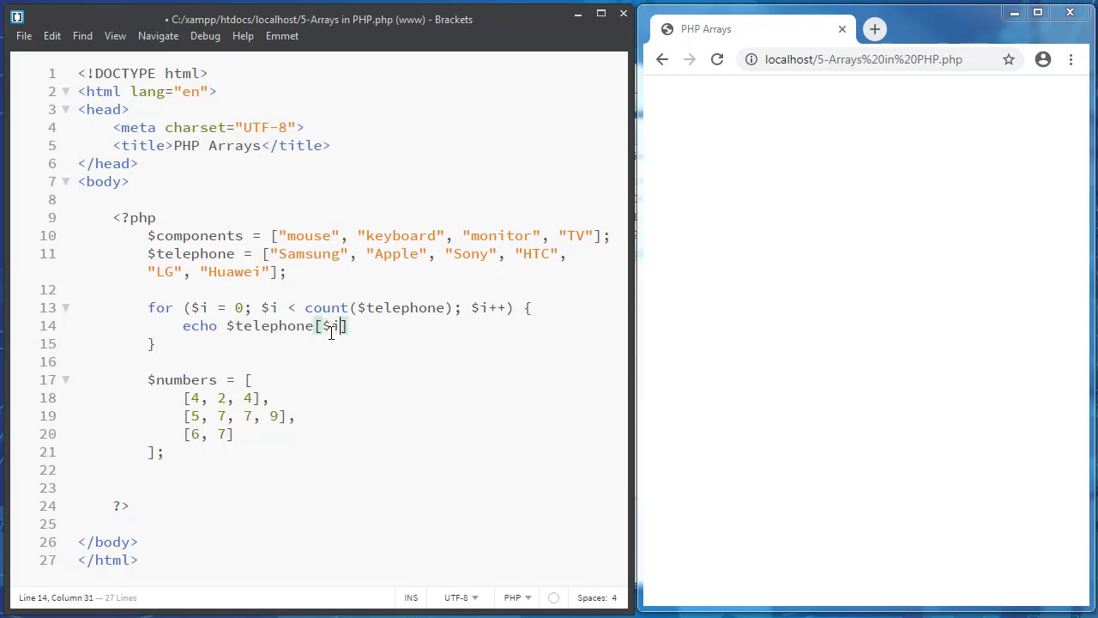
key("Right")
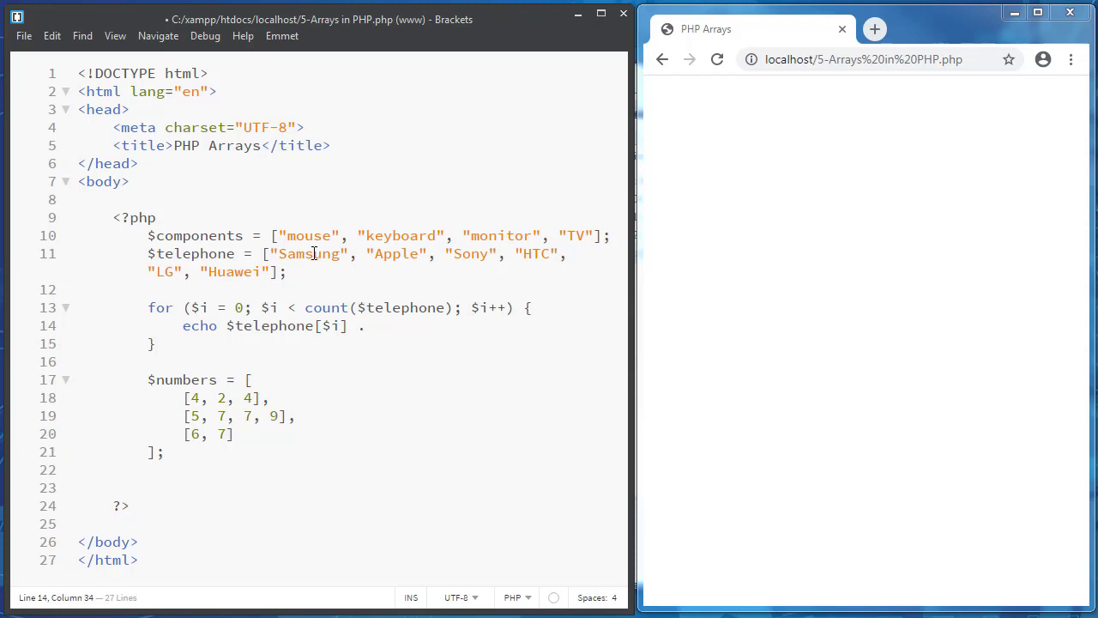
mouse_move(421, 258)
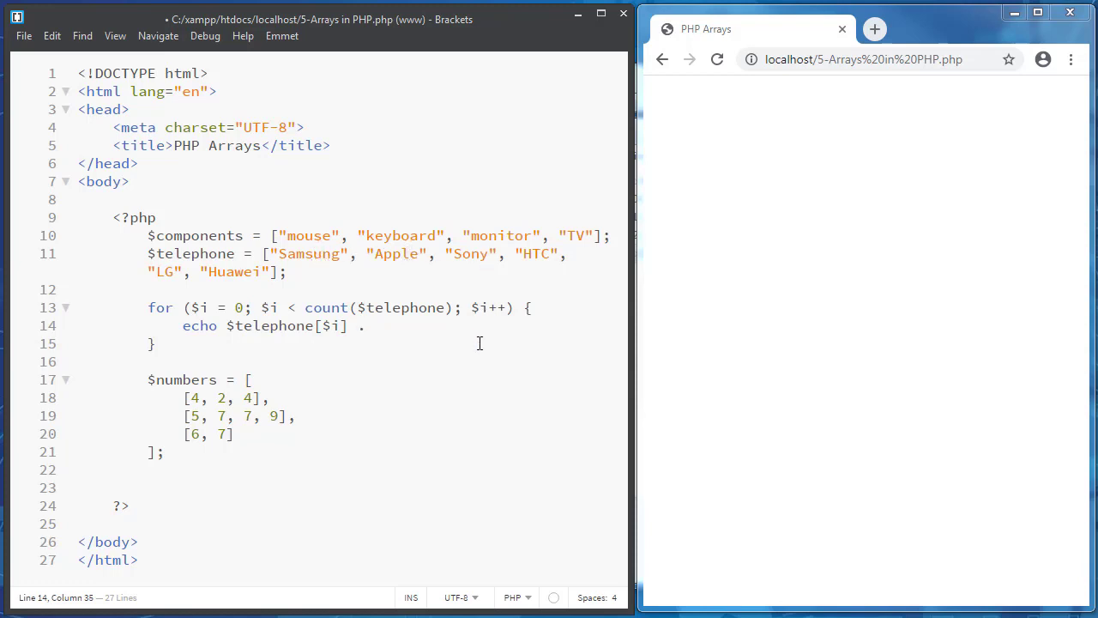
type("\" \";")
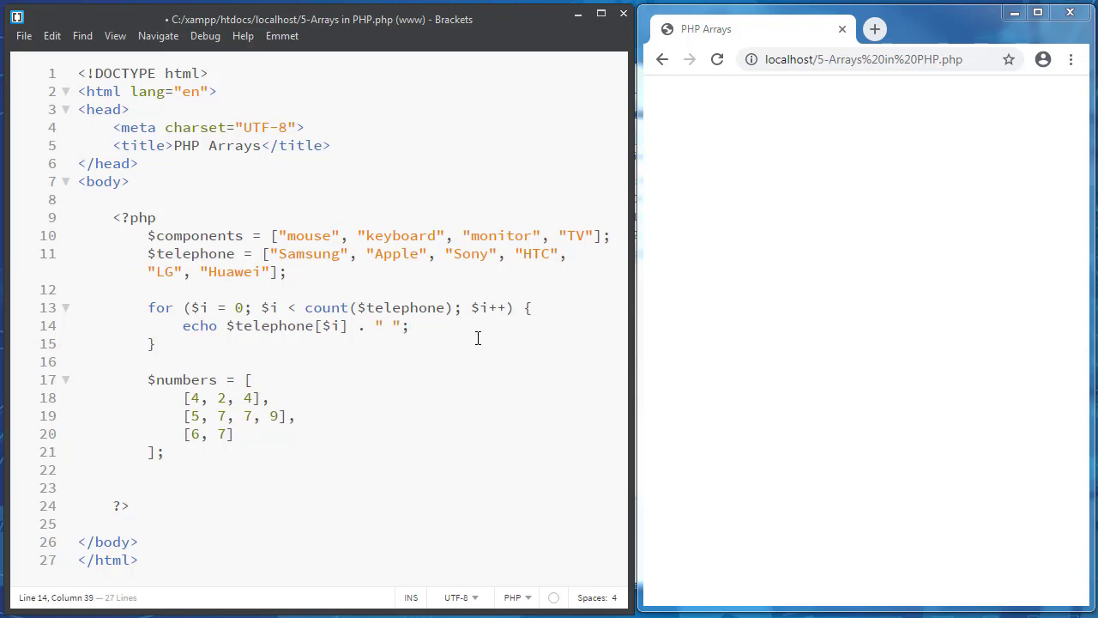
left_click(717, 59)
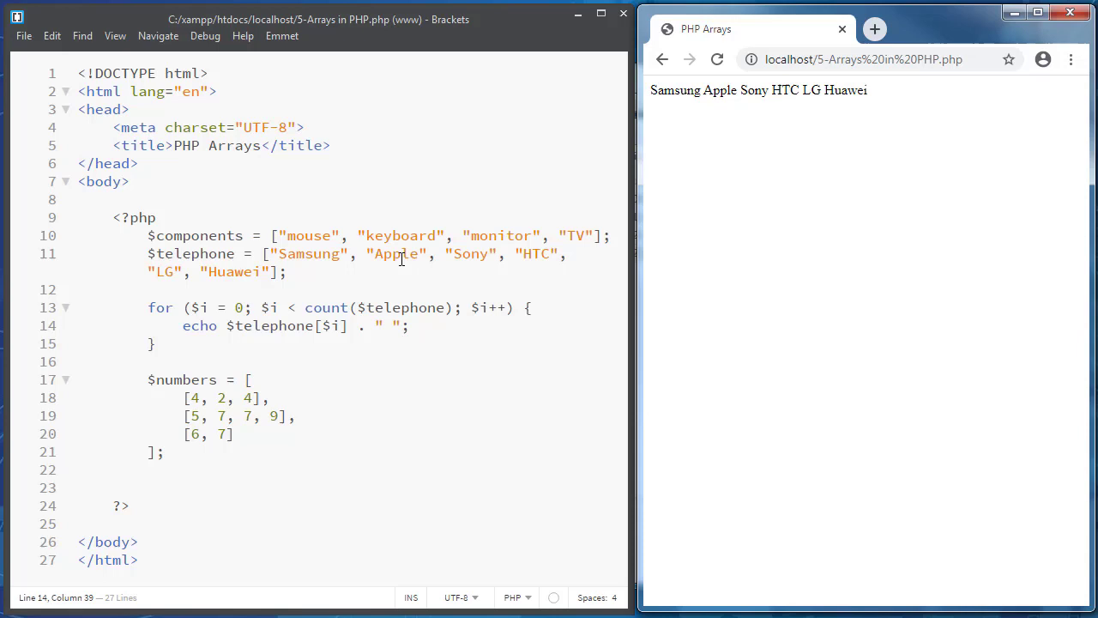
mouse_move(336, 290)
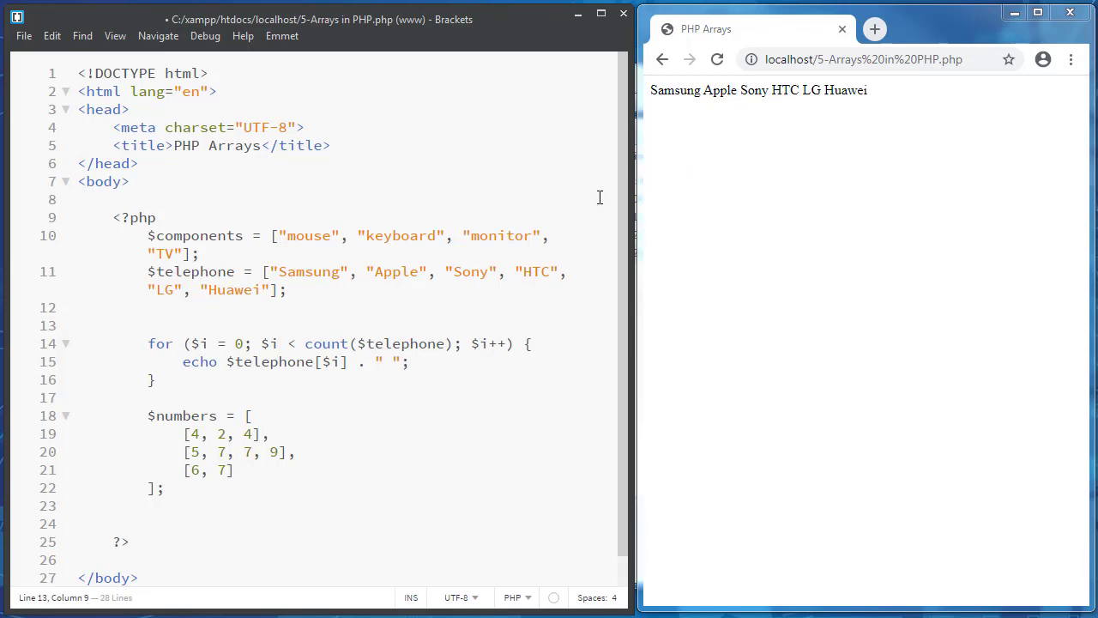
Add an array_pop($telephone); call before the loop
type("array")
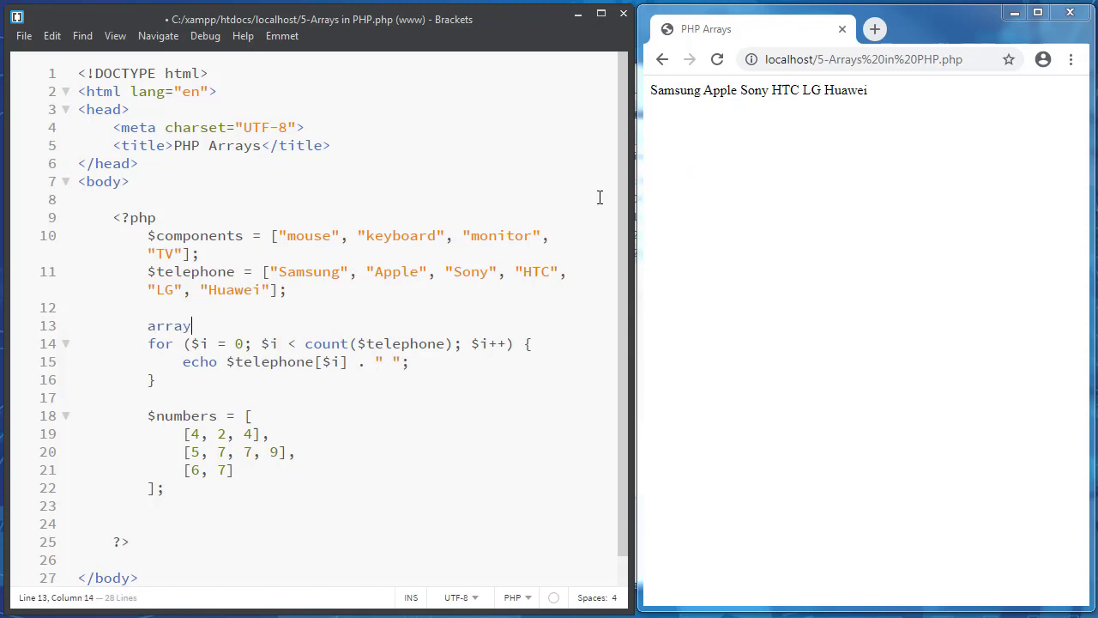
type("_p")
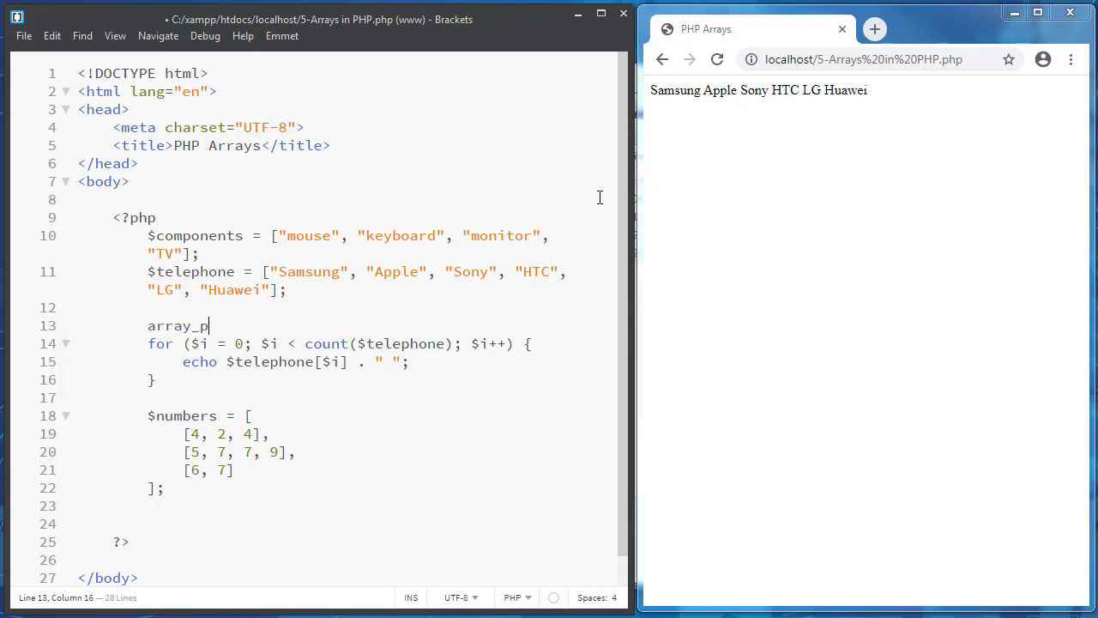
type("op")
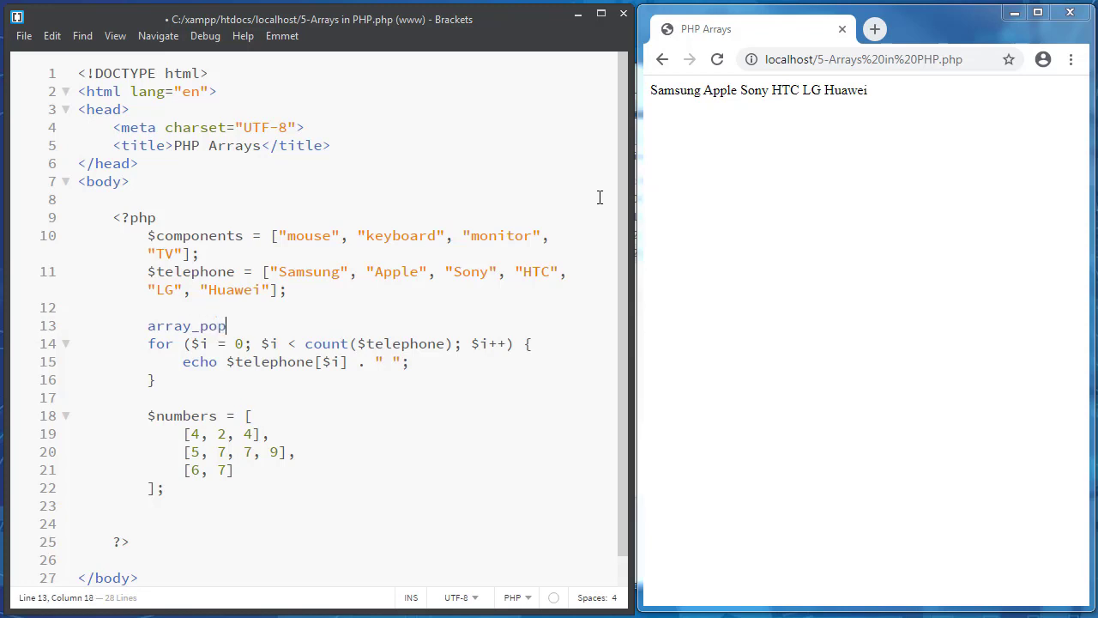
type("()'")
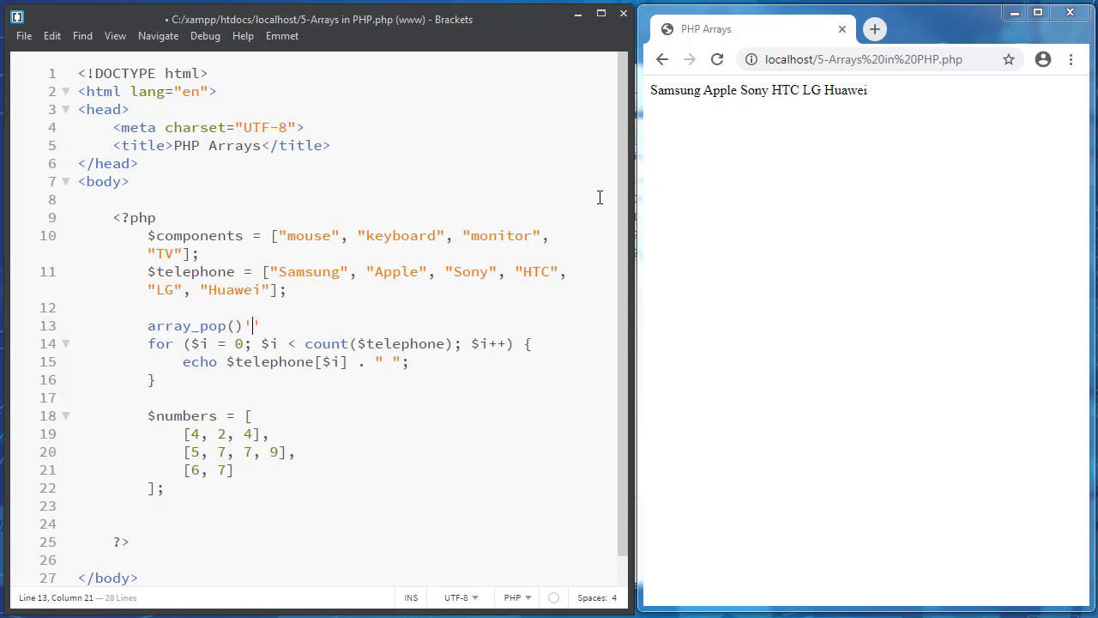
type(";")
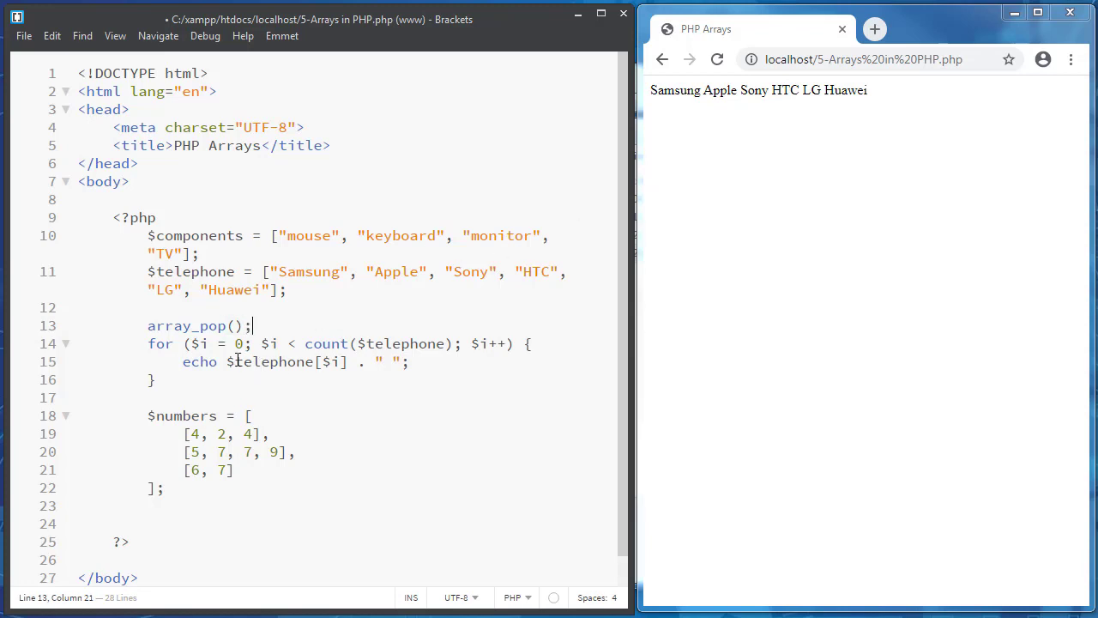
Replace array_pop with array_shift and reload the browser page
left_click(233, 325)
type("$telephone")
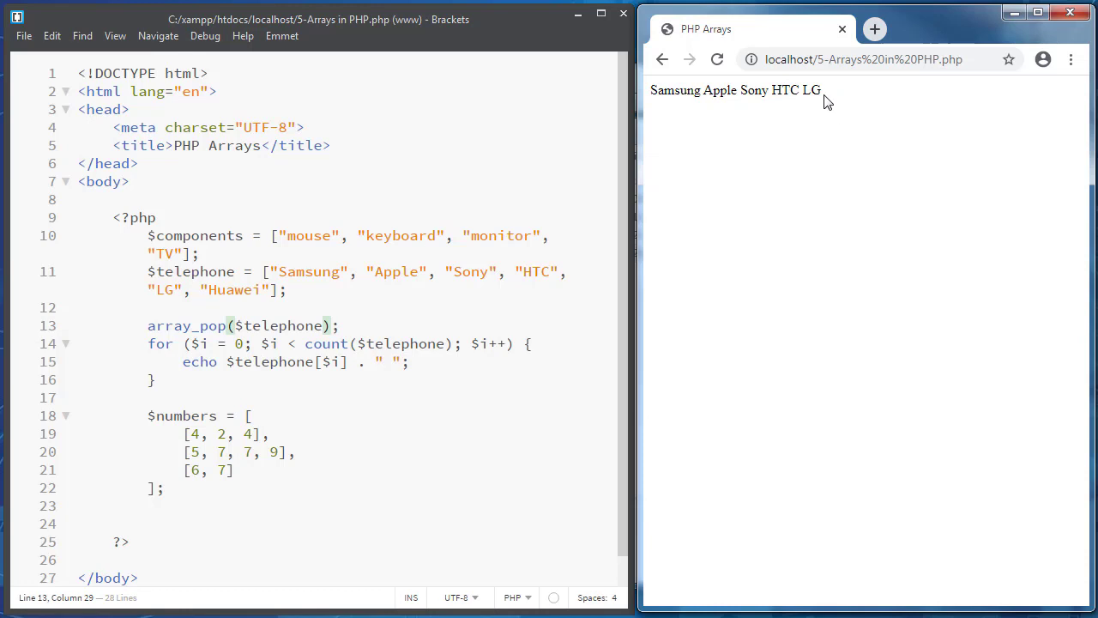
mouse_move(295, 343)
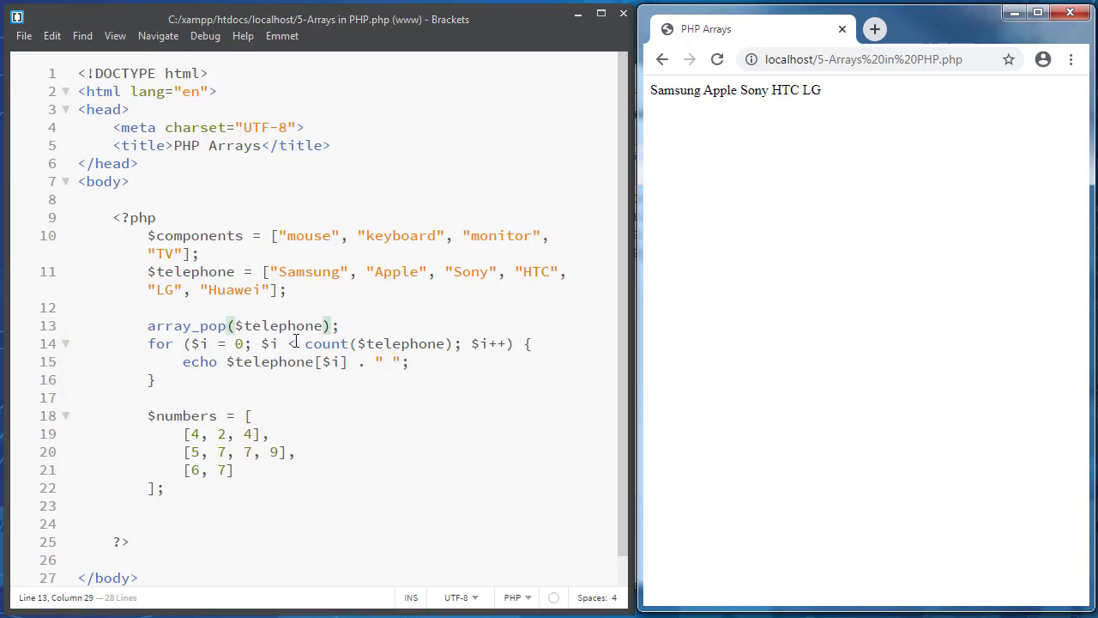
double_click(212, 325)
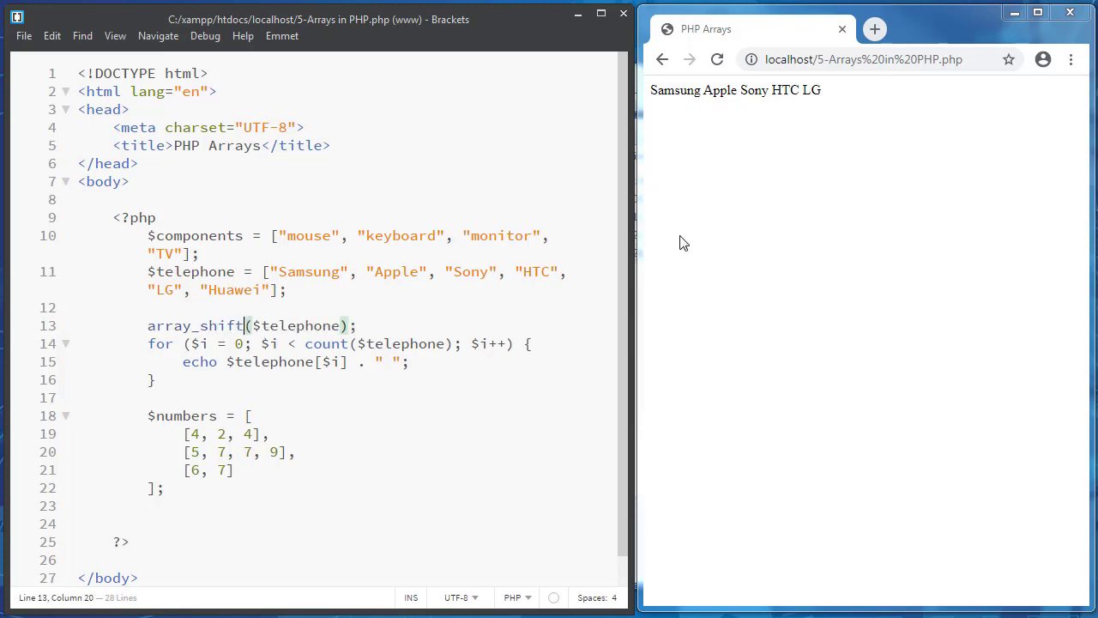
left_click(717, 59)
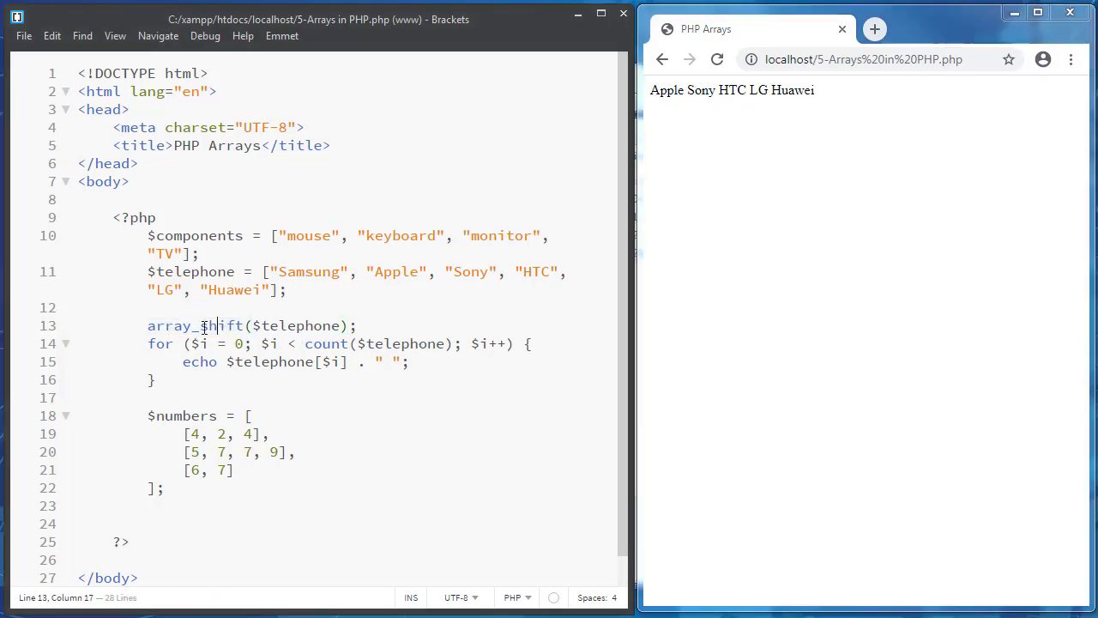
double_click(221, 325)
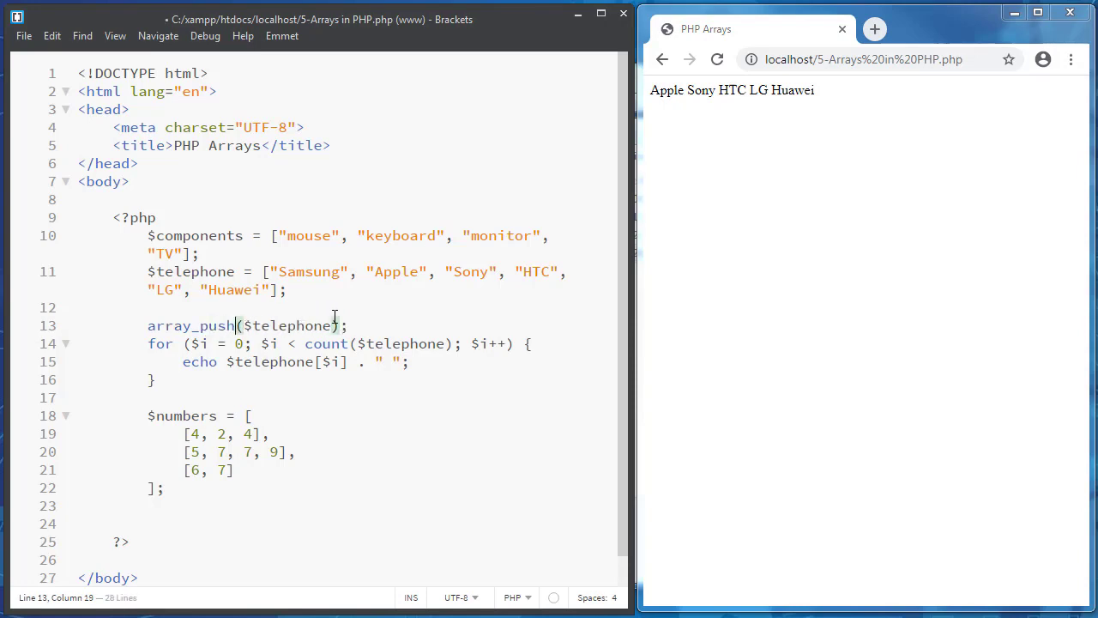
Pass 'TEST' to the call, switch it to array_unshift, and start an echo after the loop
type(",")
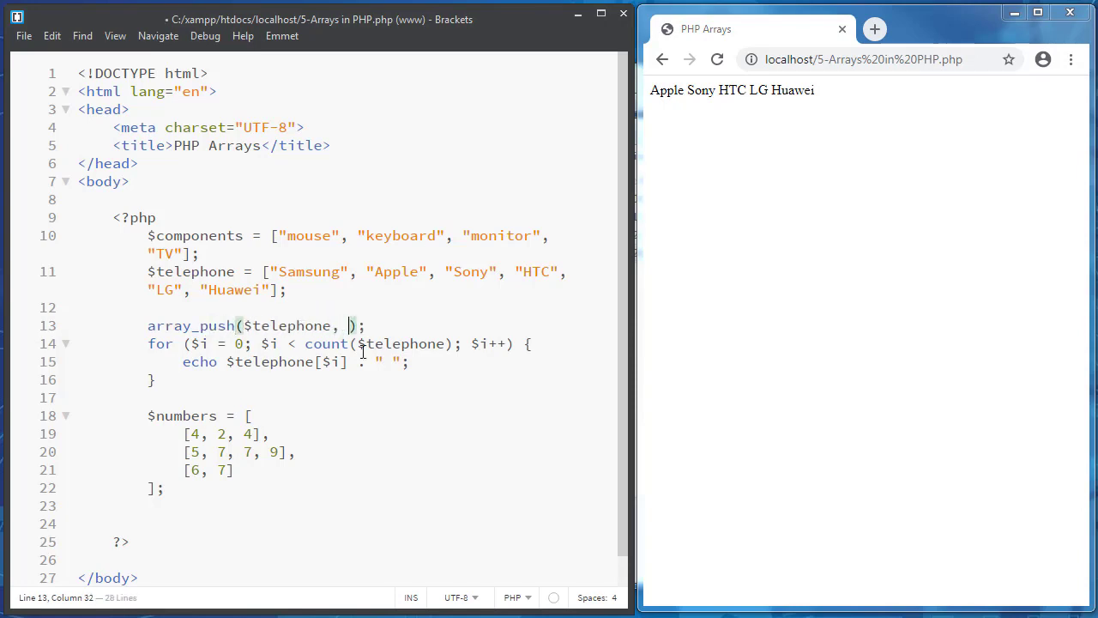
type("'TE")
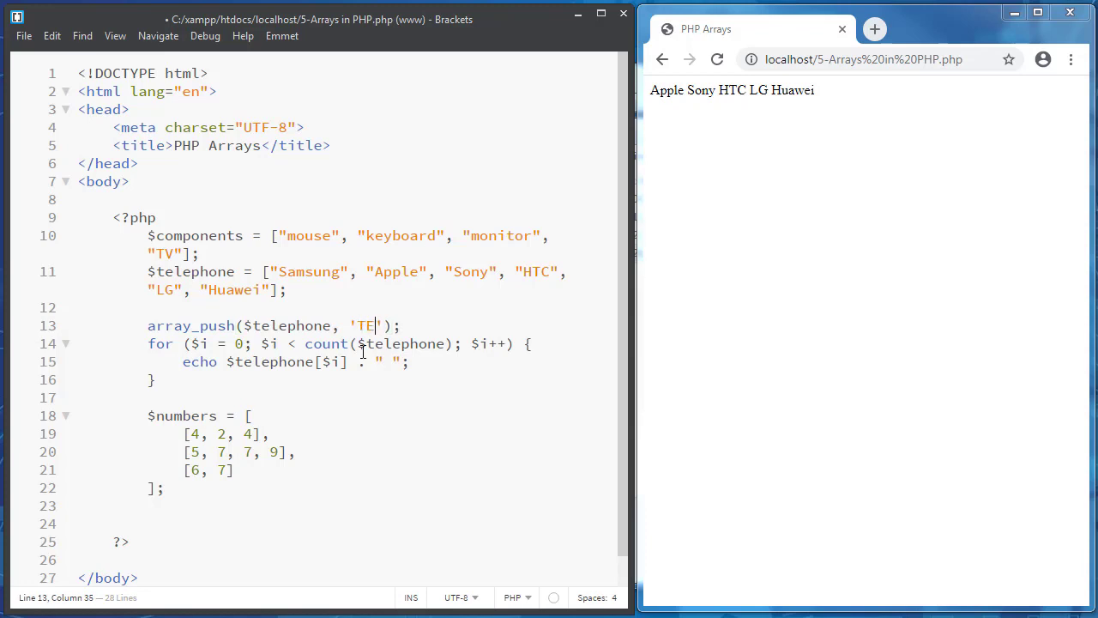
type("ST")
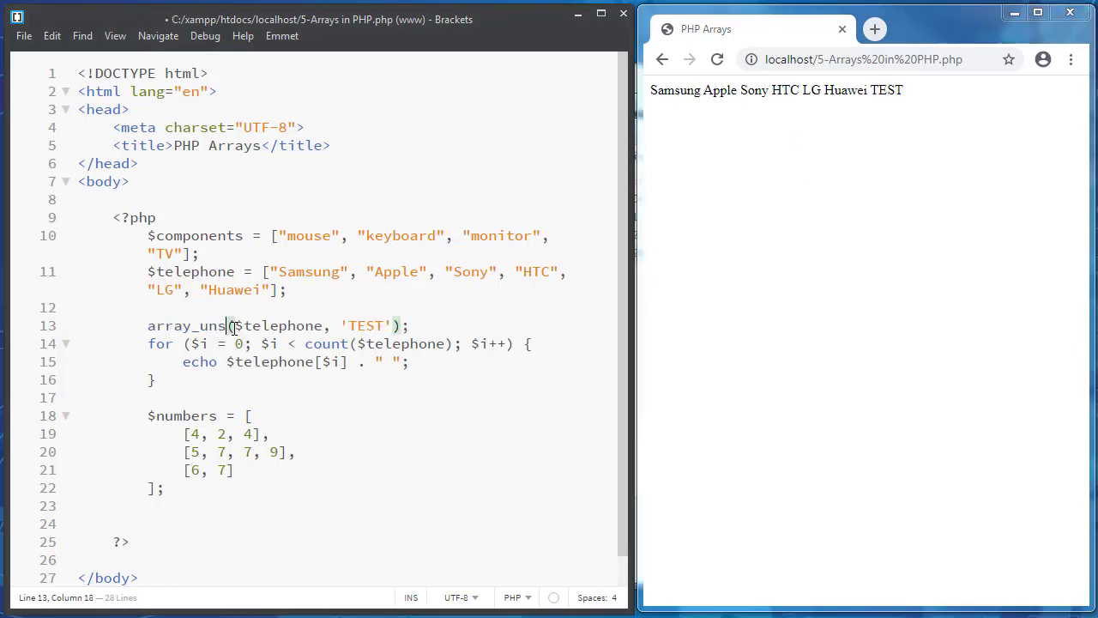
type("hift")
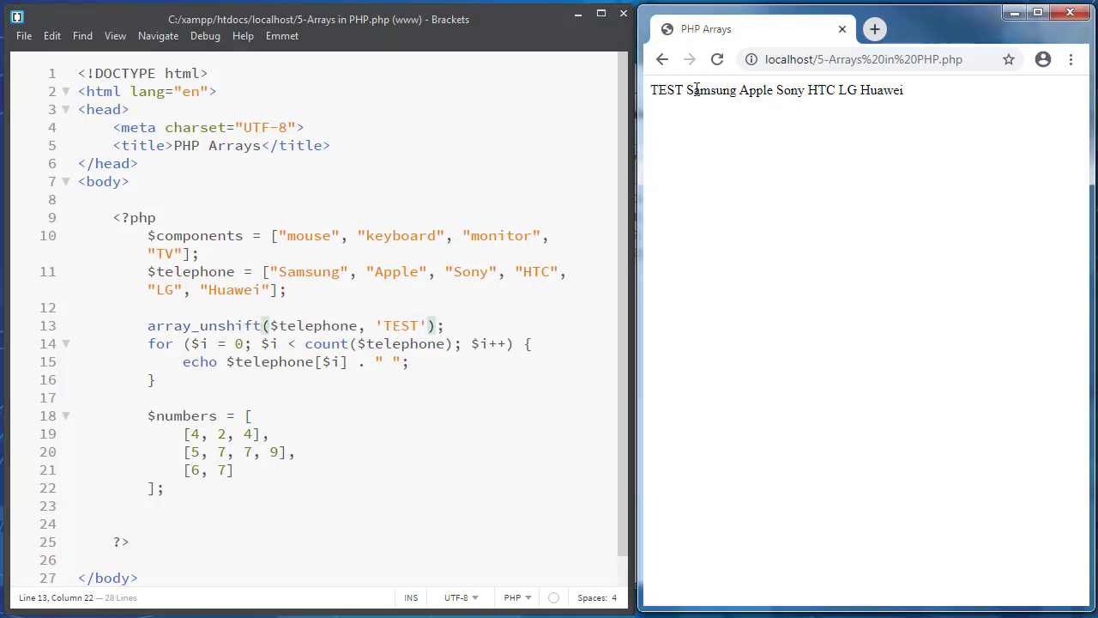
mouse_move(667, 96)
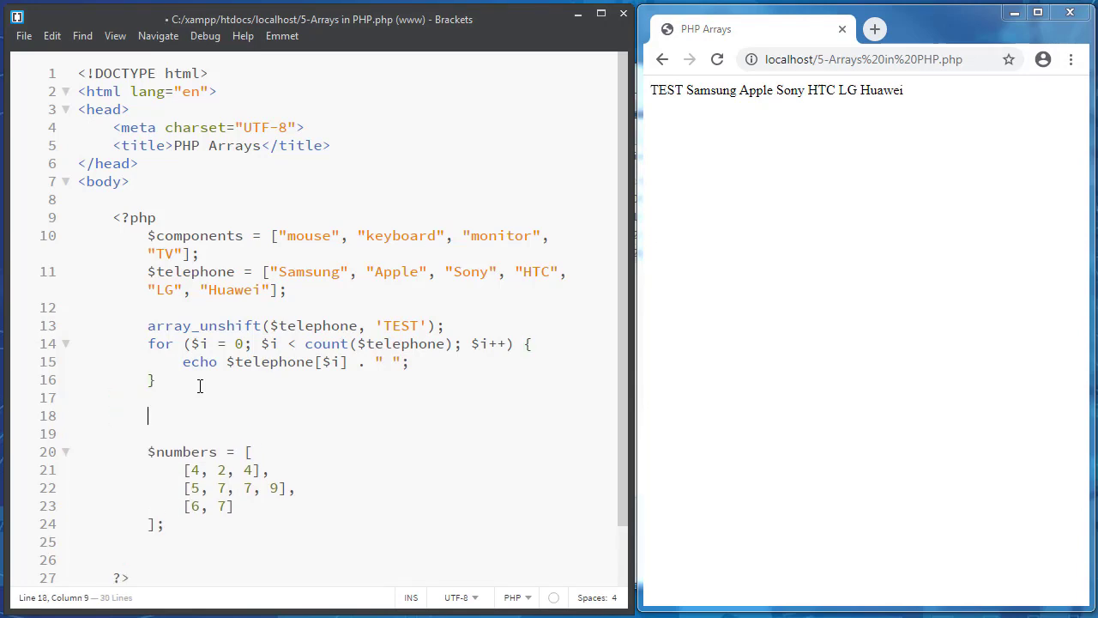
type("echo \"<")
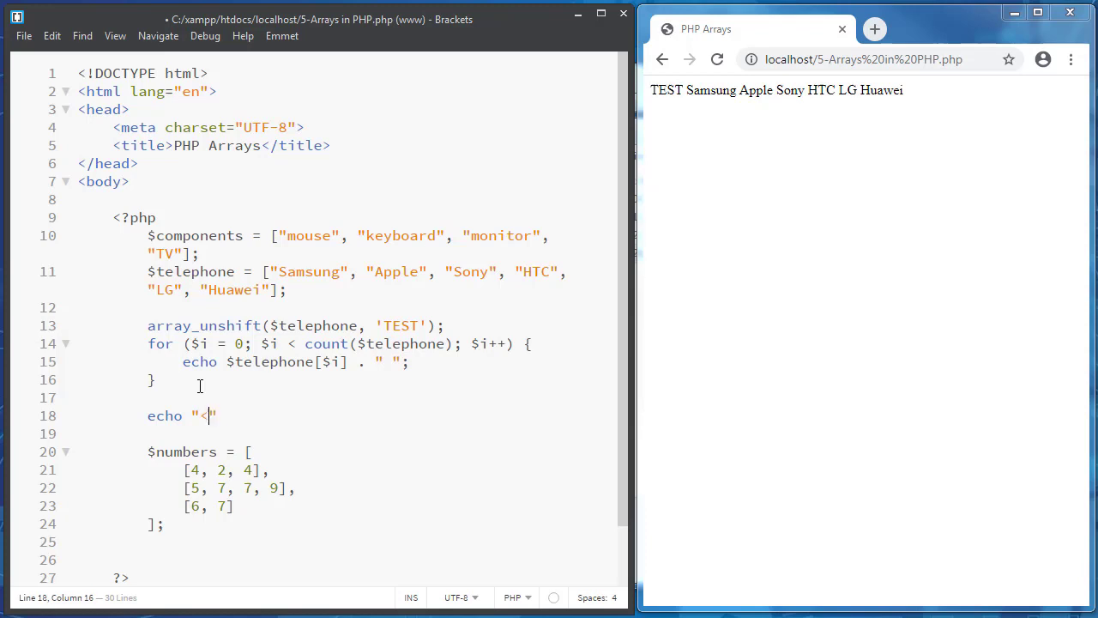
Complete the line as echo "<br>" . implode($telephone, ',');
type("br>")
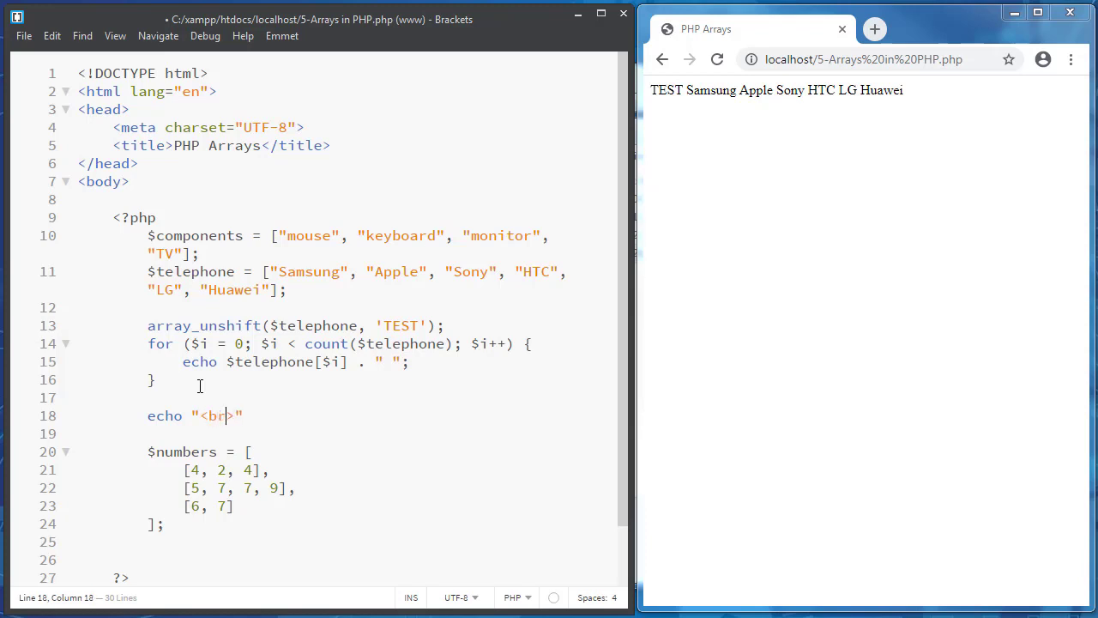
type(".")
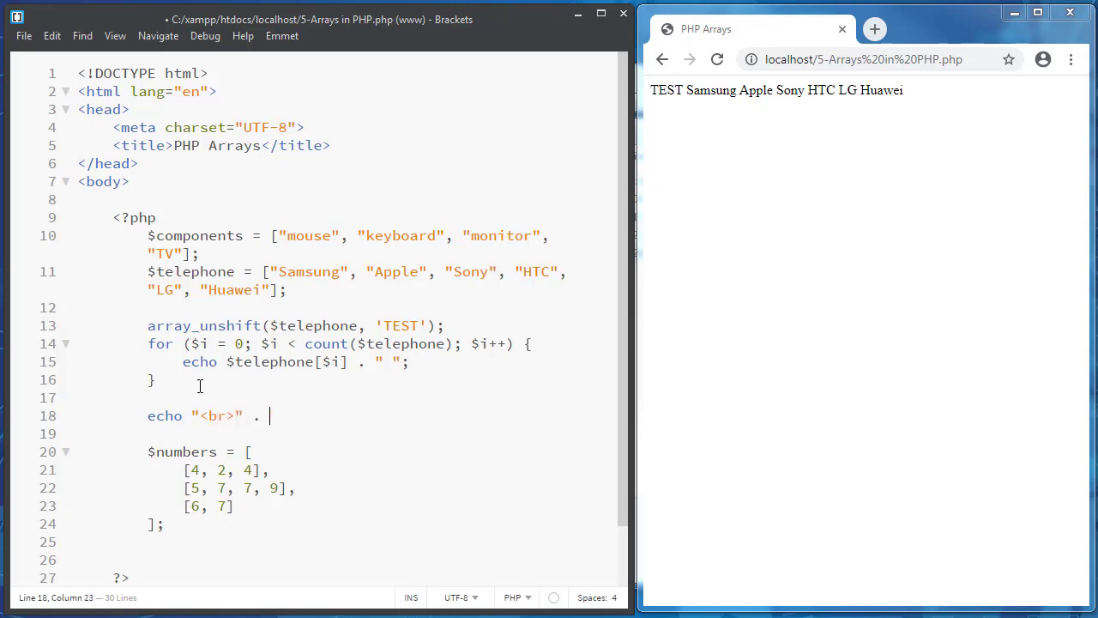
type("imploate")
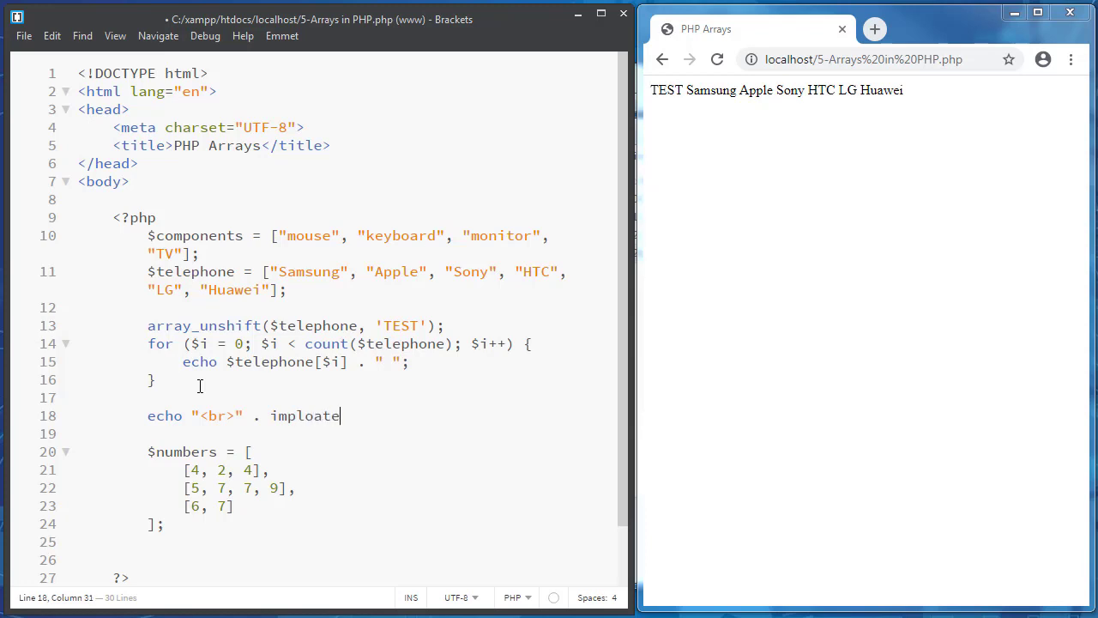
type("implode(")
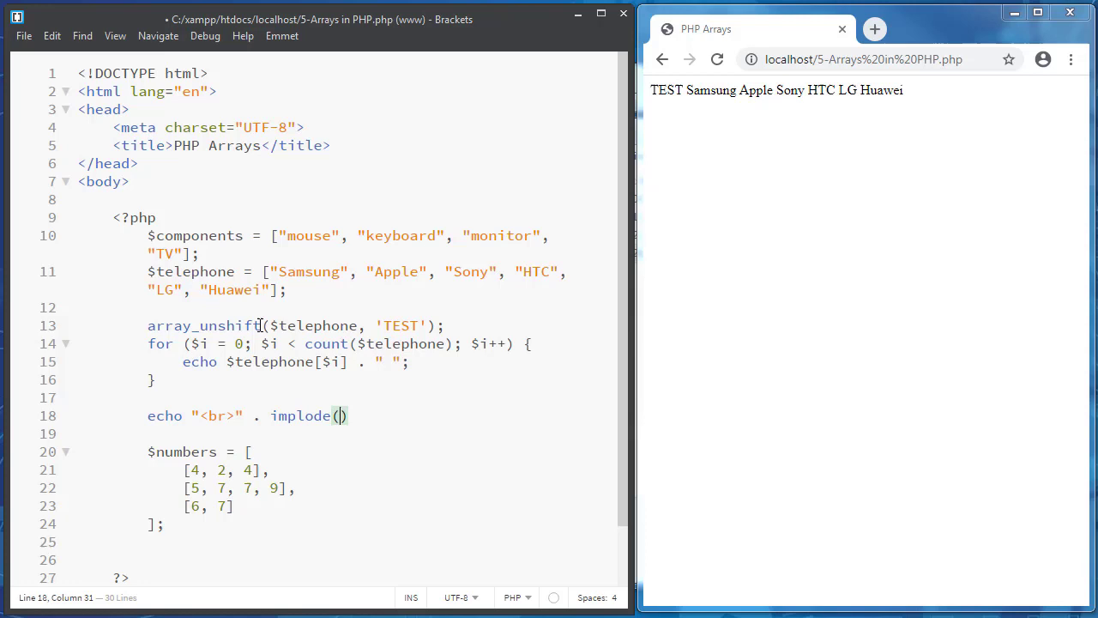
double_click(314, 325)
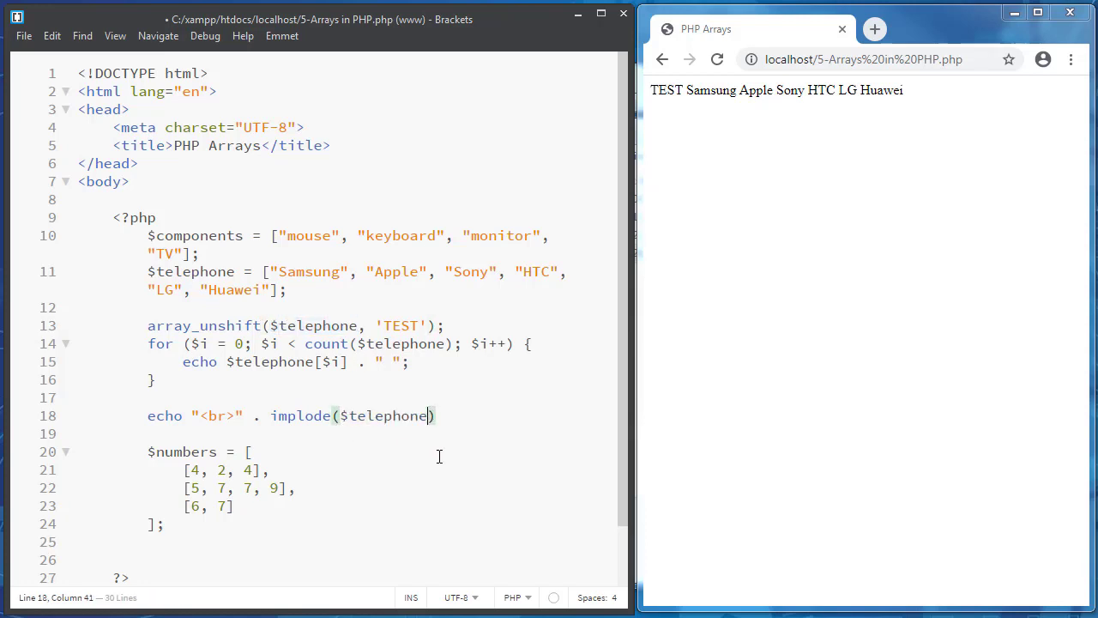
type(", ',")
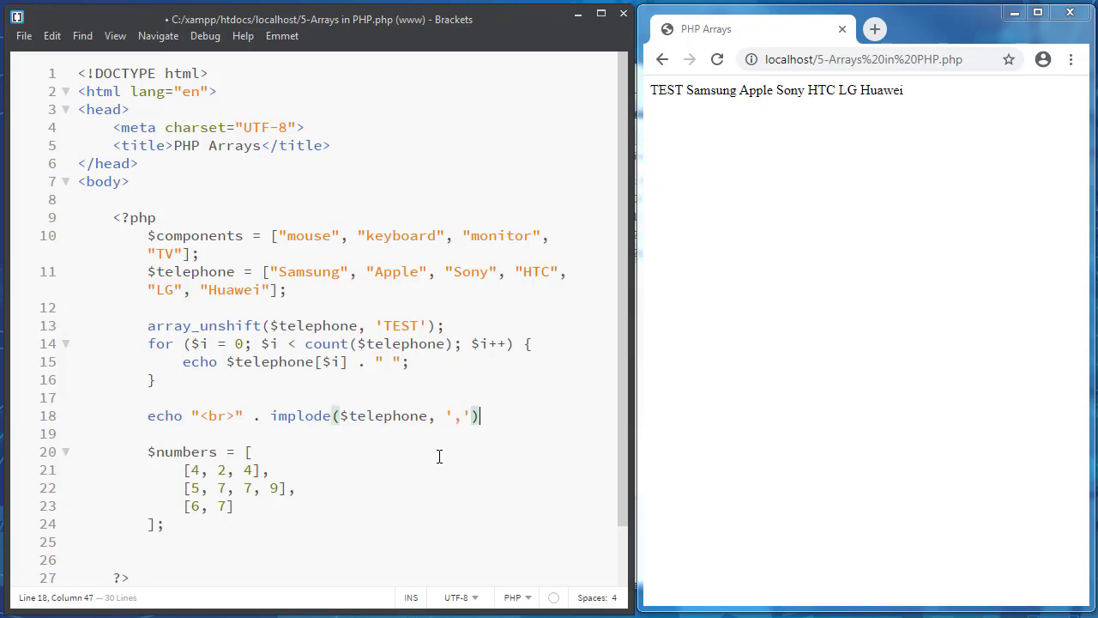
type(";")
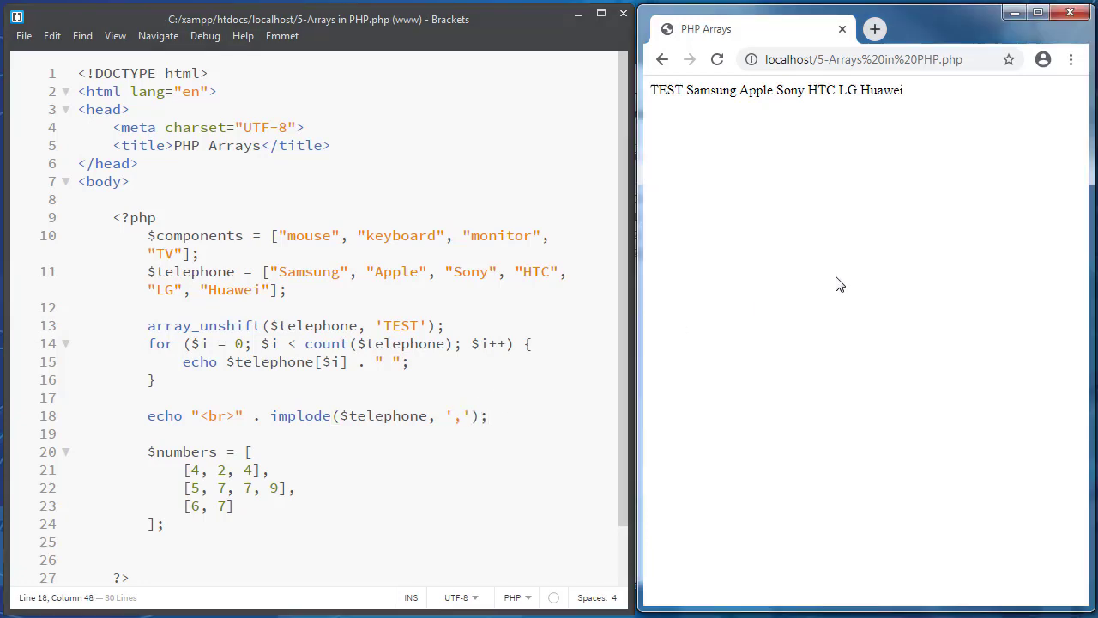
Try ' ' and ' - ' as implode separators, settling on ', ', reloading each time
left_click(717, 59)
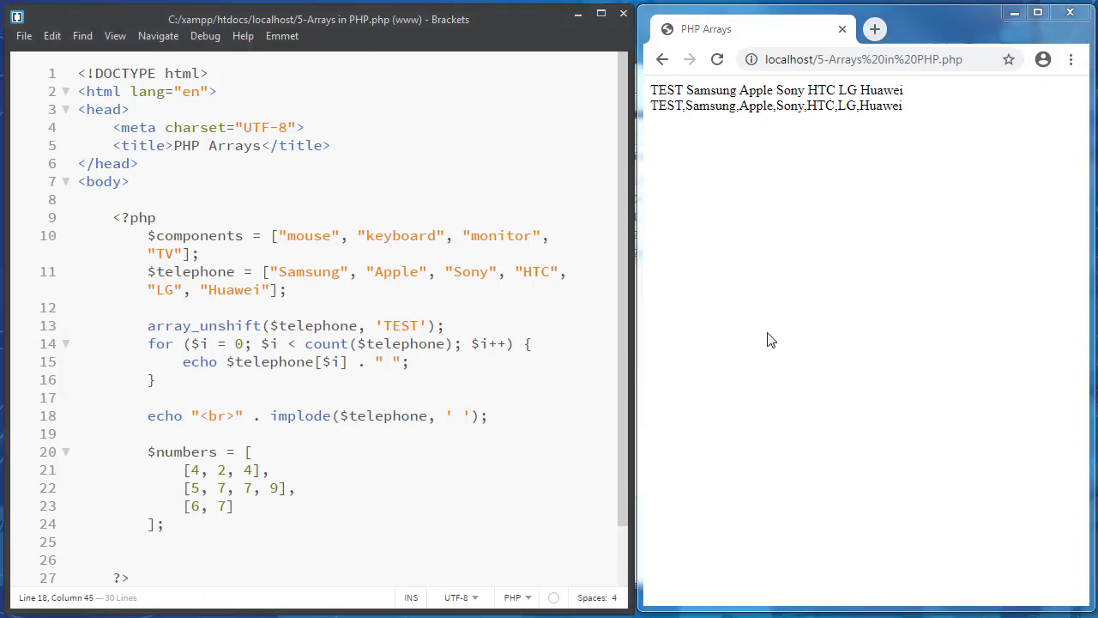
key("Backspace")
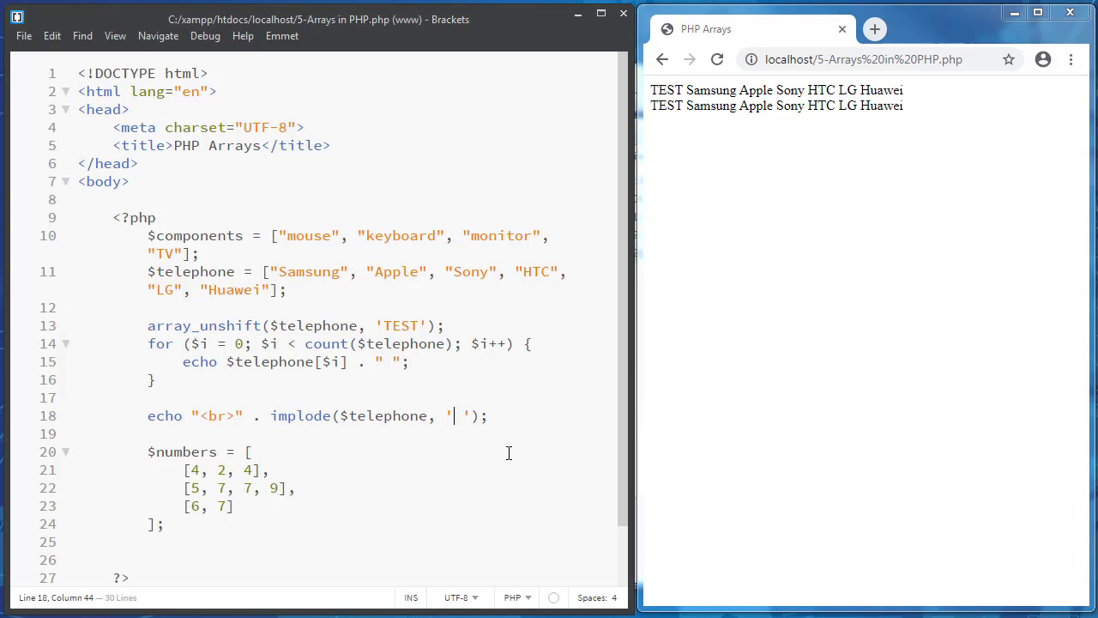
type("-")
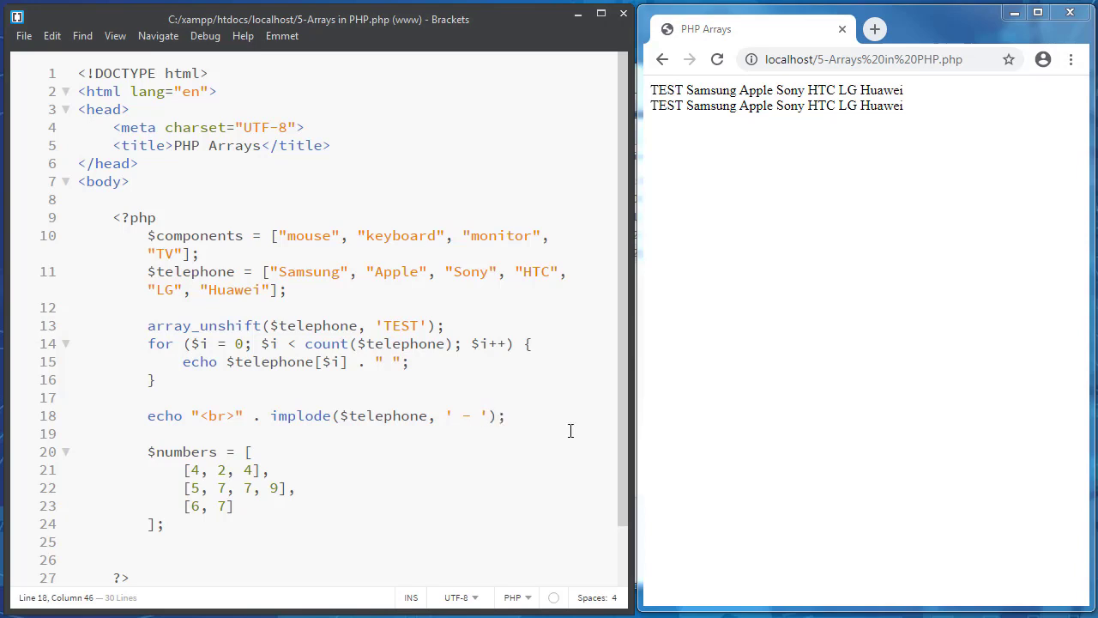
left_click(717, 59)
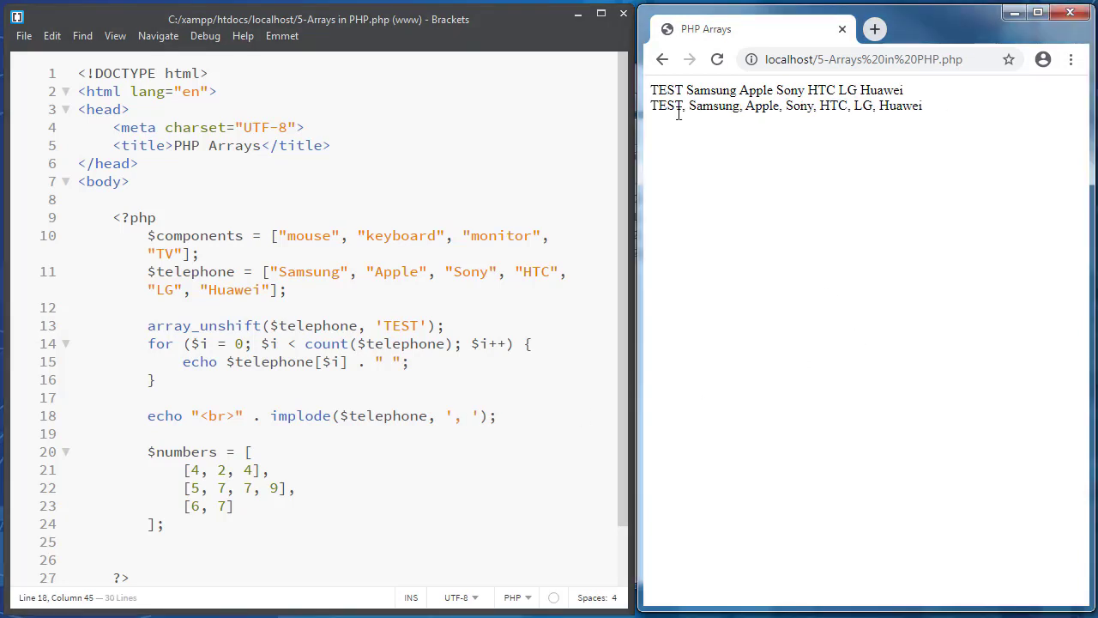
mouse_move(769, 205)
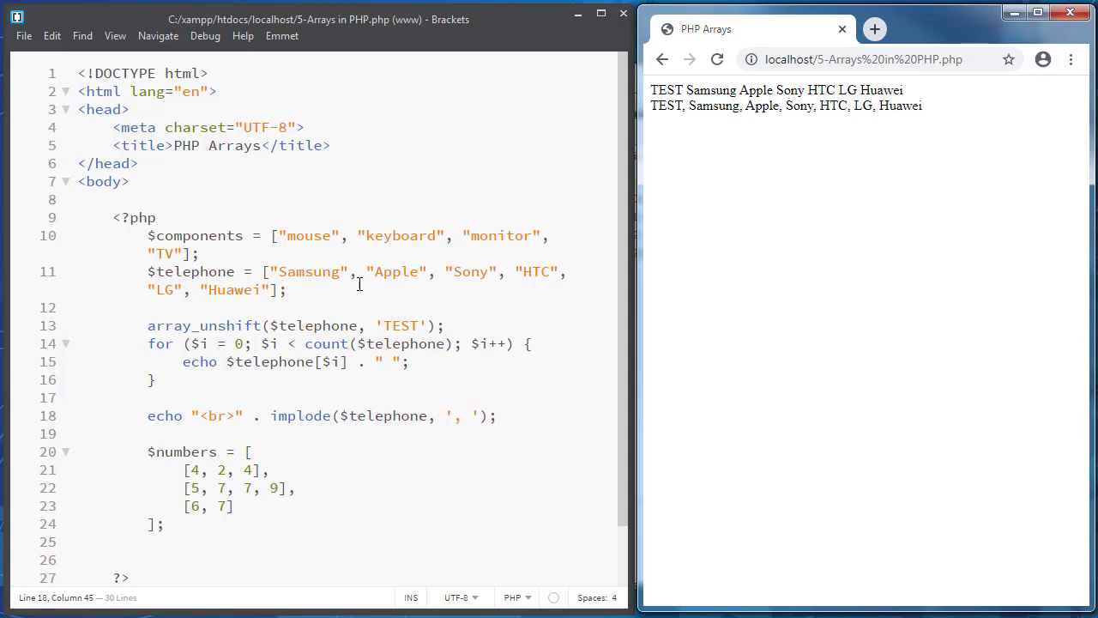
mouse_move(340, 319)
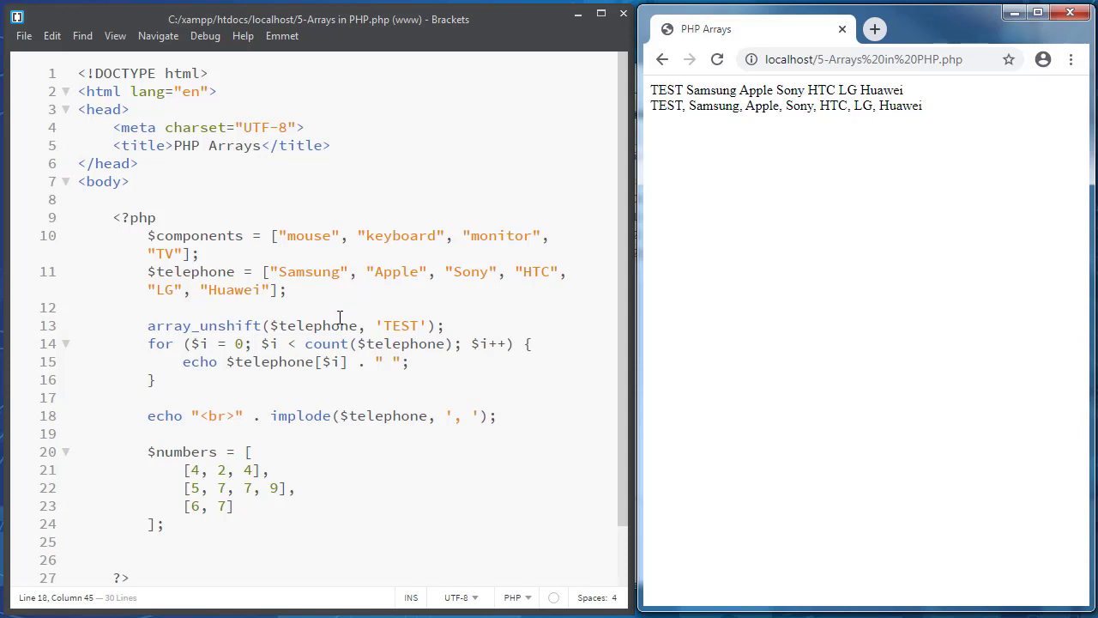
mouse_move(273, 415)
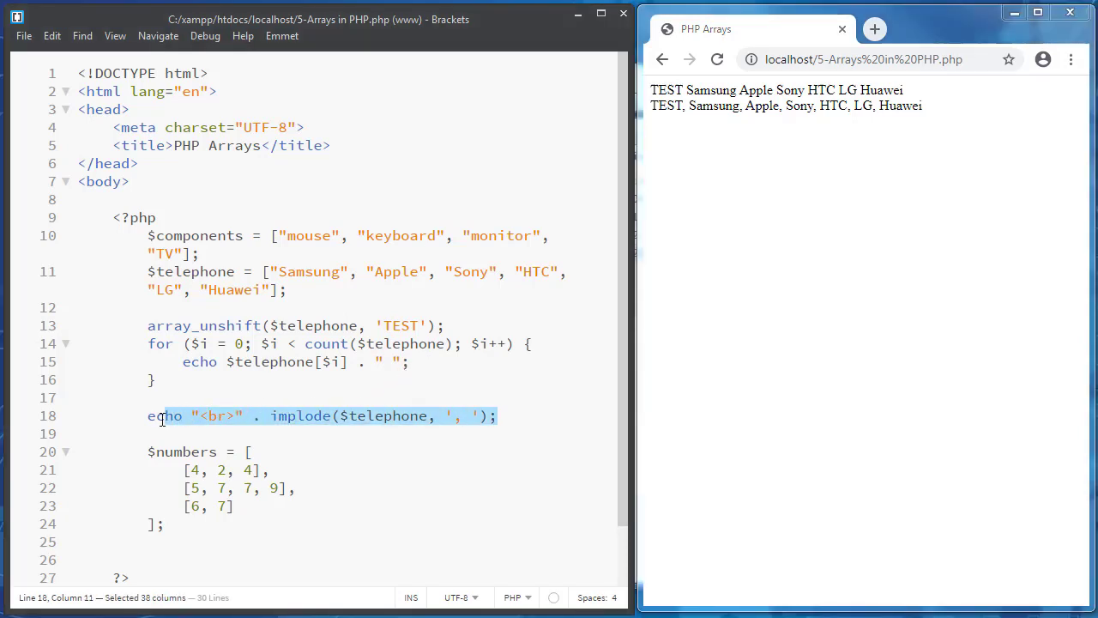
Copy the implode line to line 19 and make it echo $telephone[count($telephone)]
left_click(511, 416)
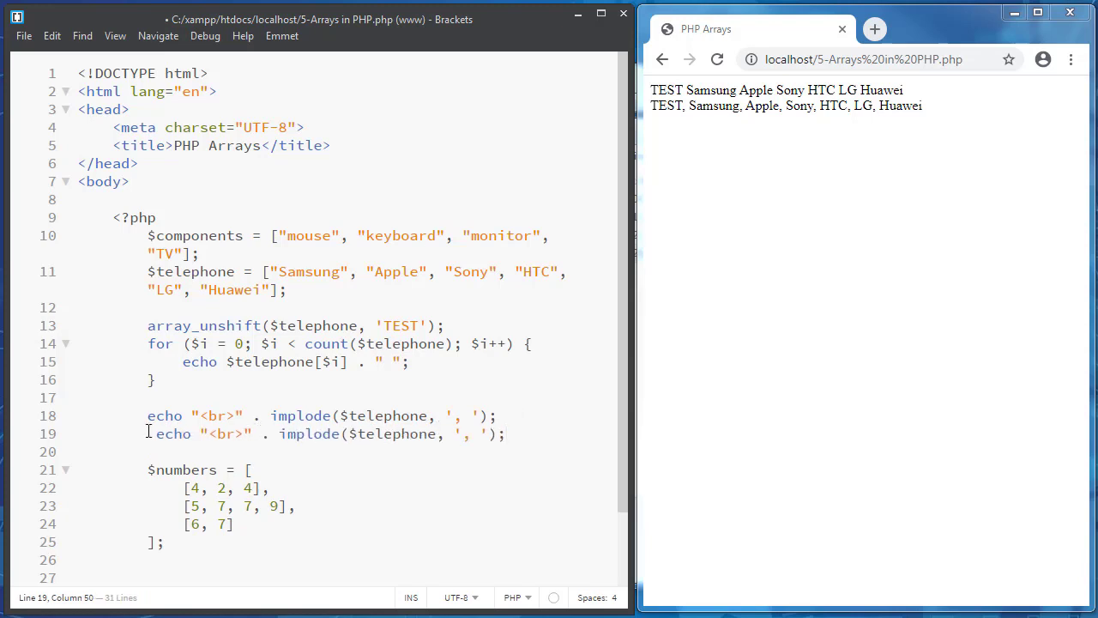
double_click(301, 433)
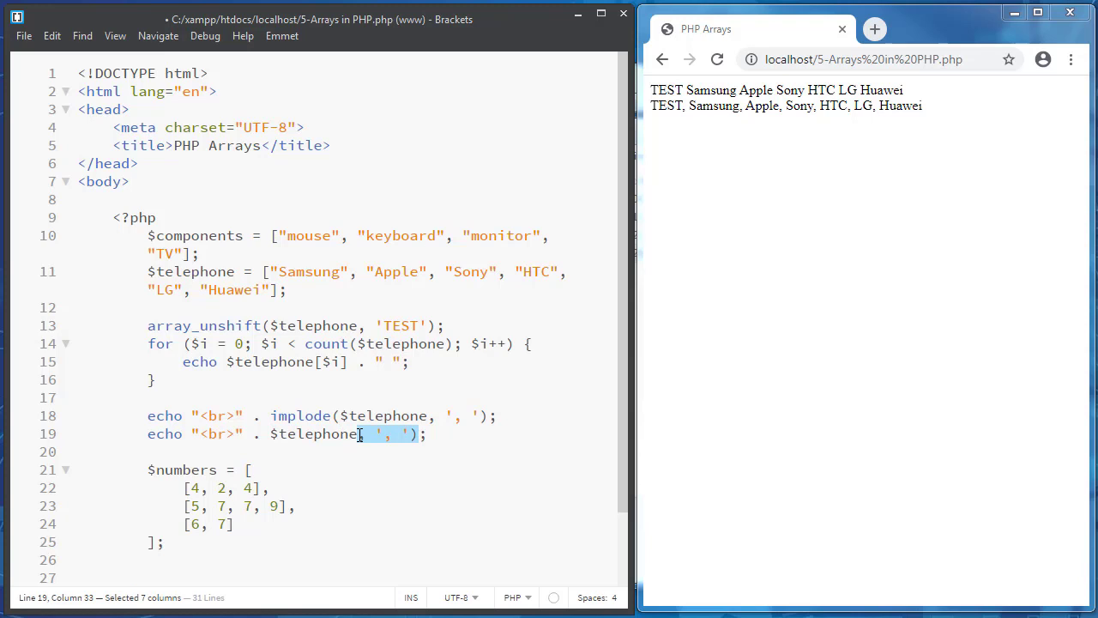
key("Delete")
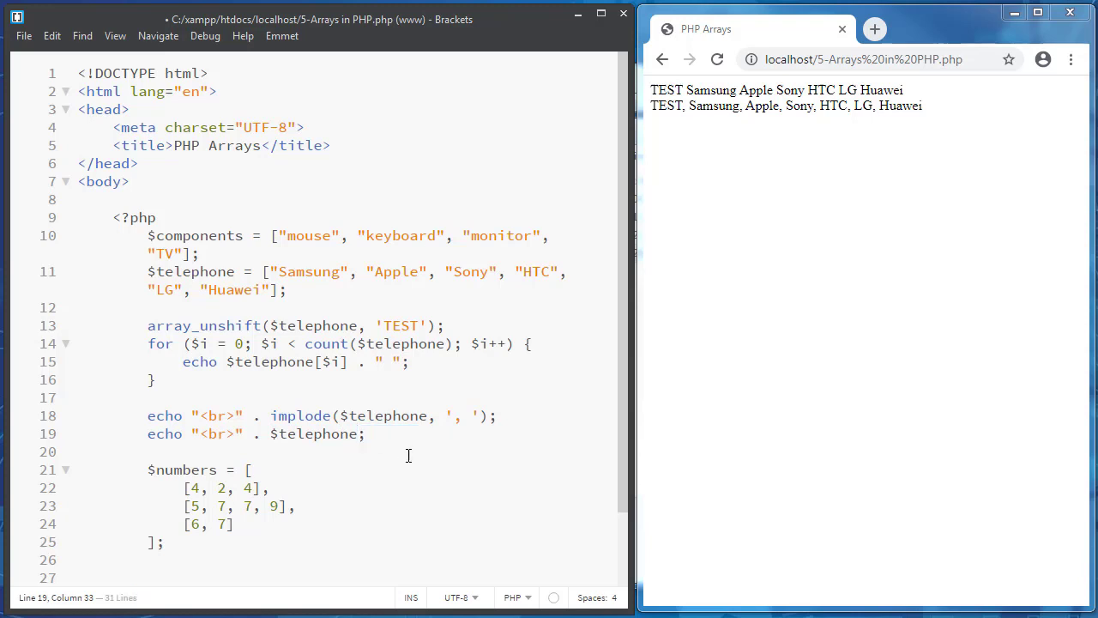
type("[]")
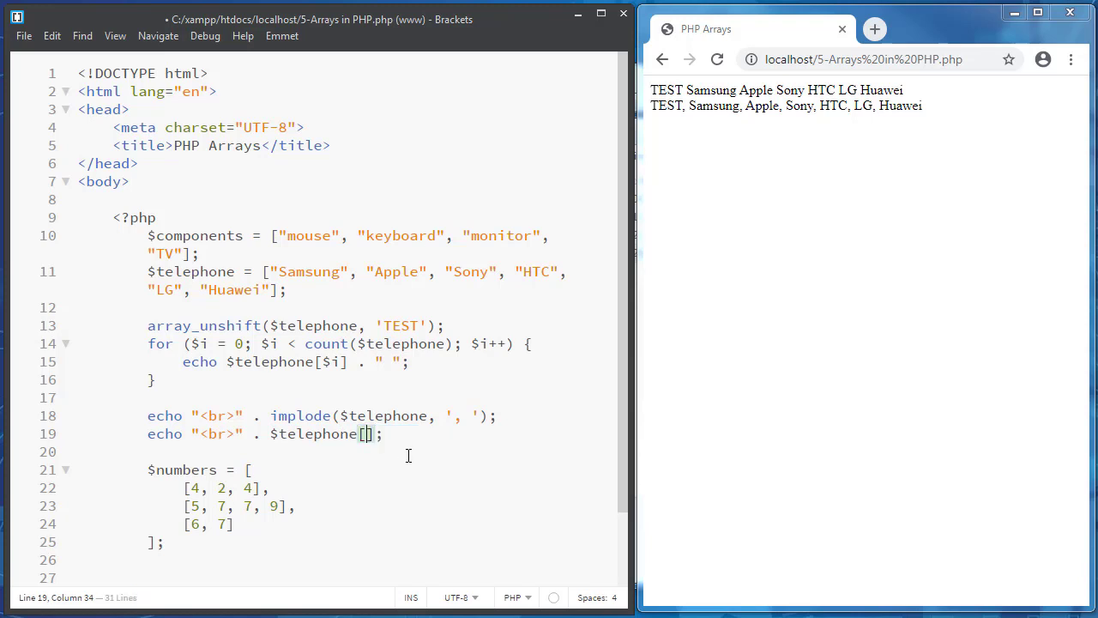
type("count( echo \"<br>\" . implode($telephone, ', ');")
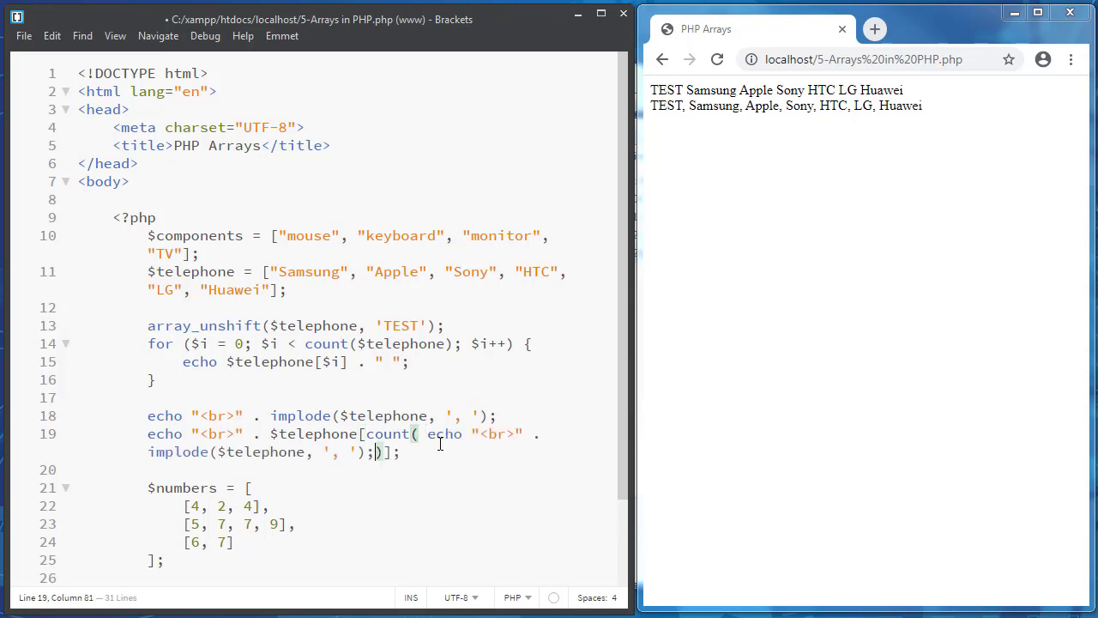
double_click(315, 433)
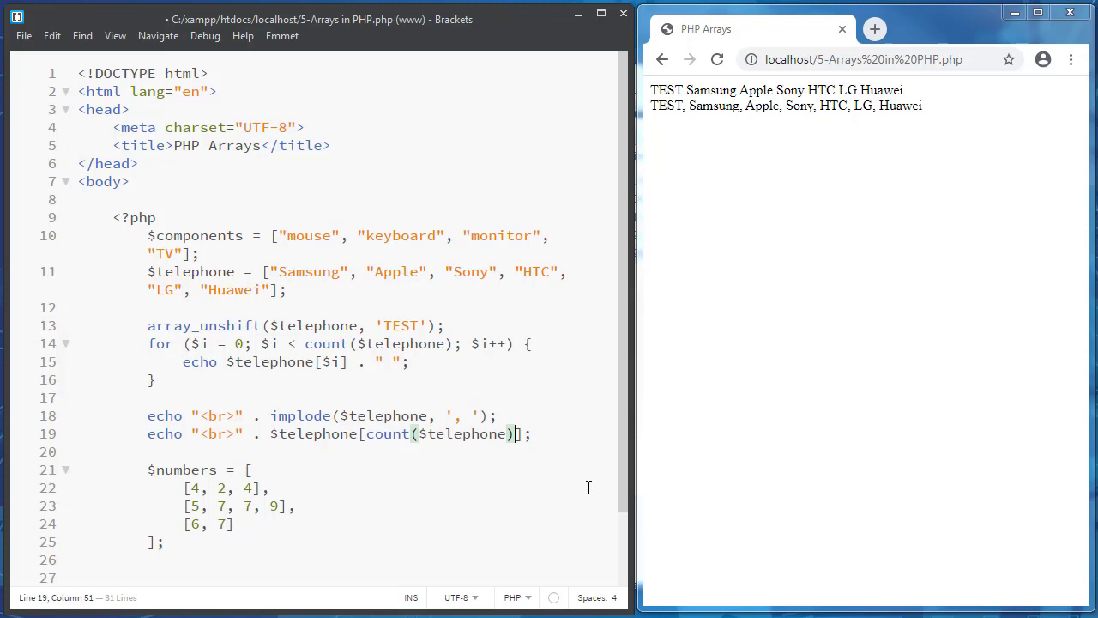
type("- 1")
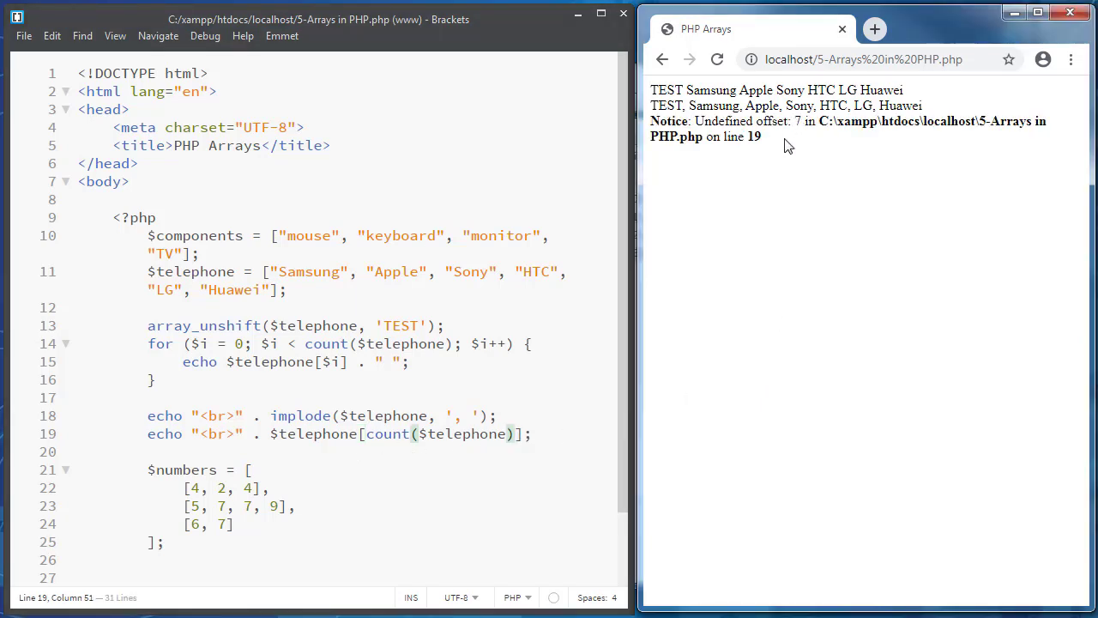
mouse_move(799, 127)
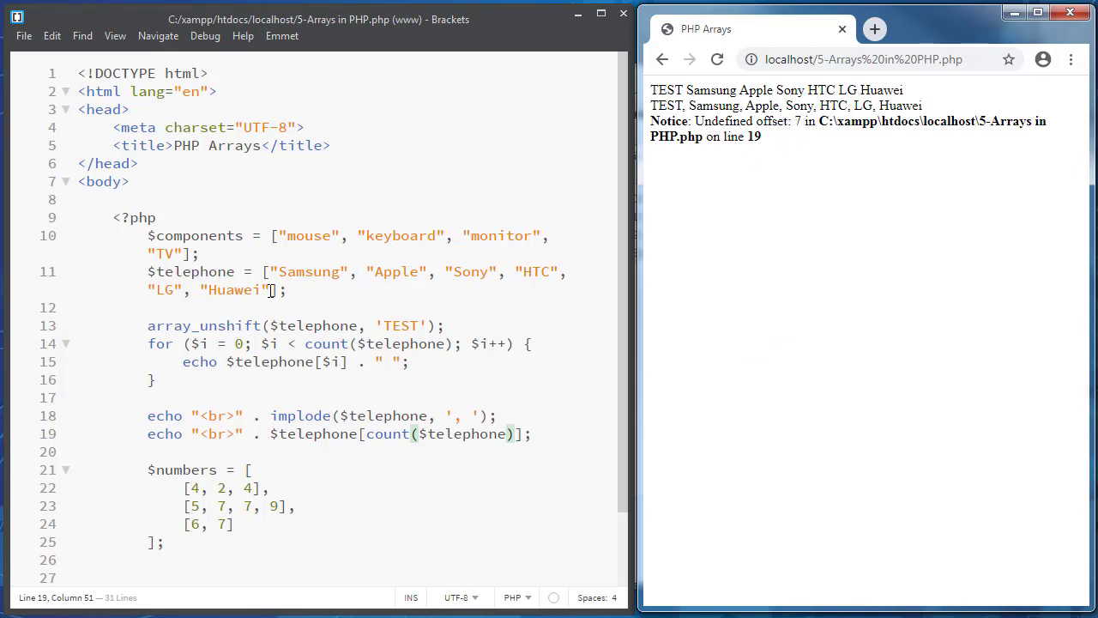
Change line 19's index to count($telephone) - 1 so the page shows Huawei
double_click(231, 290)
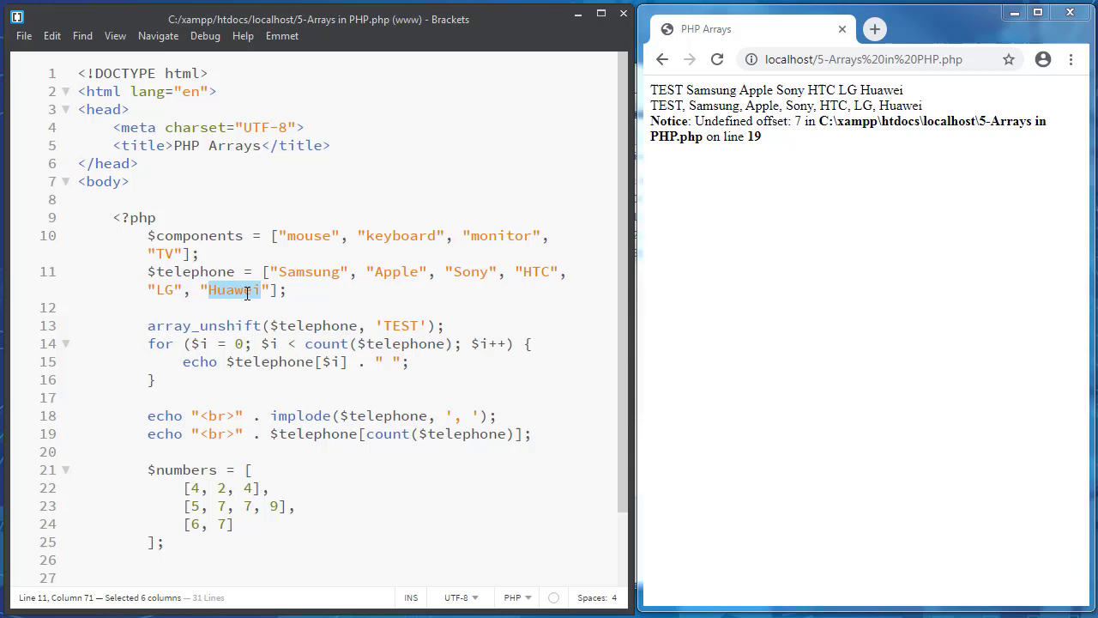
left_click(521, 433)
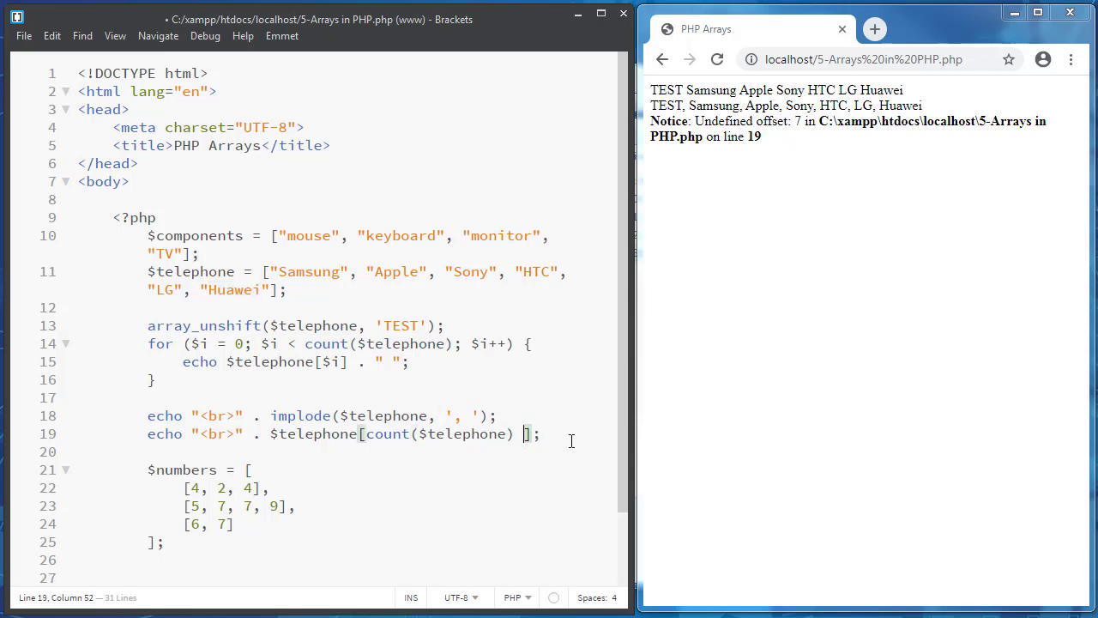
type("- 1")
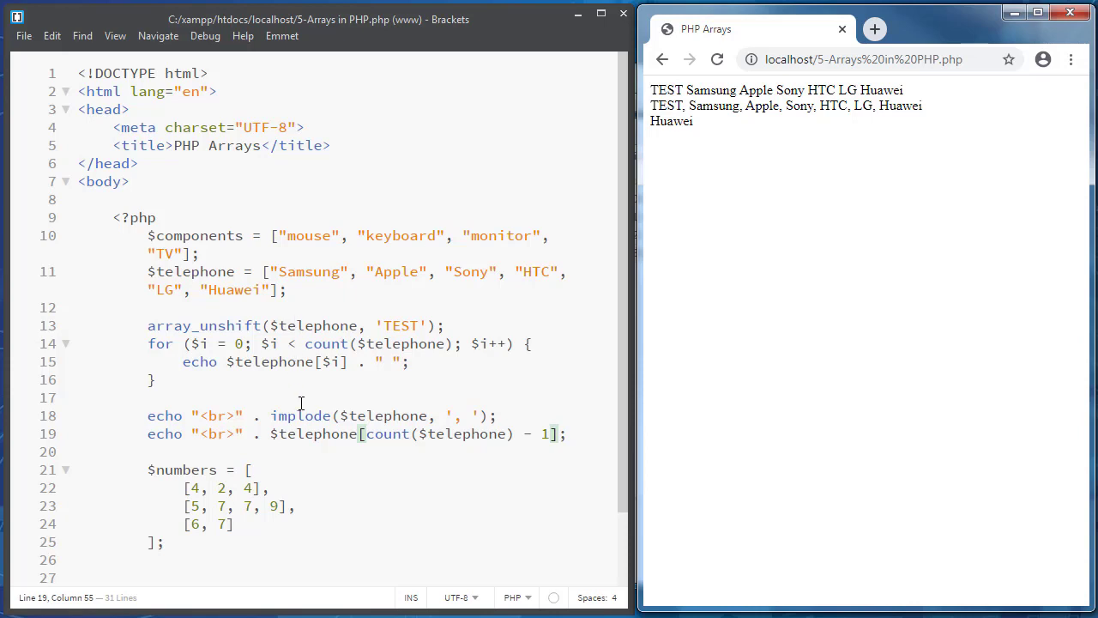
mouse_move(387, 344)
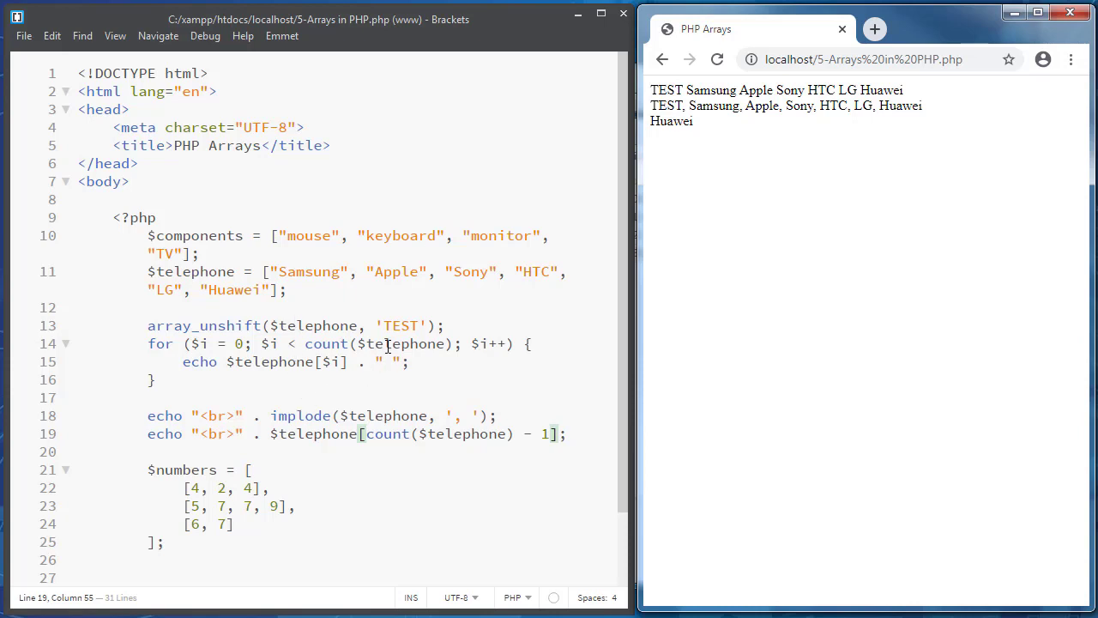
scroll("down", 3)
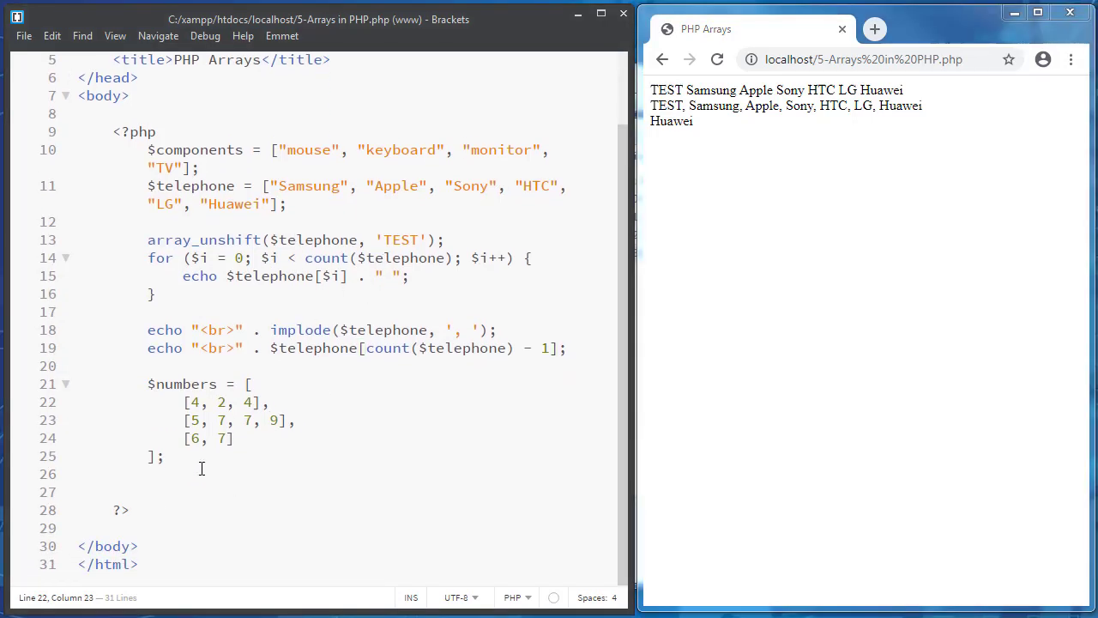
Below $numbers, write a for loop header with $i = 0 and $i < count($numbers)
key("enter")
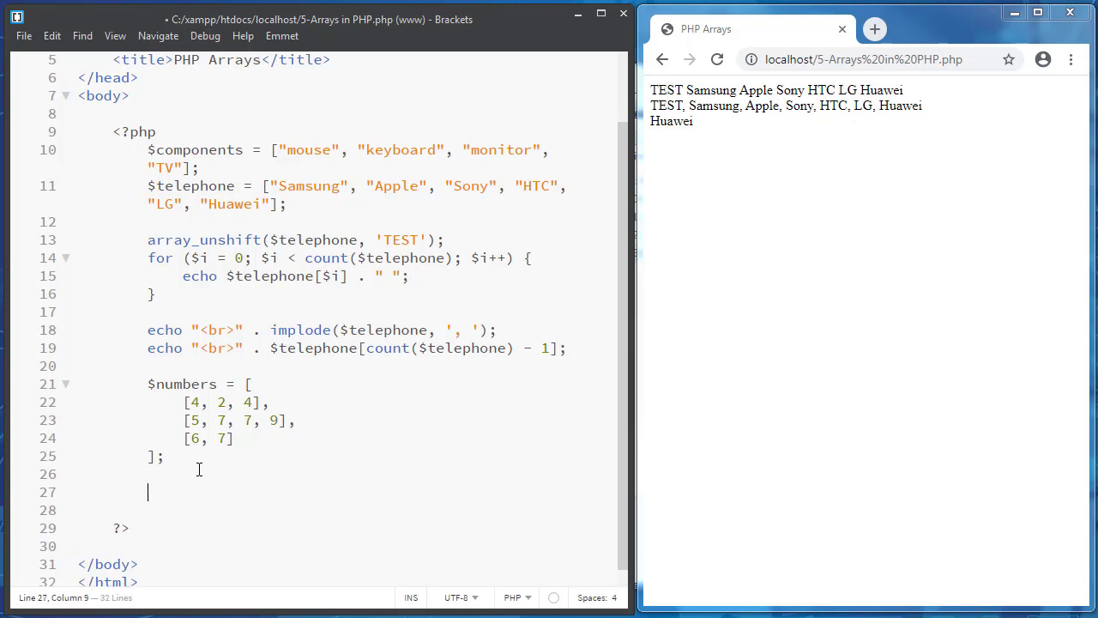
mouse_move(206, 421)
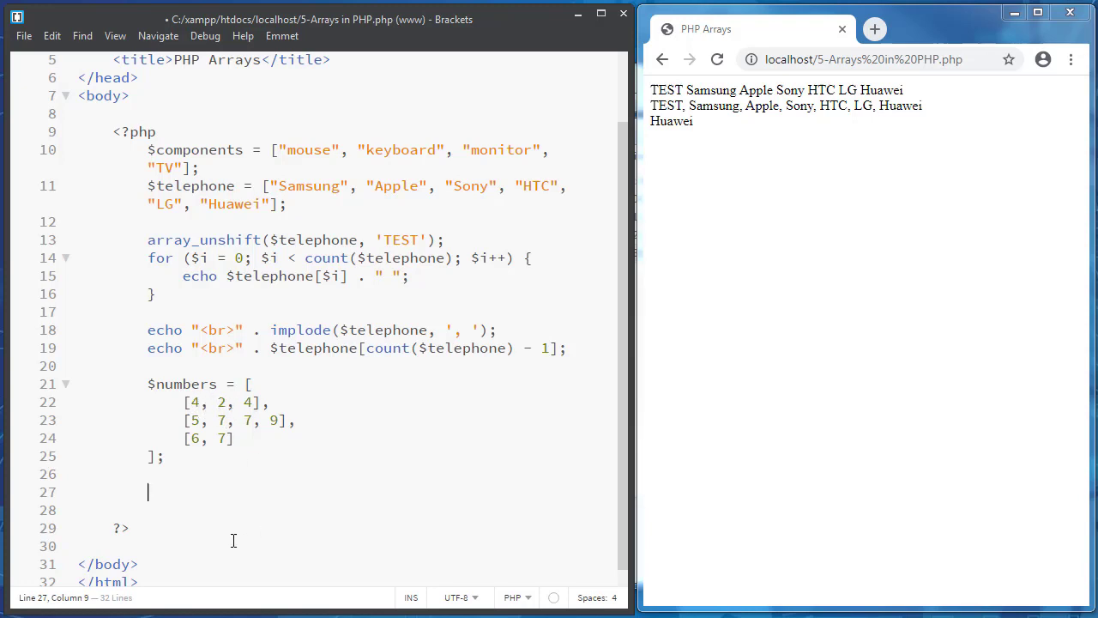
type("for")
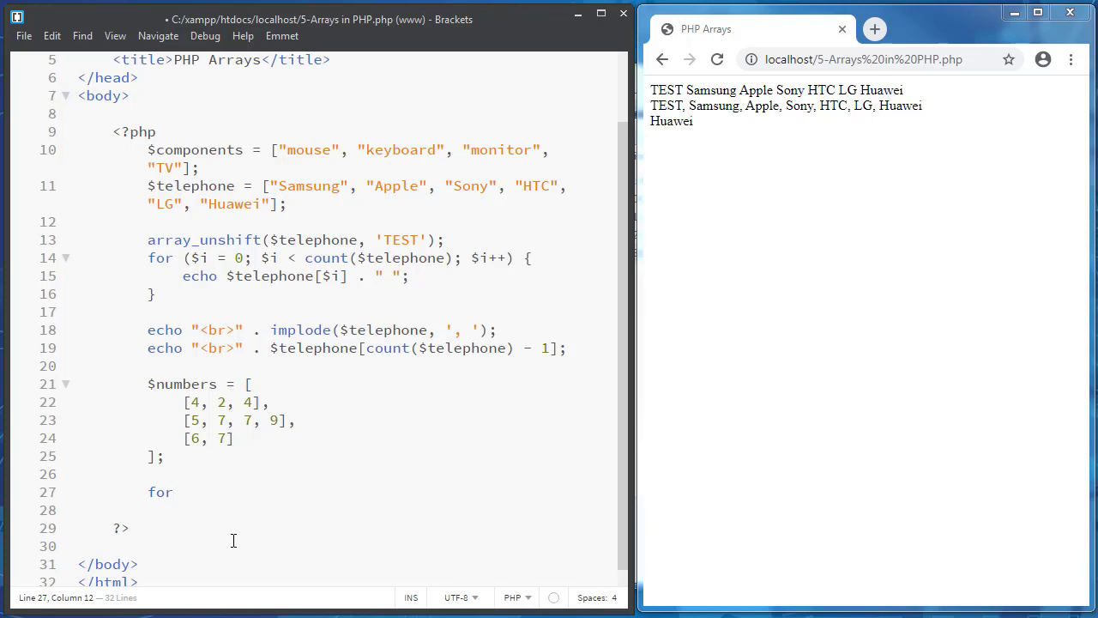
type("() {")
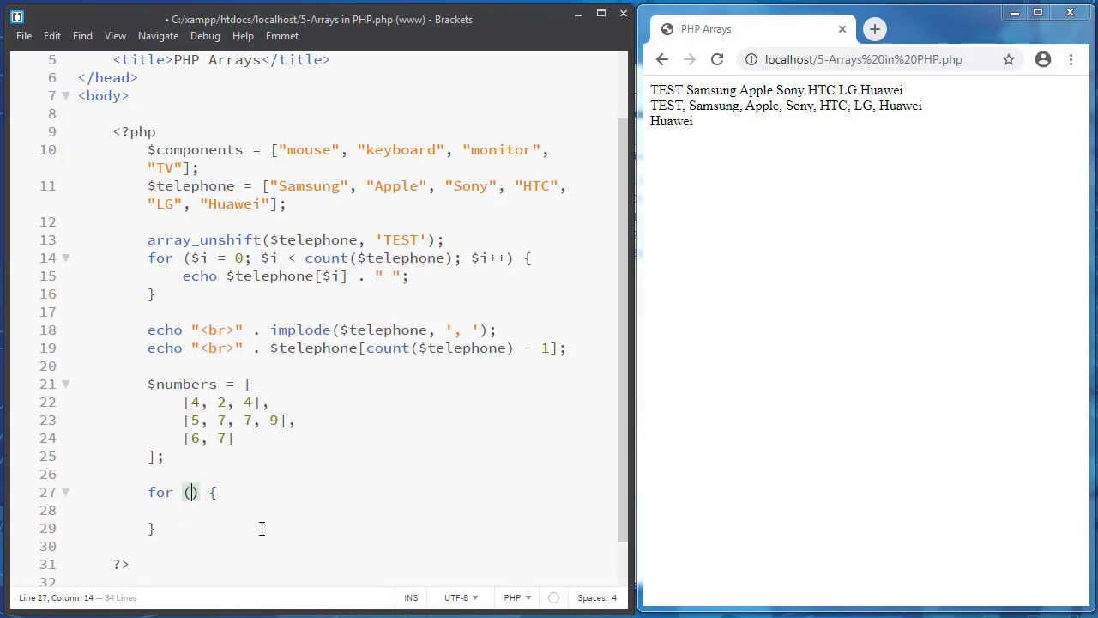
type("$i")
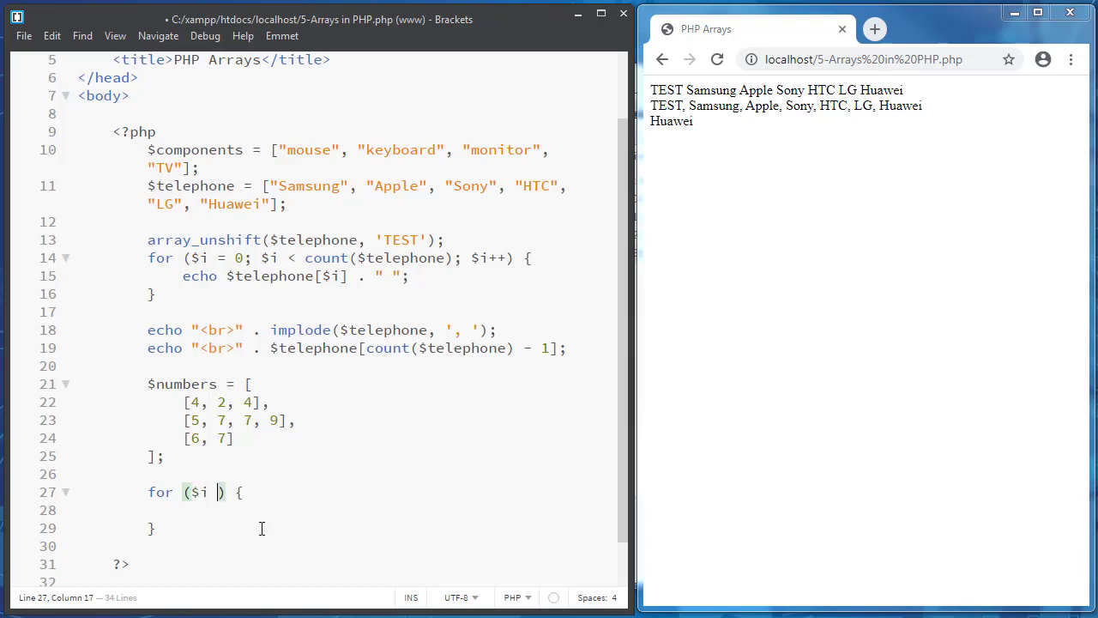
type("= 0; $")
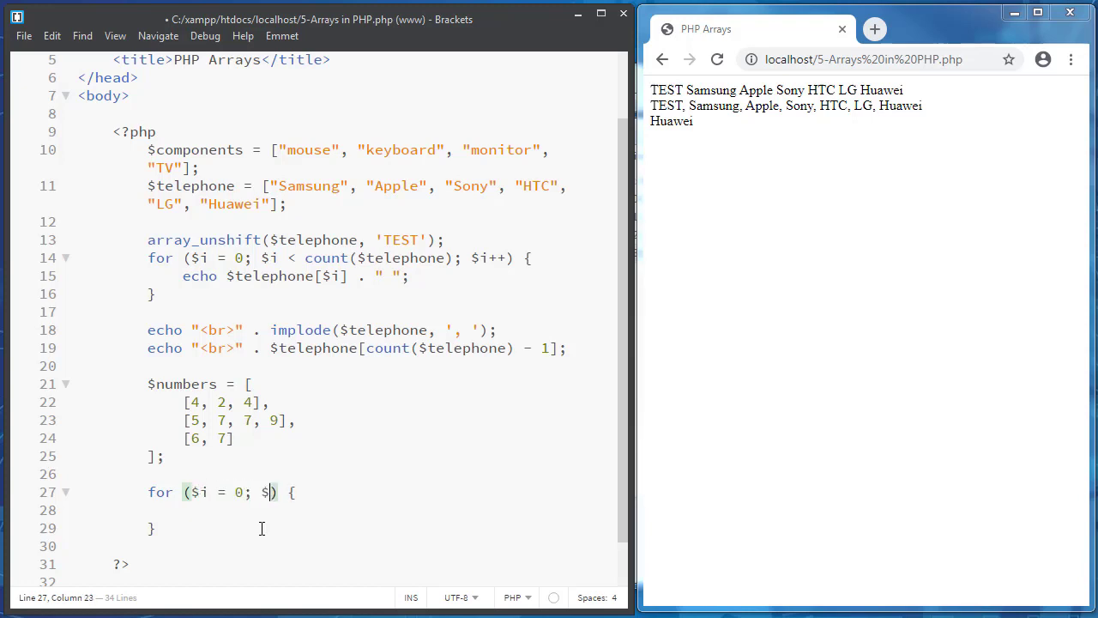
type("<")
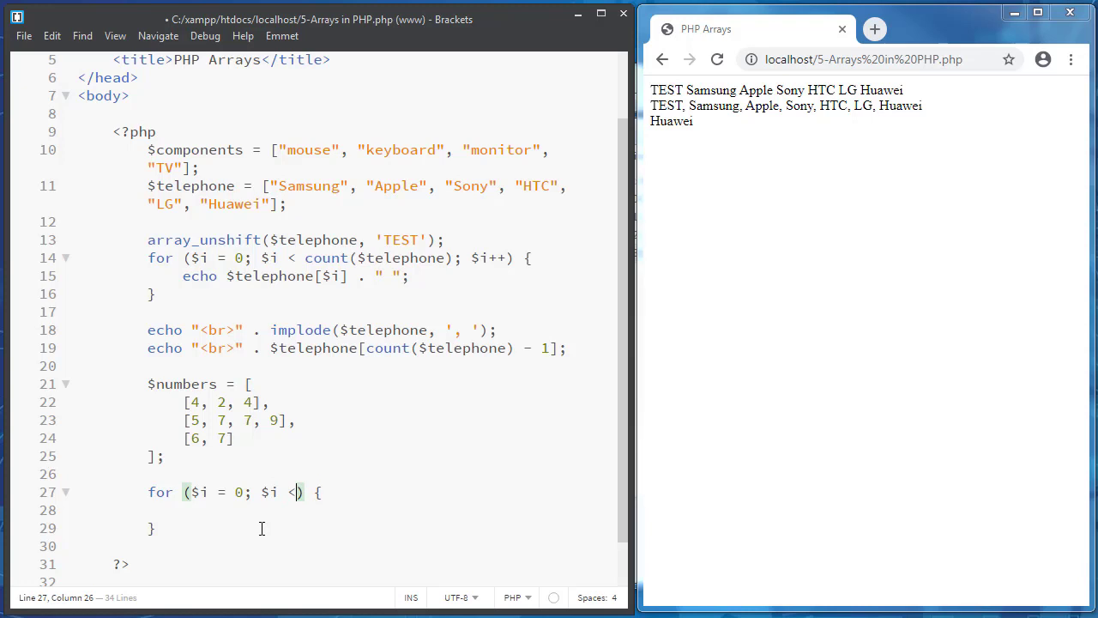
type("count")
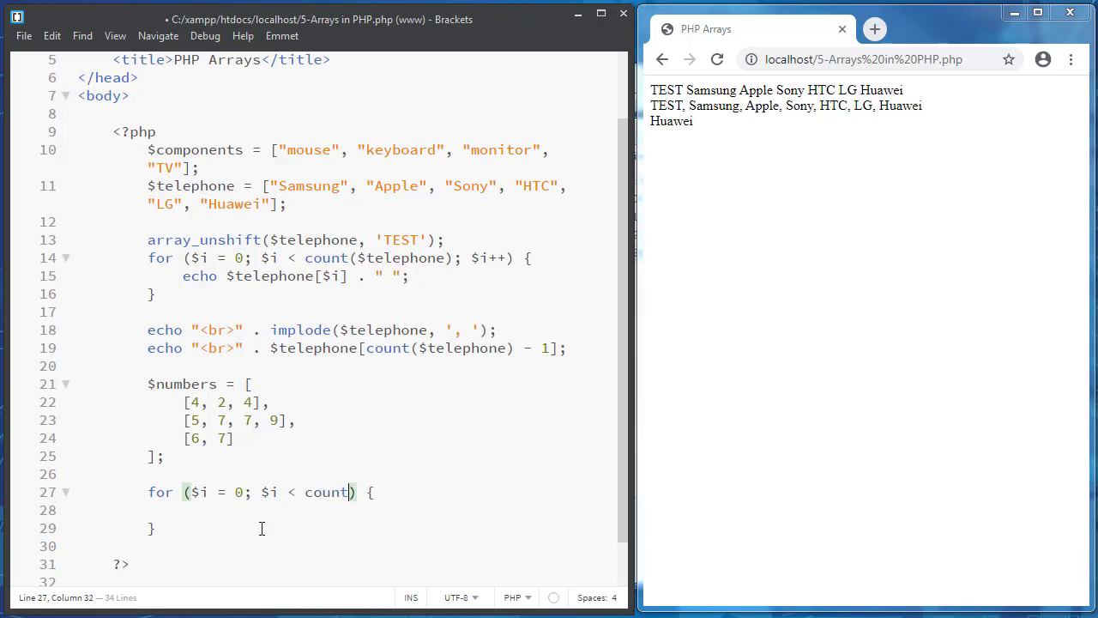
type("()")
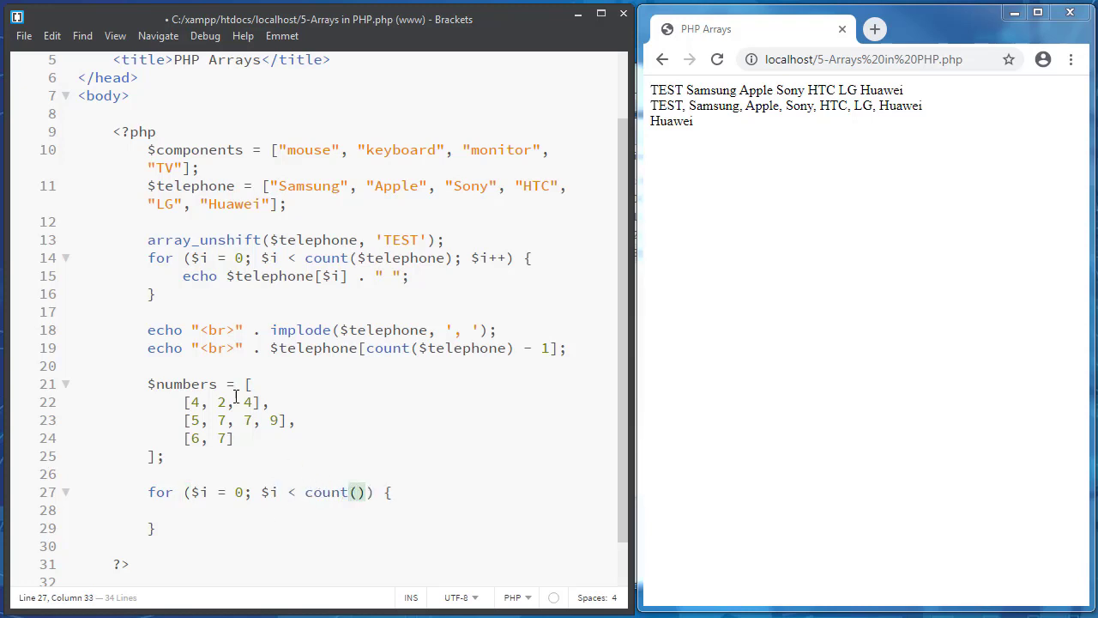
double_click(181, 383)
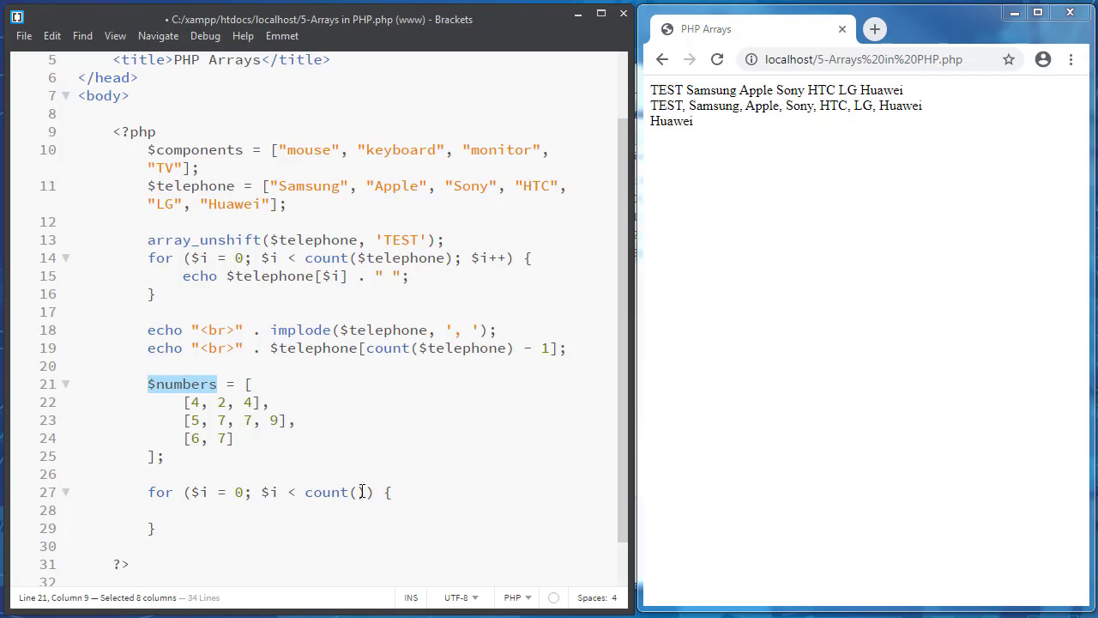
type("$numbers); $i++")
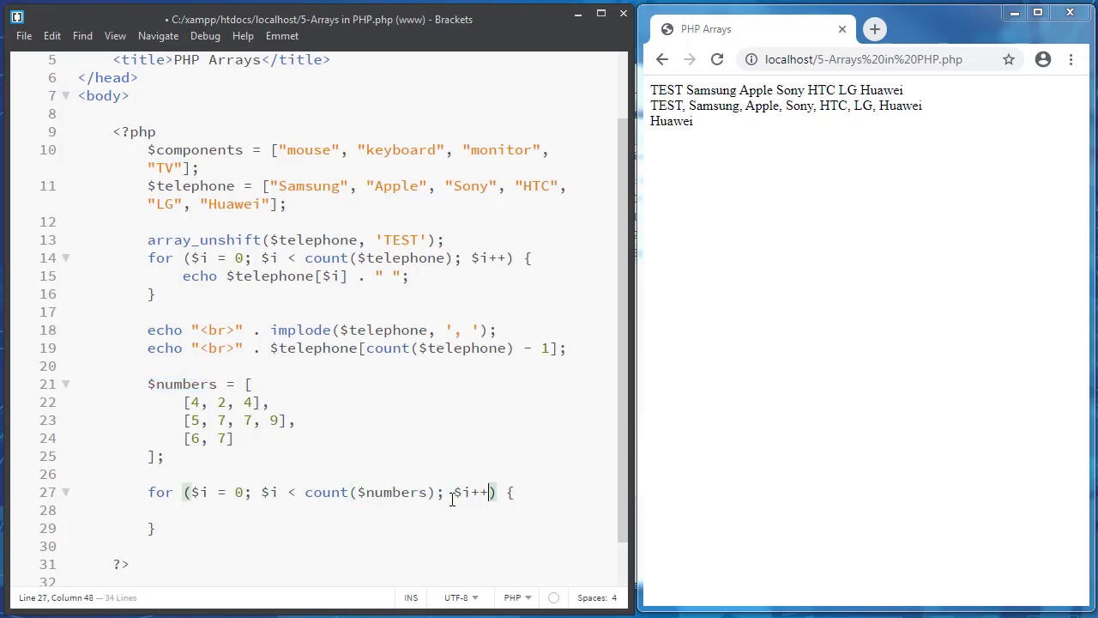
Inside it, write an inner for loop with $j = 0, $j < count($numbers[$i]), $j++
type("fo")
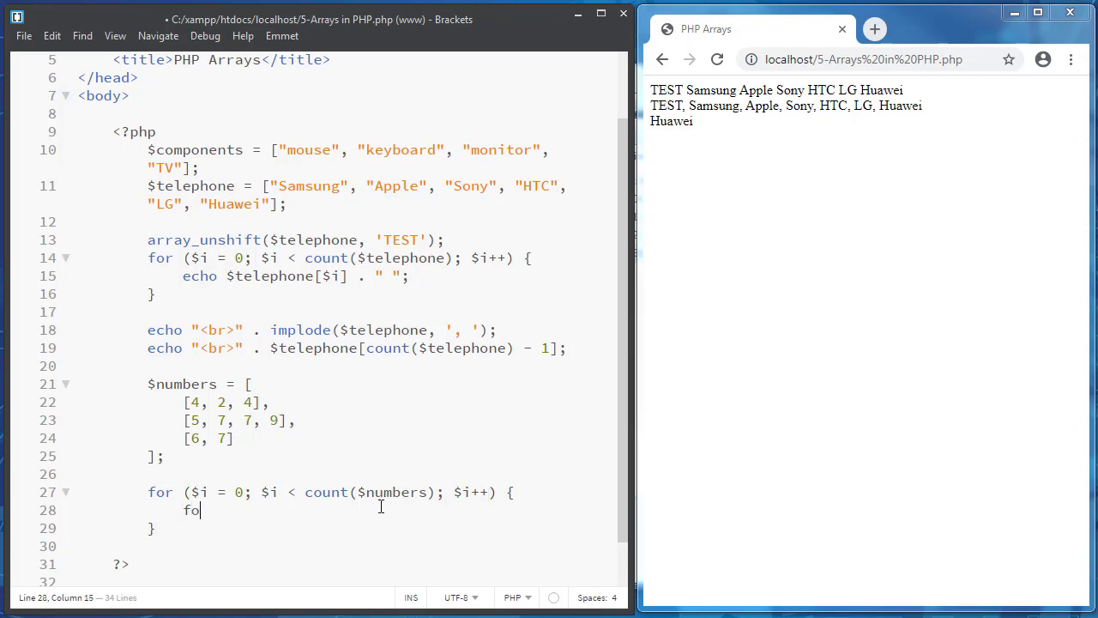
type("r () {}")
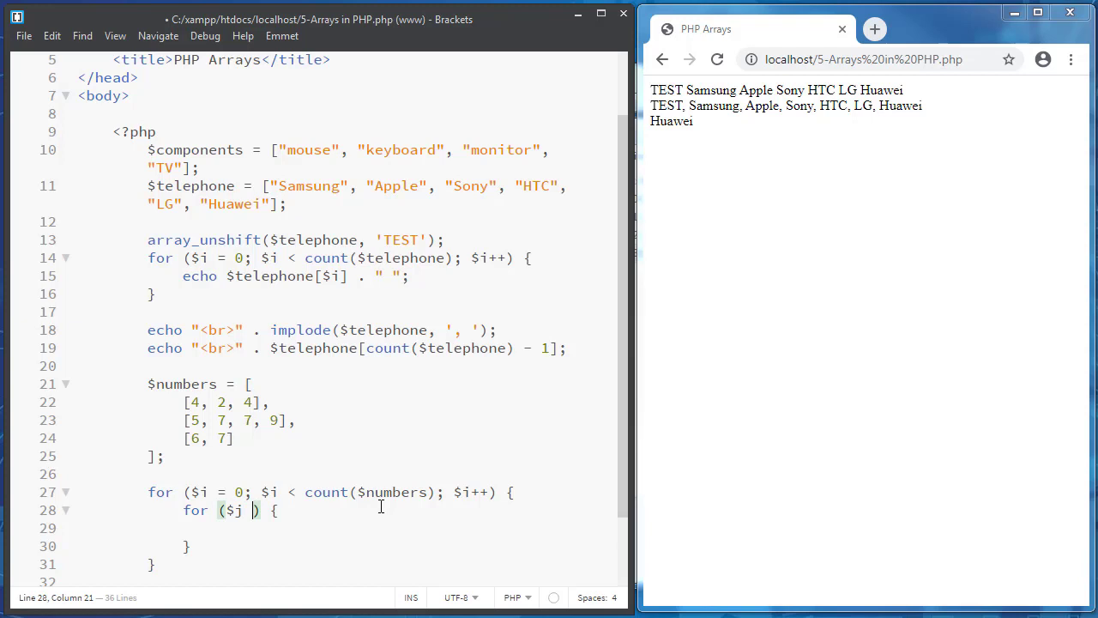
type("= 0")
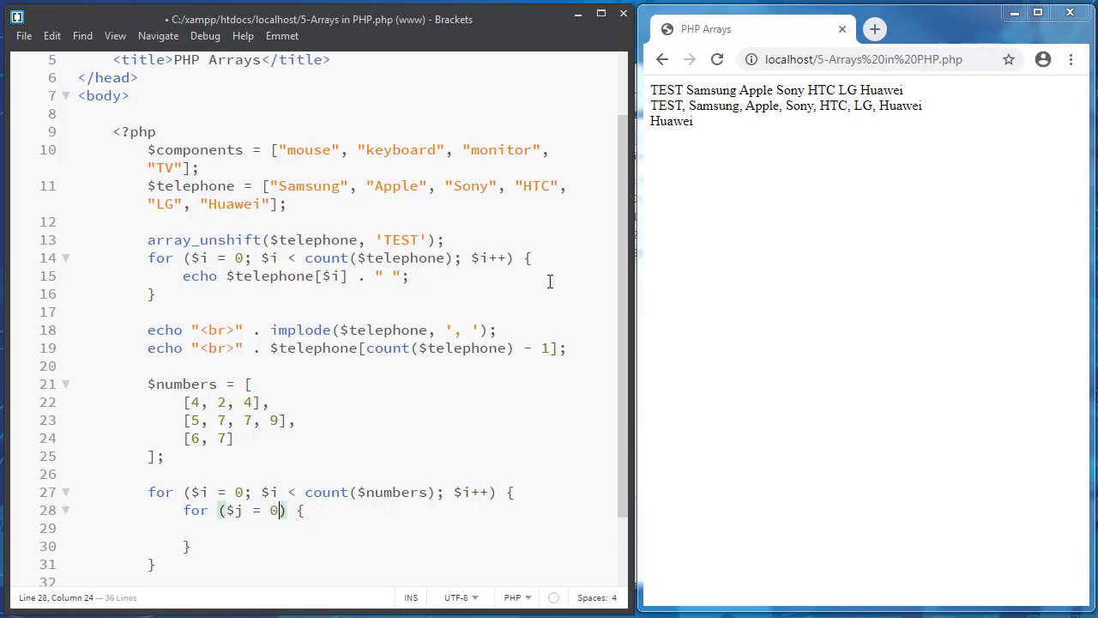
type("; $j <")
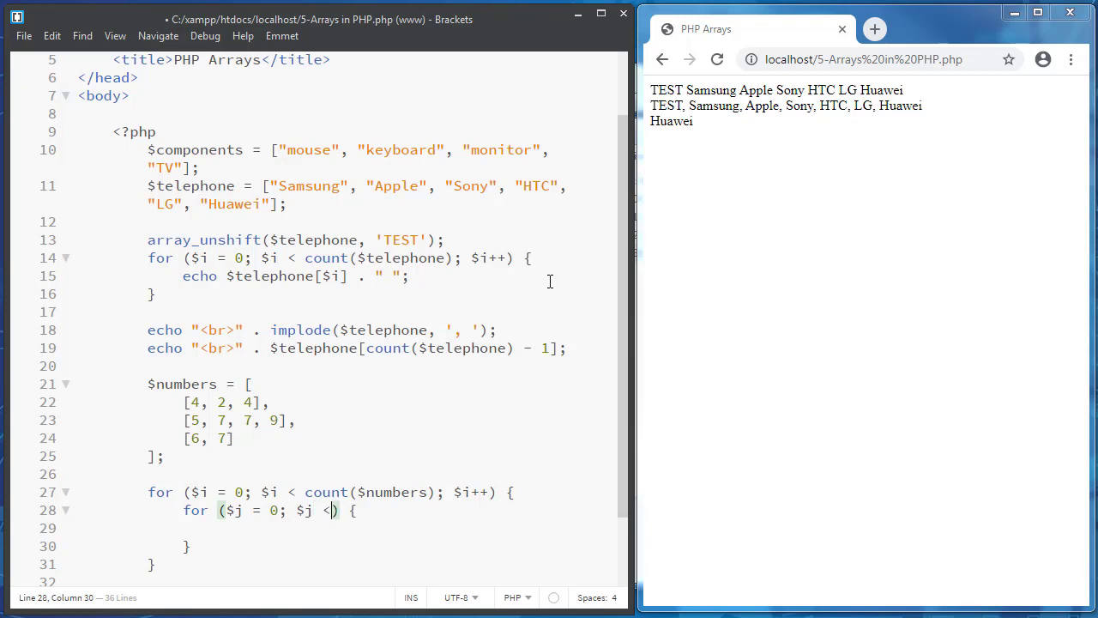
type("count")
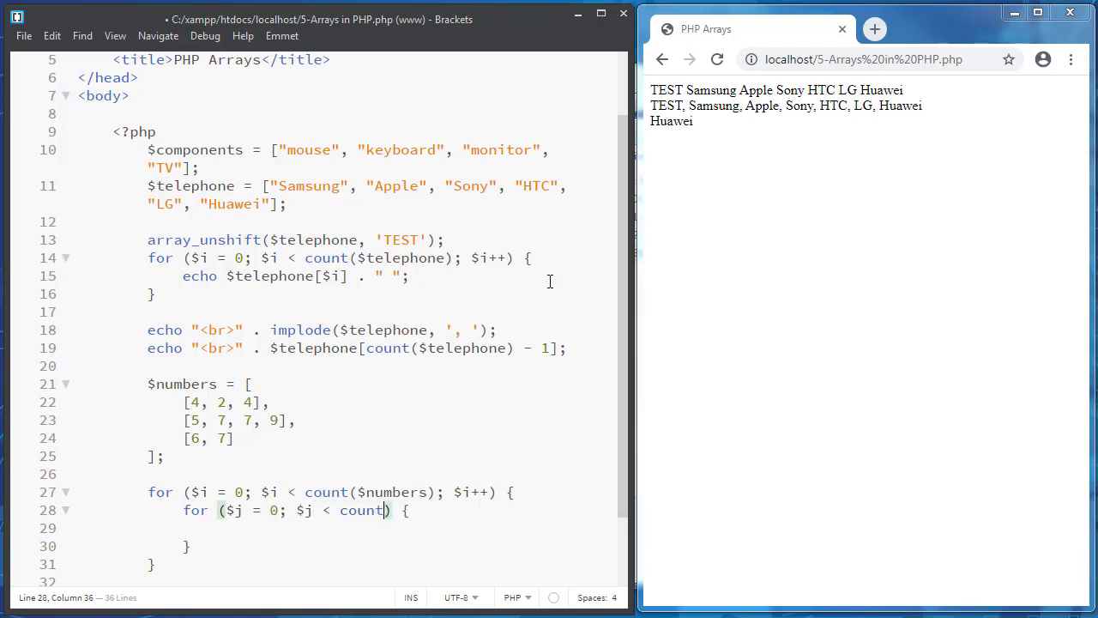
type("($numbers); $")
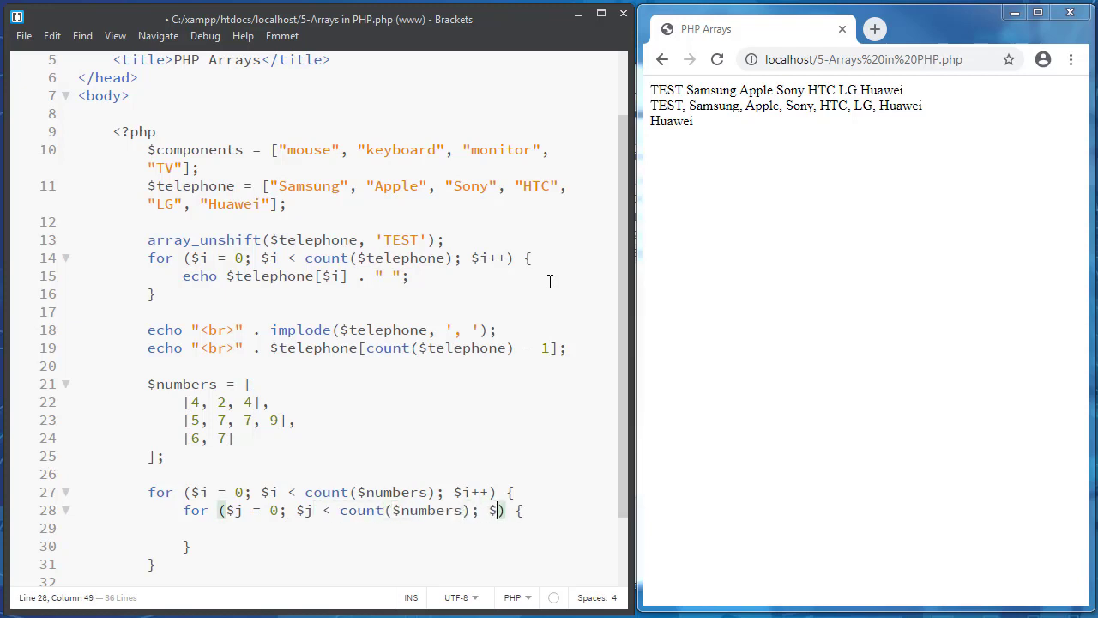
type("++")
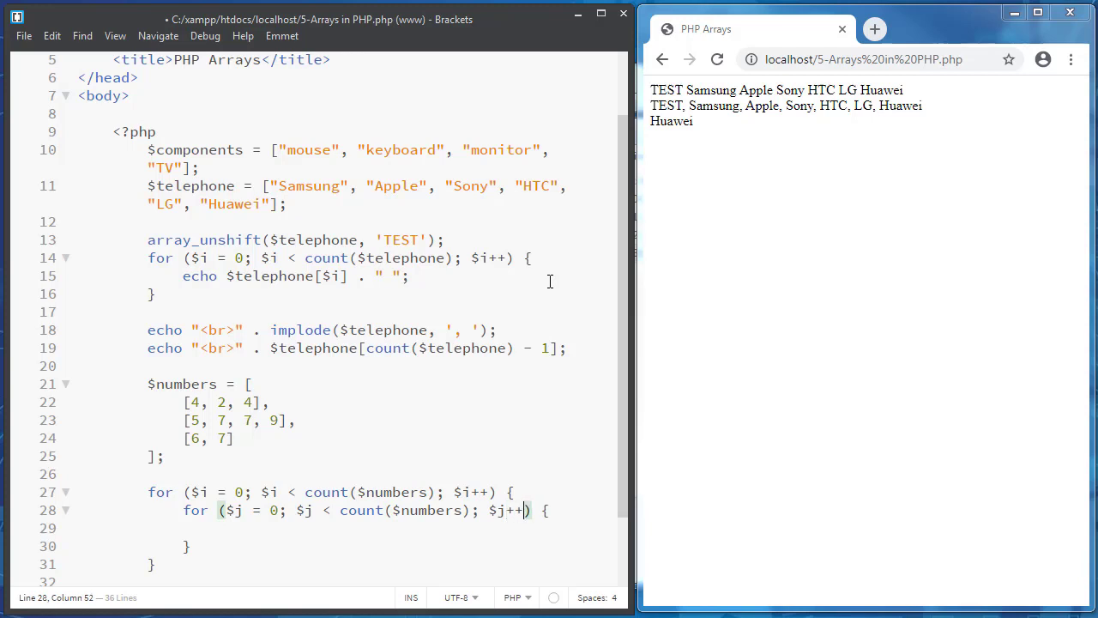
mouse_move(403, 334)
type("[")
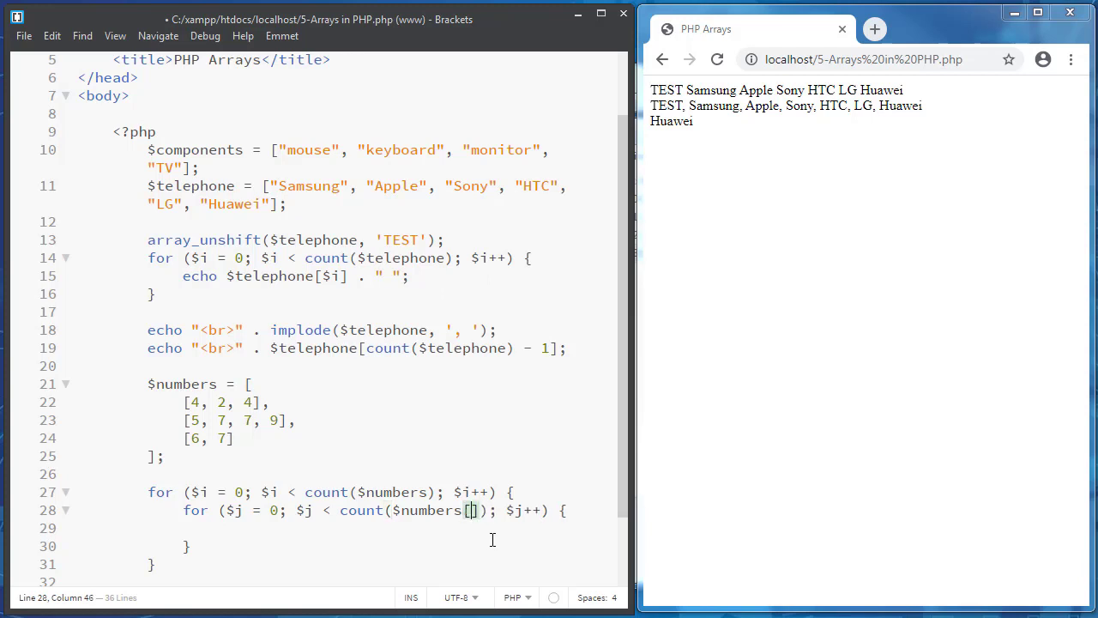
type("$i")
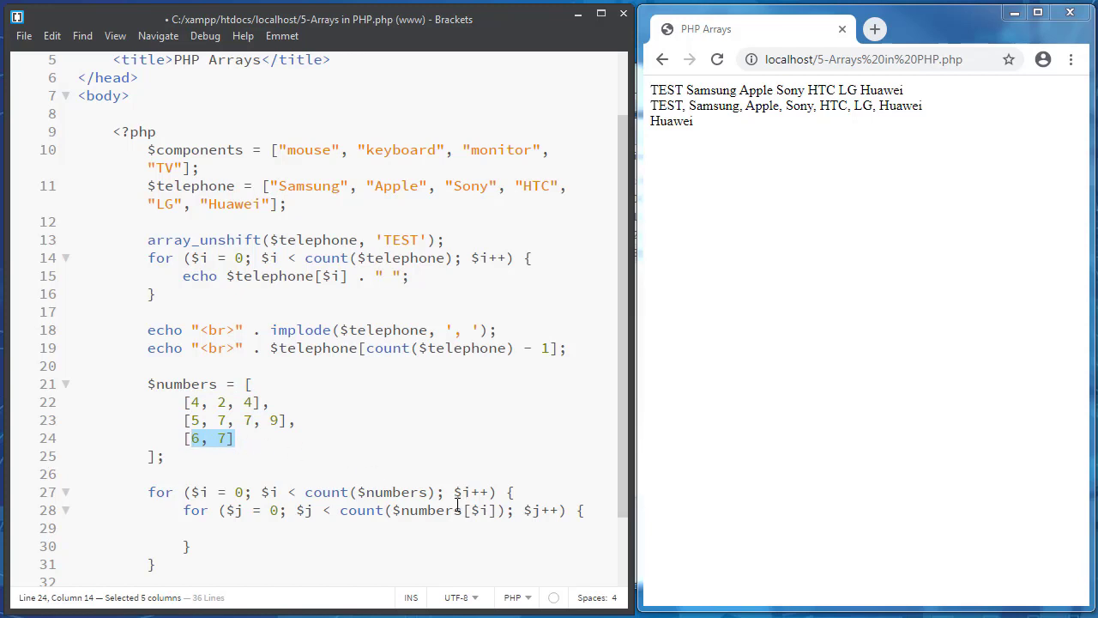
Move the cursor to the line above the outer for loop, below the $numbers array
double_click(358, 509)
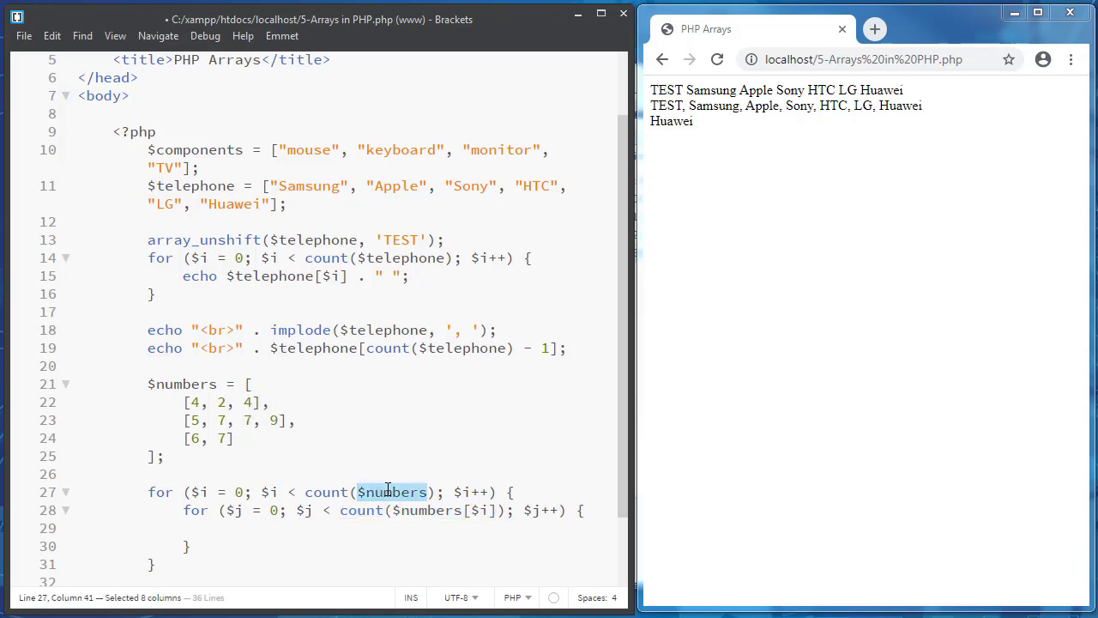
left_click(182, 437)
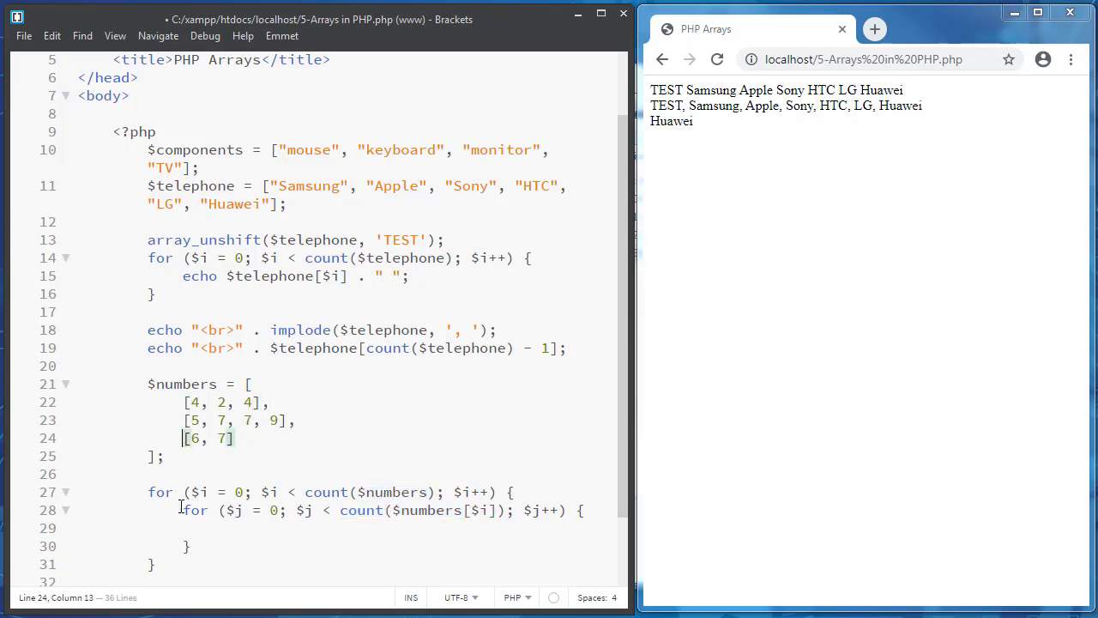
left_click(175, 420)
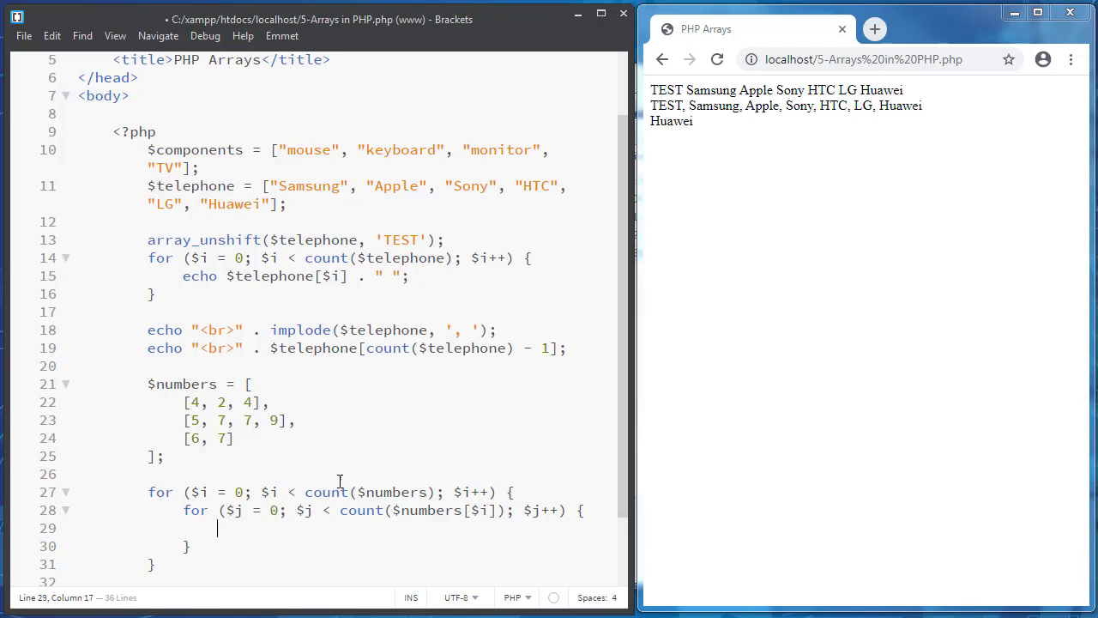
left_click(233, 437)
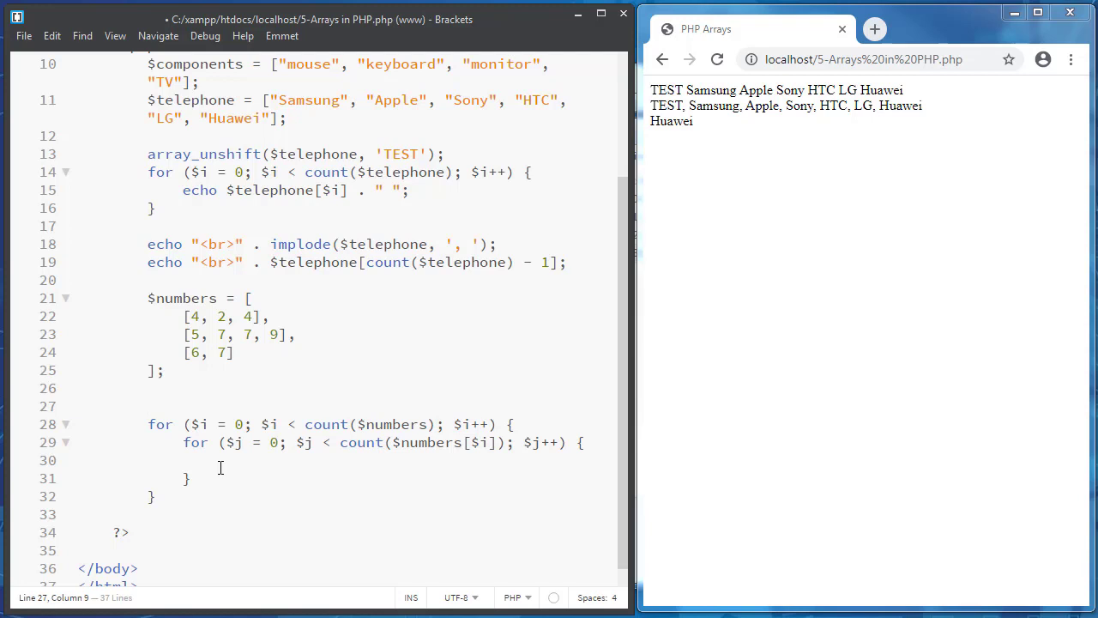
Declare an empty string variable $str above the nested loops
type("str = \"\"")
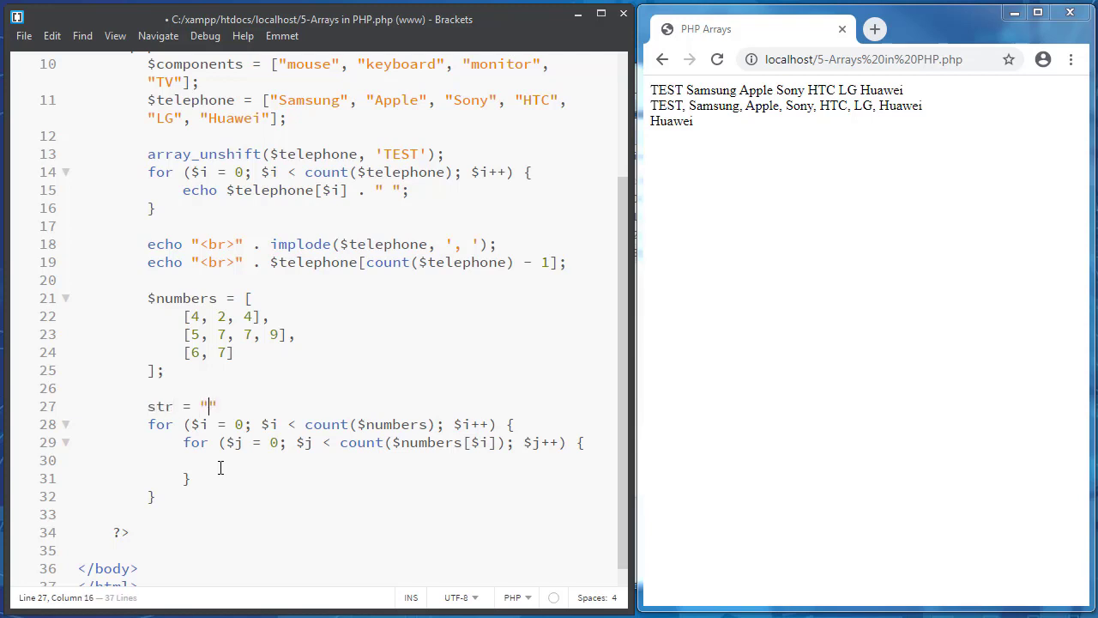
left_click(148, 406)
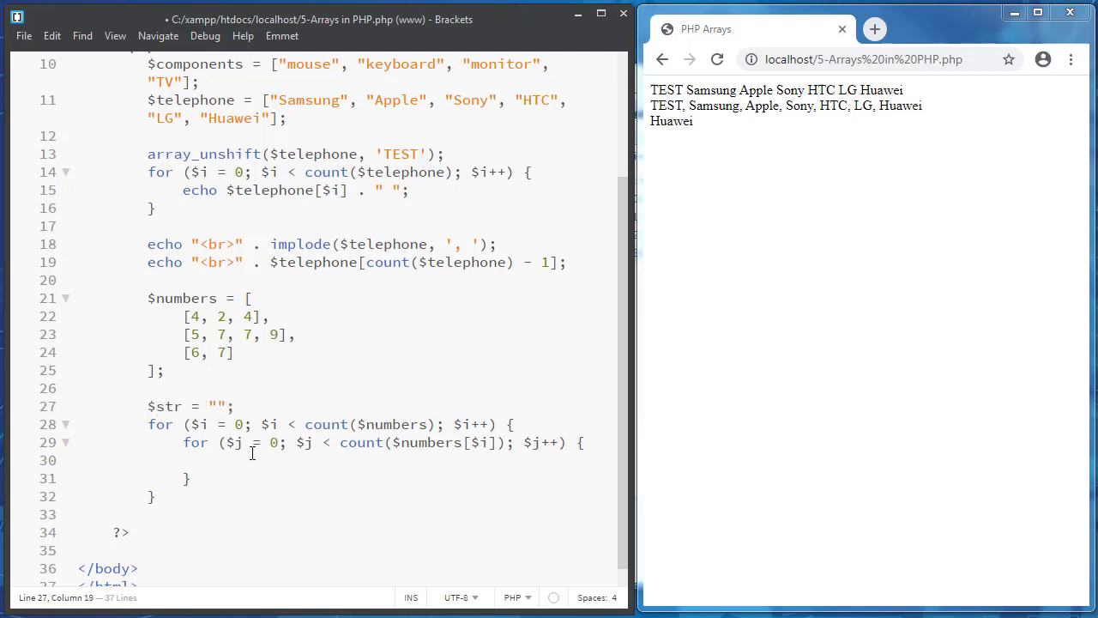
type("$s")
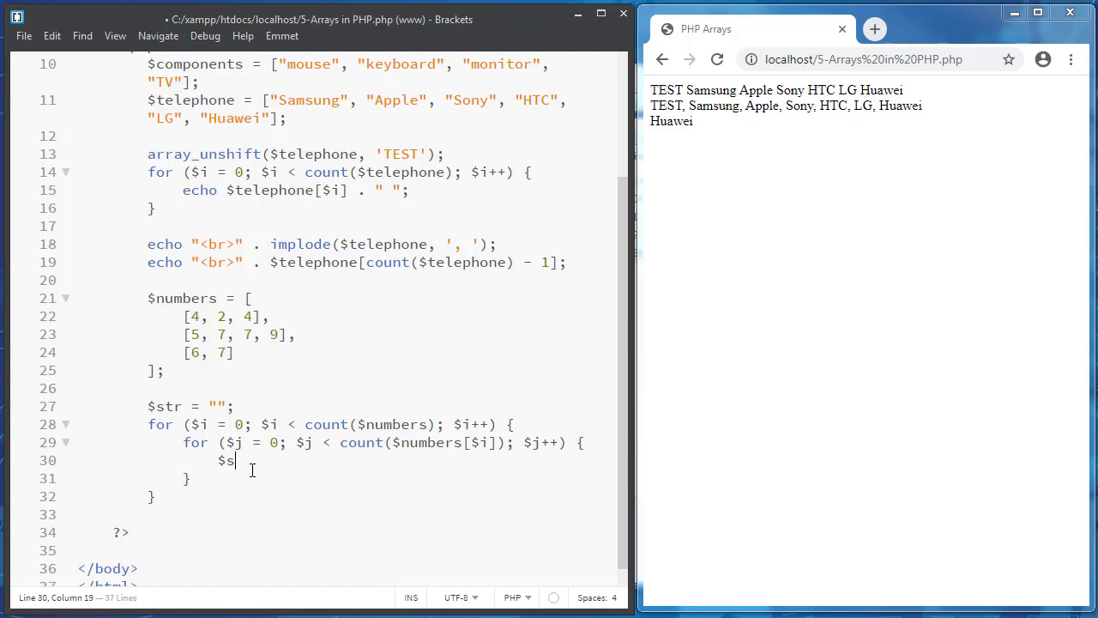
type("tr ,")
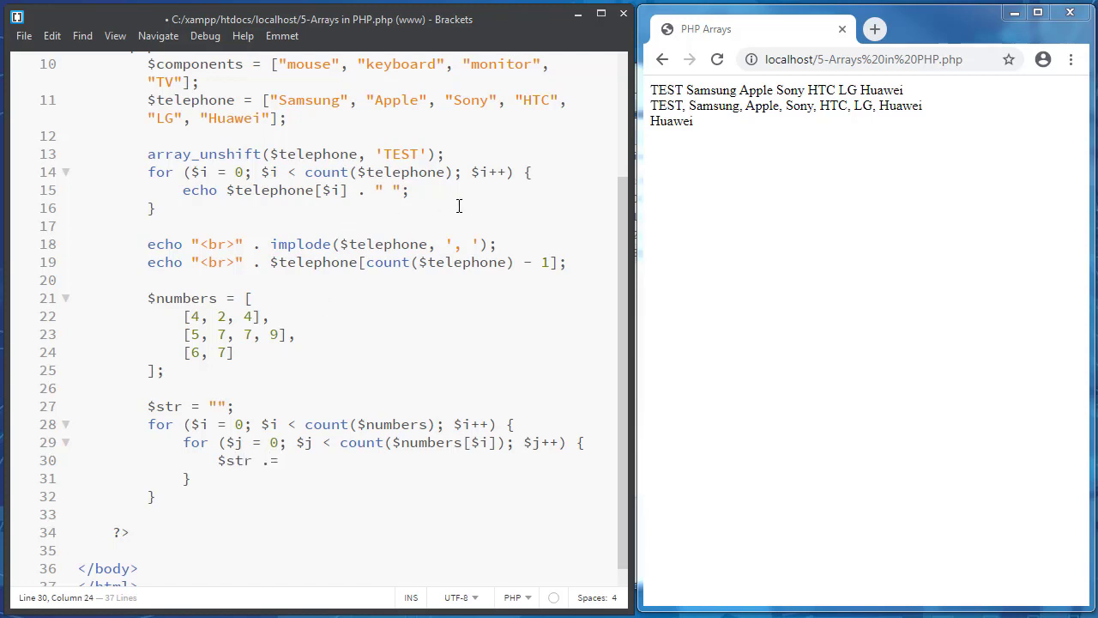
Make the inner loop append $numbers[$i][$j] plus a space to $str
type("$num")
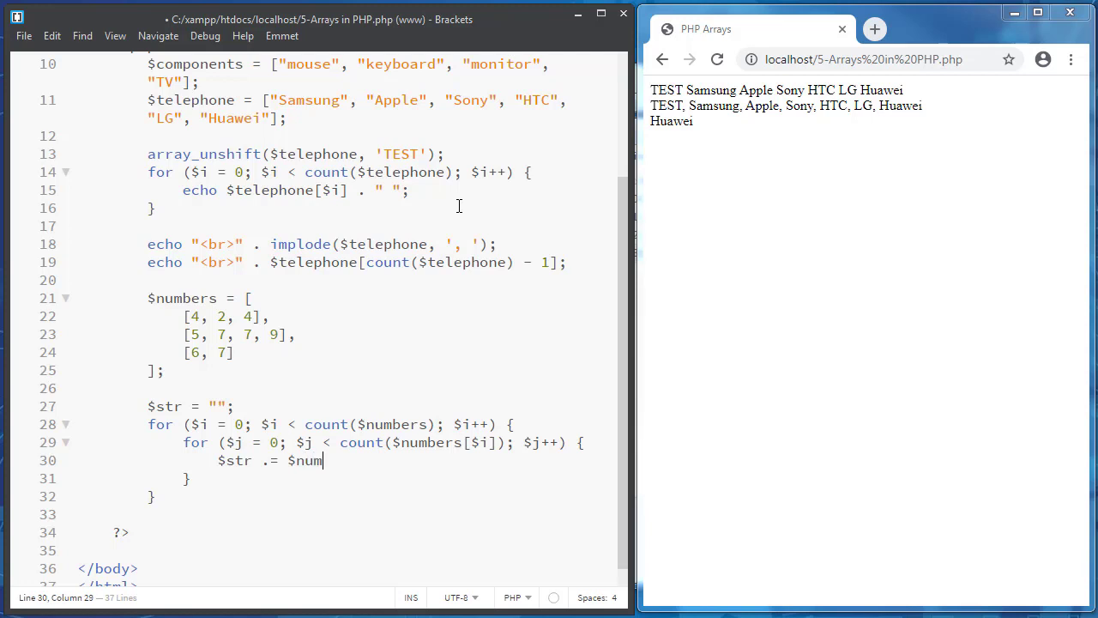
type("bers[]")
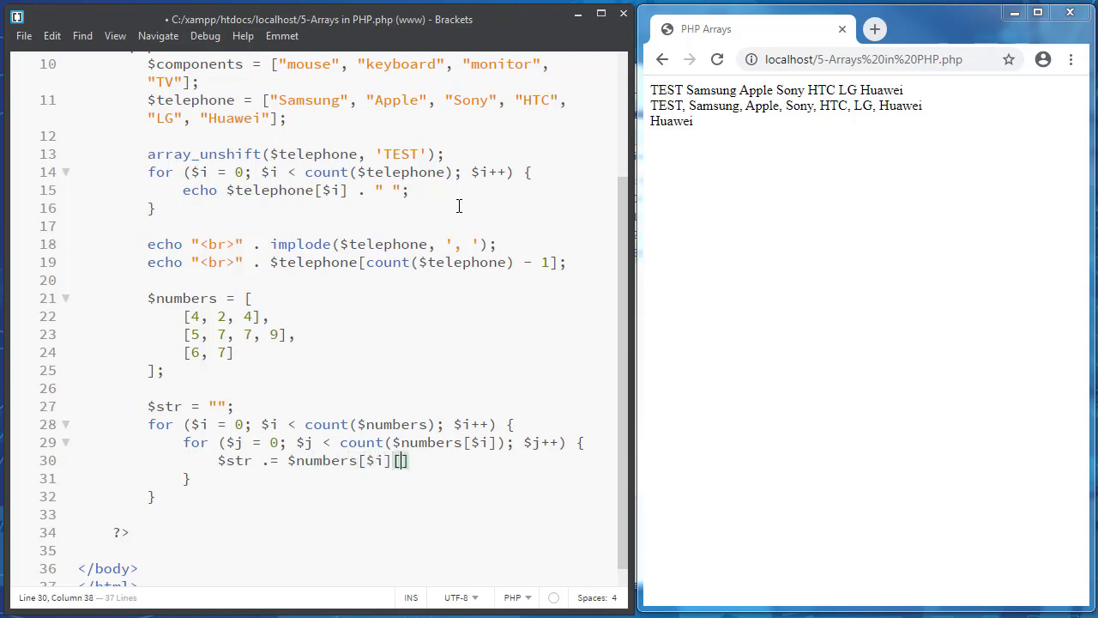
type("$j")
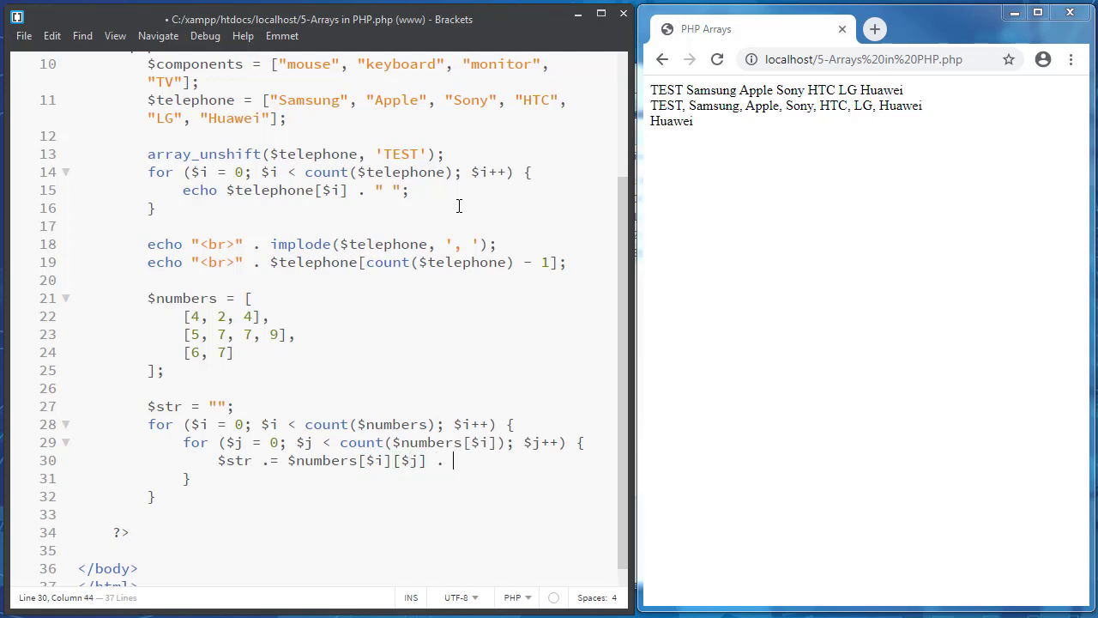
type("\" \";")
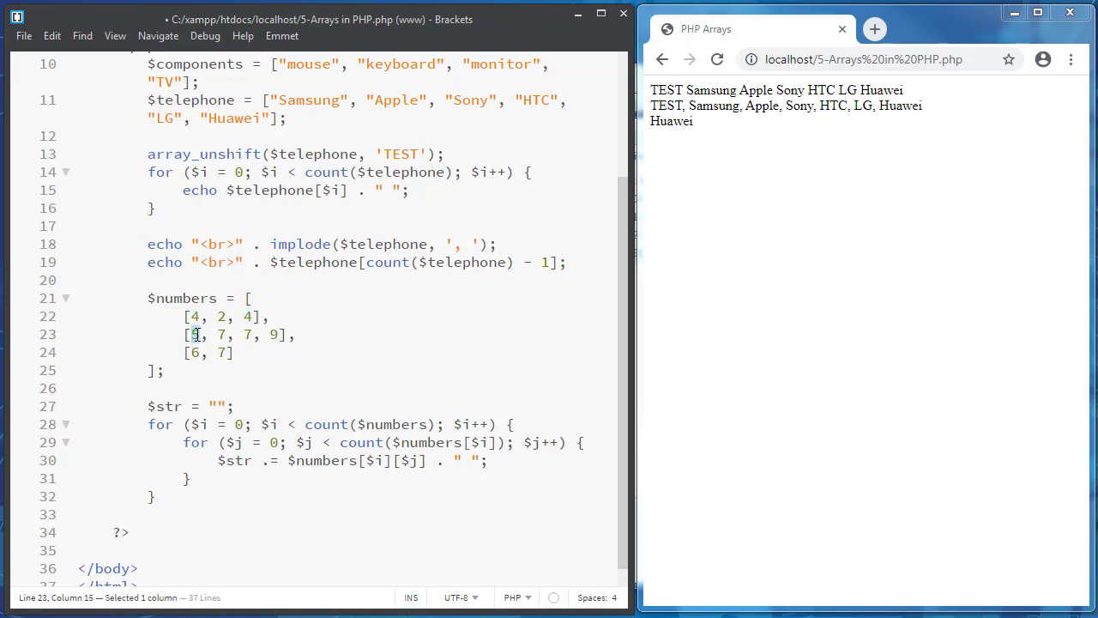
type("5")
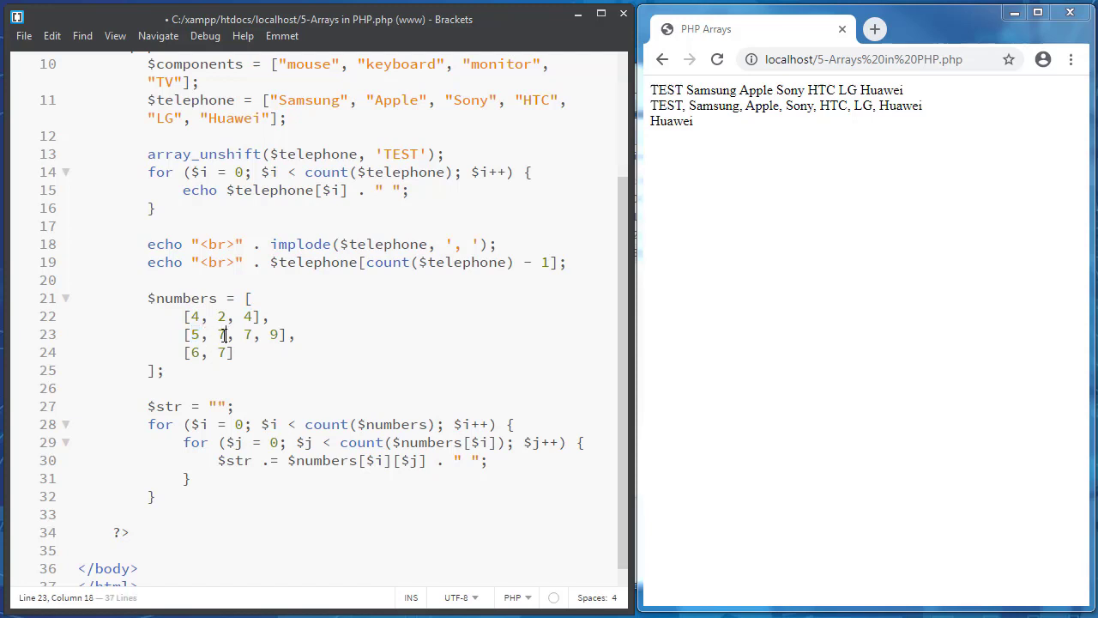
left_click(190, 316)
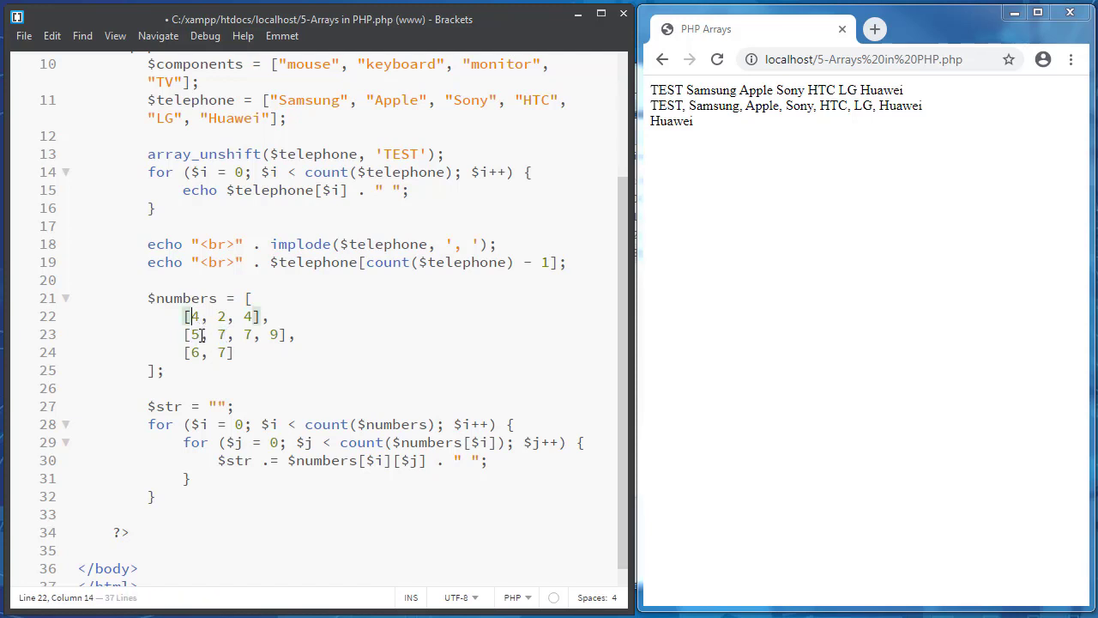
left_click(224, 335)
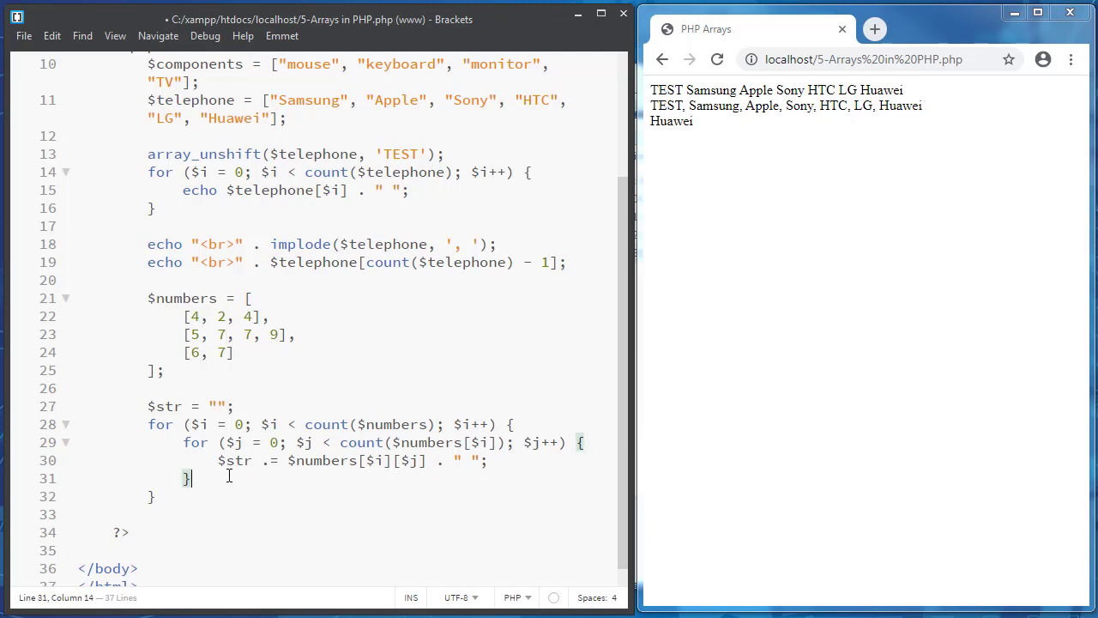
key("Enter")
type("$str .= \"\";")
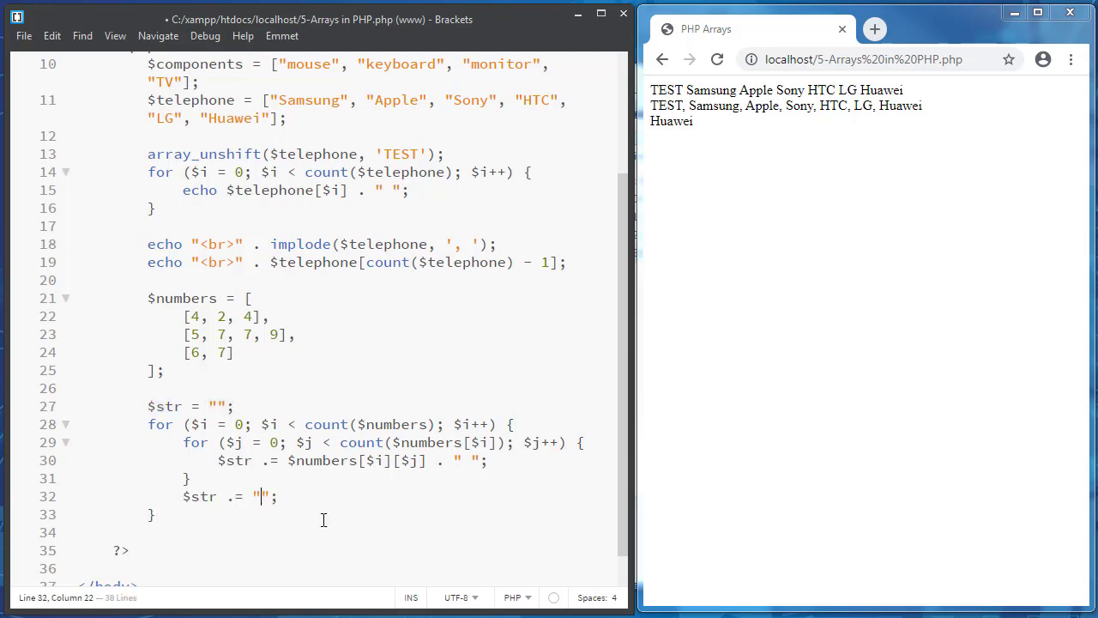
Append "<br>" to $str after each row, then add echo "<br>" . $str; below the loops
type("<br>")
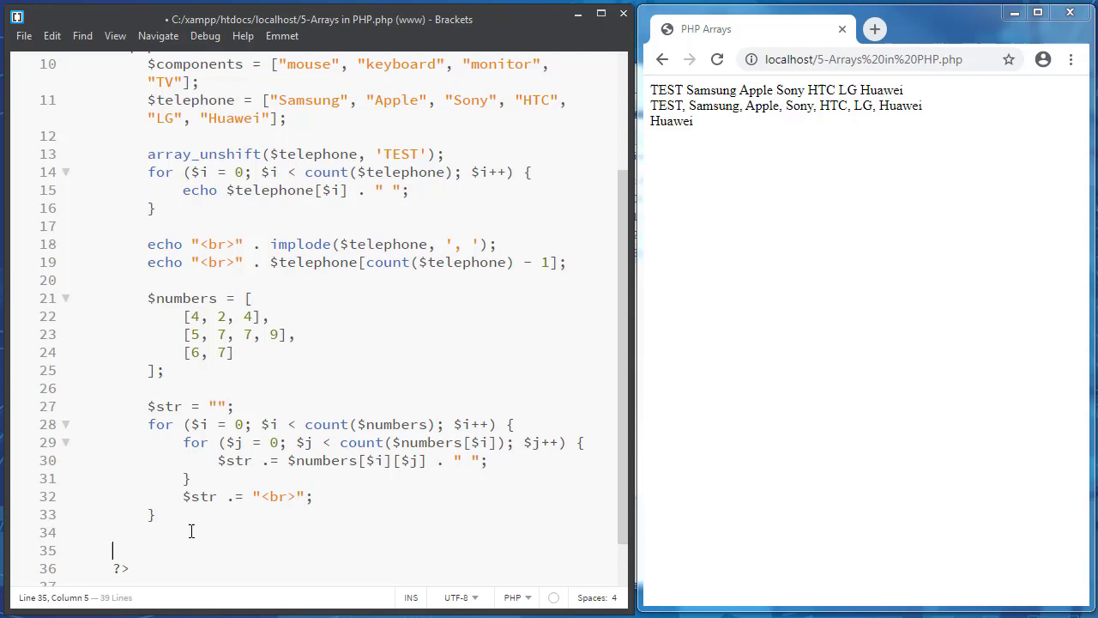
type("e")
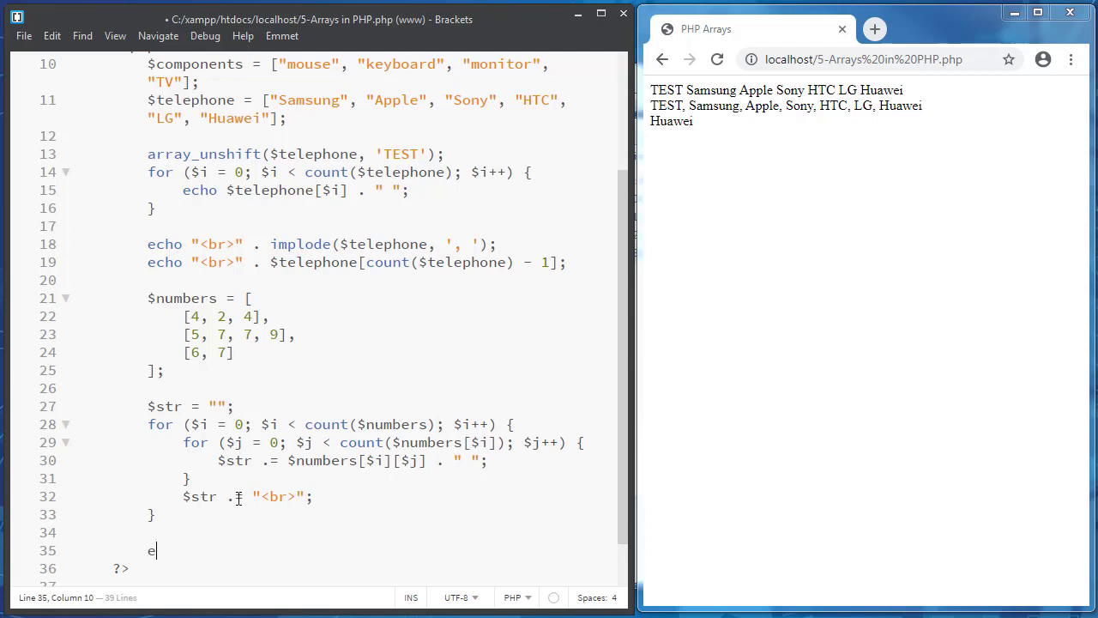
type("cho \"<")
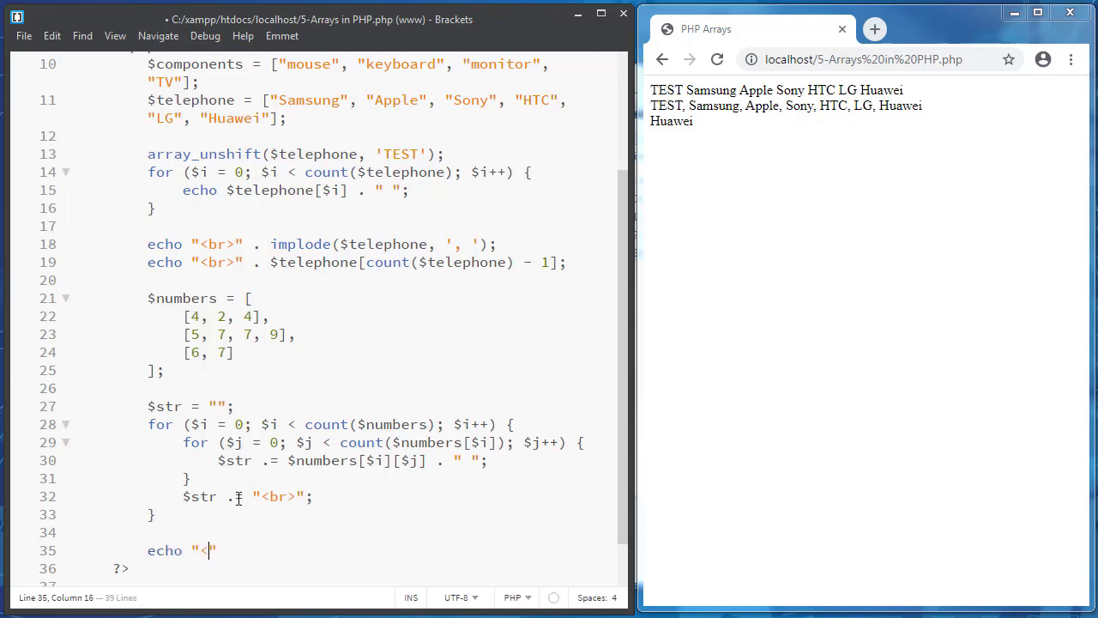
type("b>")
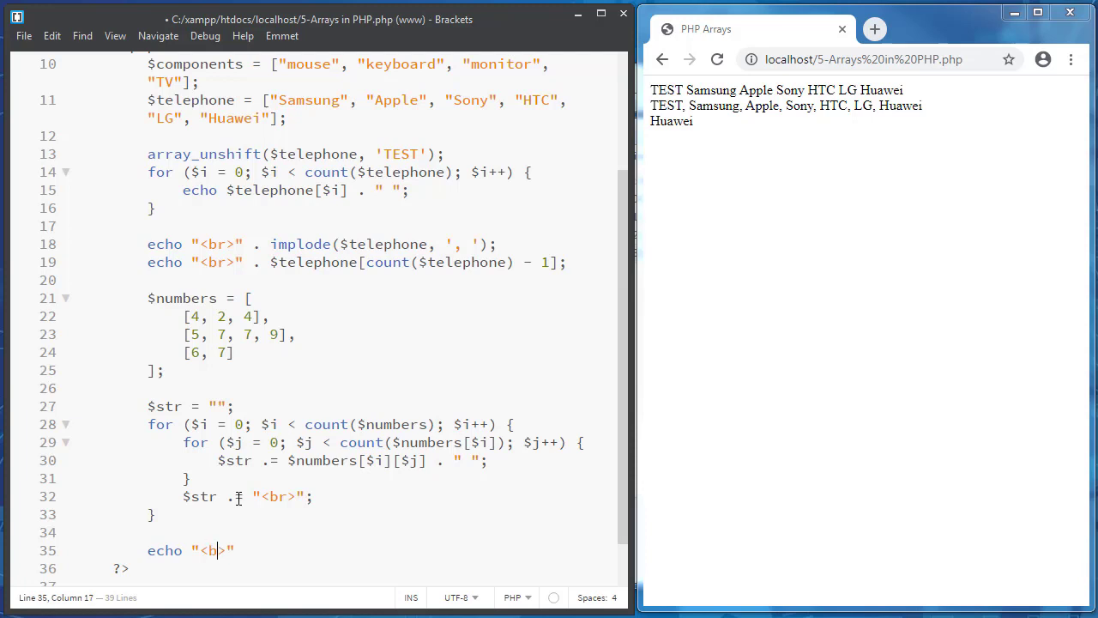
type("r>\" . S")
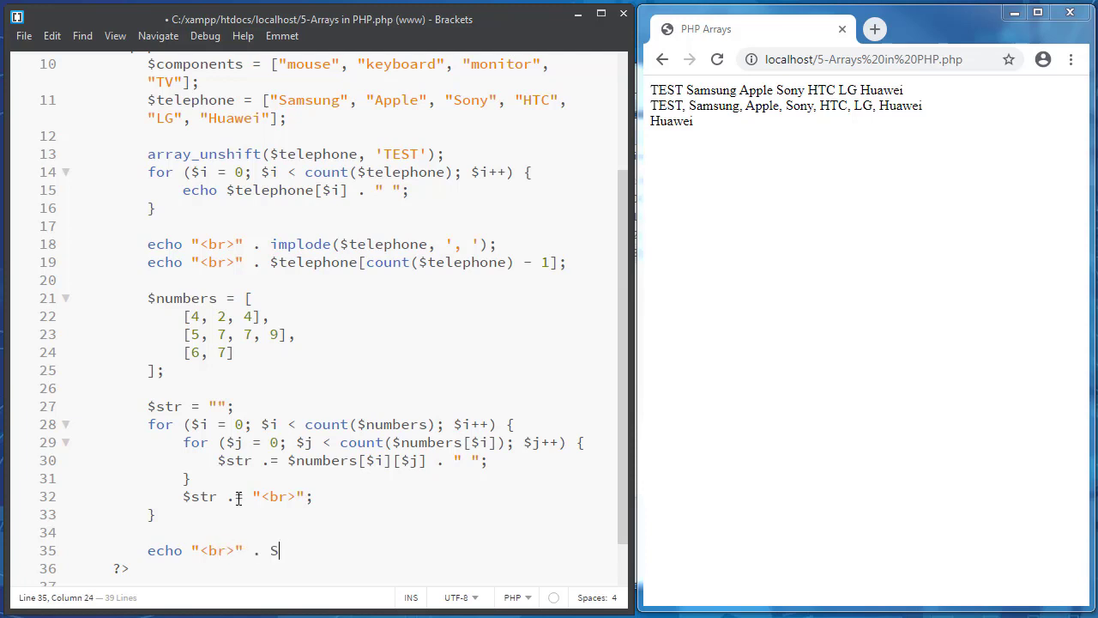
type("trl")
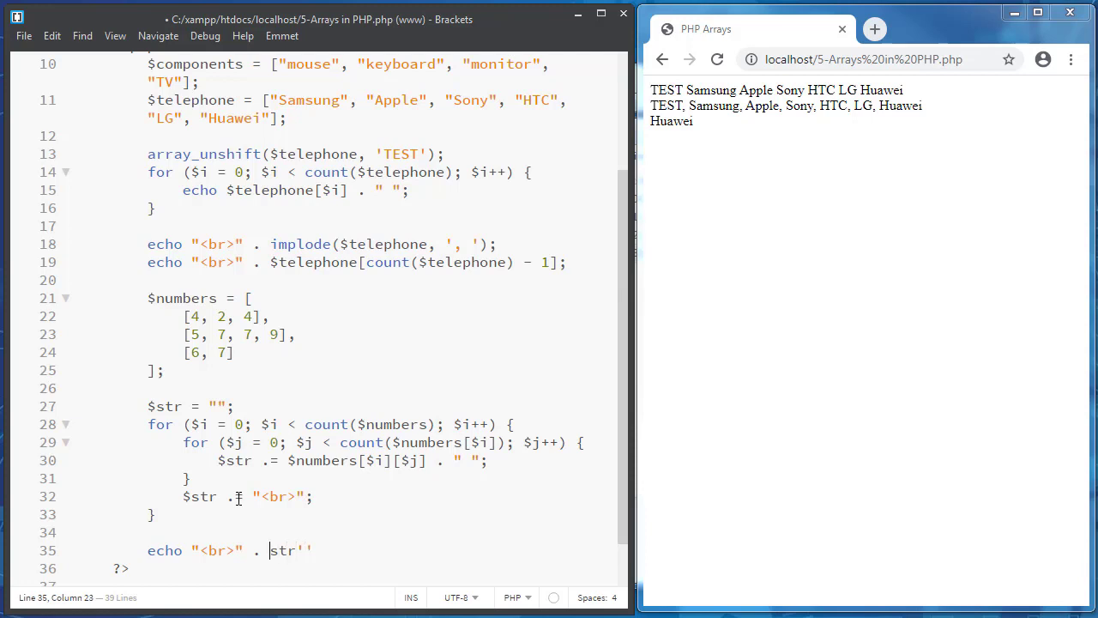
type("$str;")
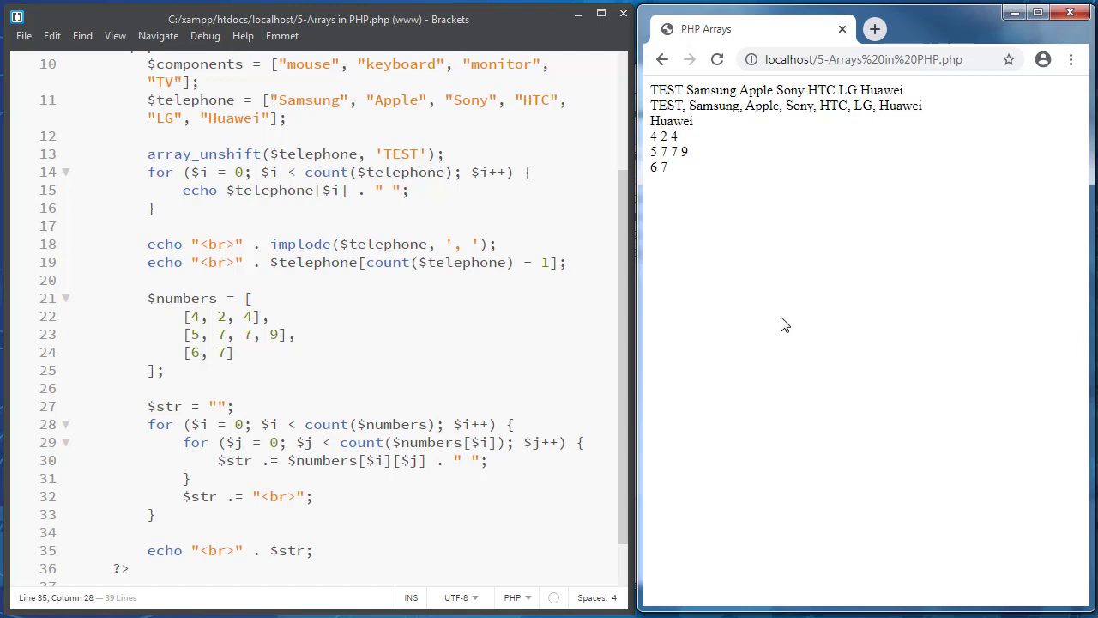
mouse_move(774, 362)
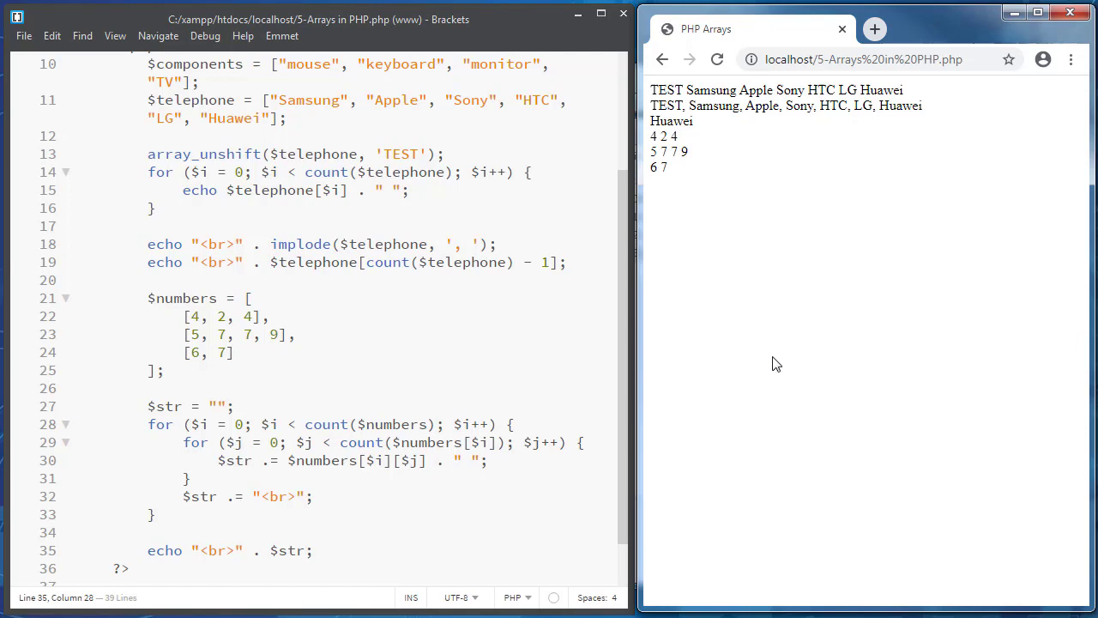
mouse_move(750, 331)
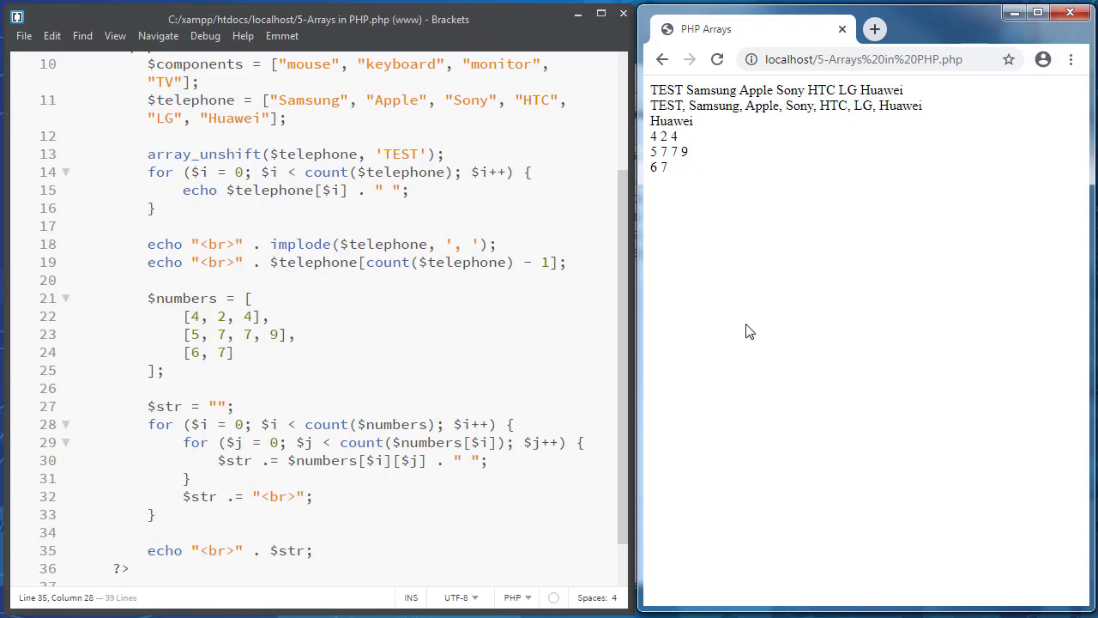
mouse_move(938, 499)
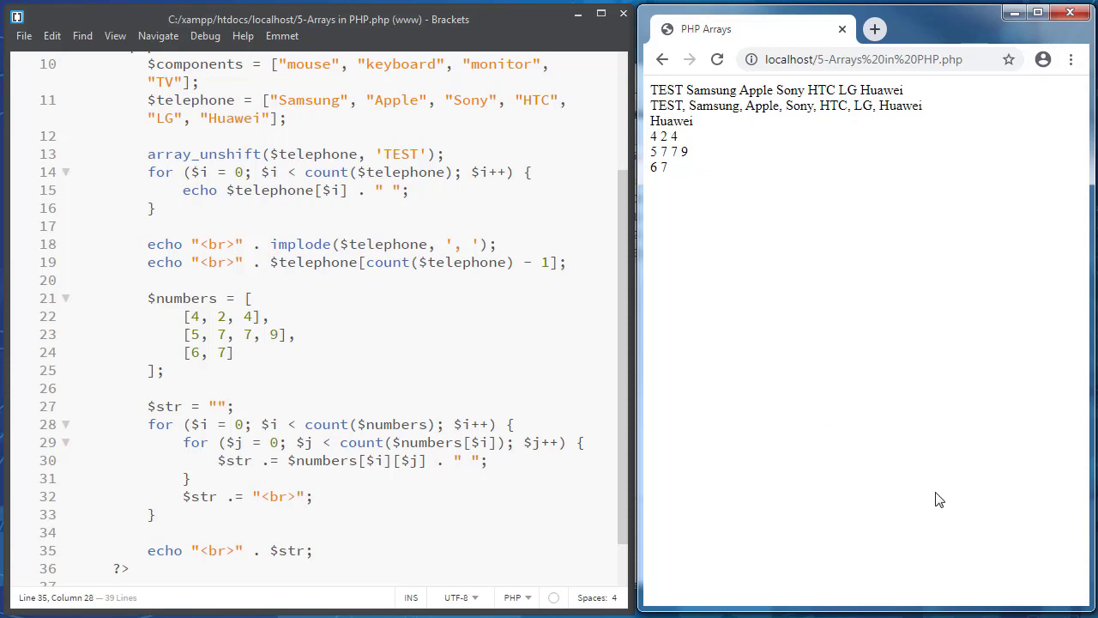